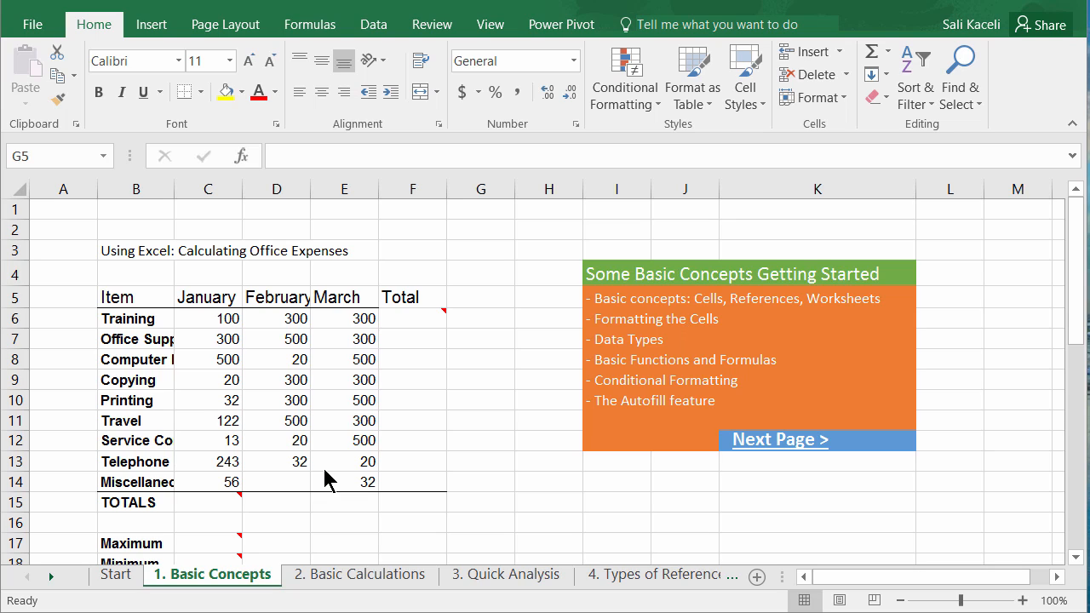
mouse_move(334, 511)
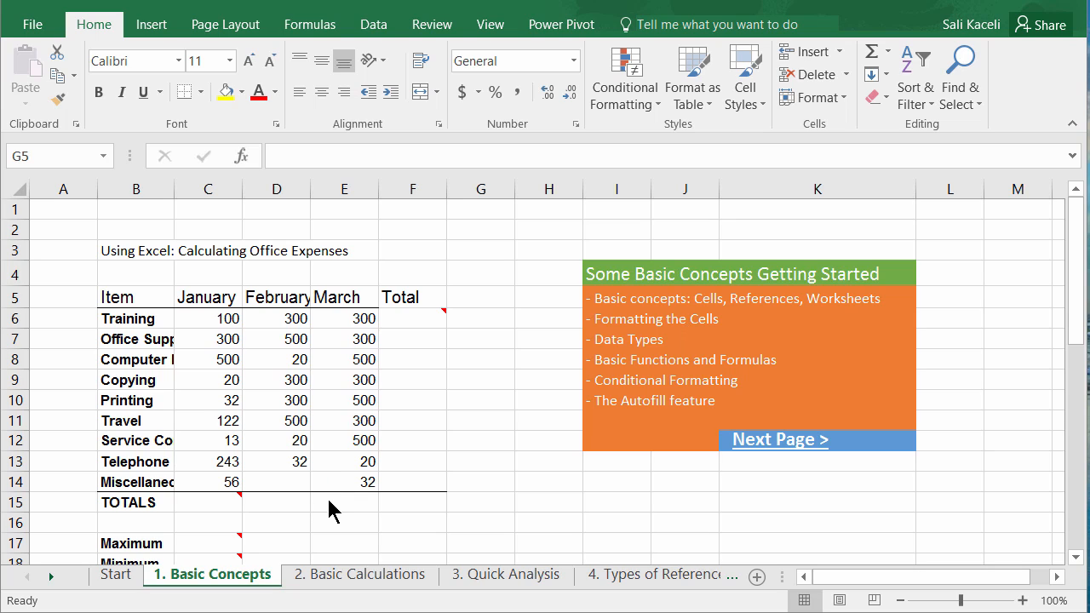
mouse_move(212, 507)
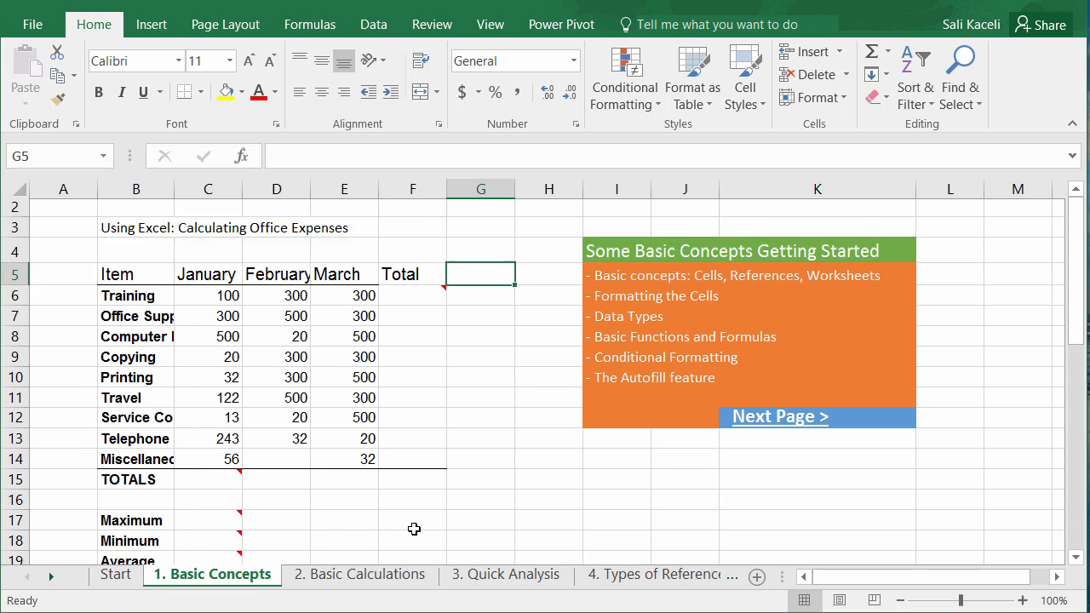
Apply the Currency number format to the expense figures in C6:F15.
scroll("down", 3)
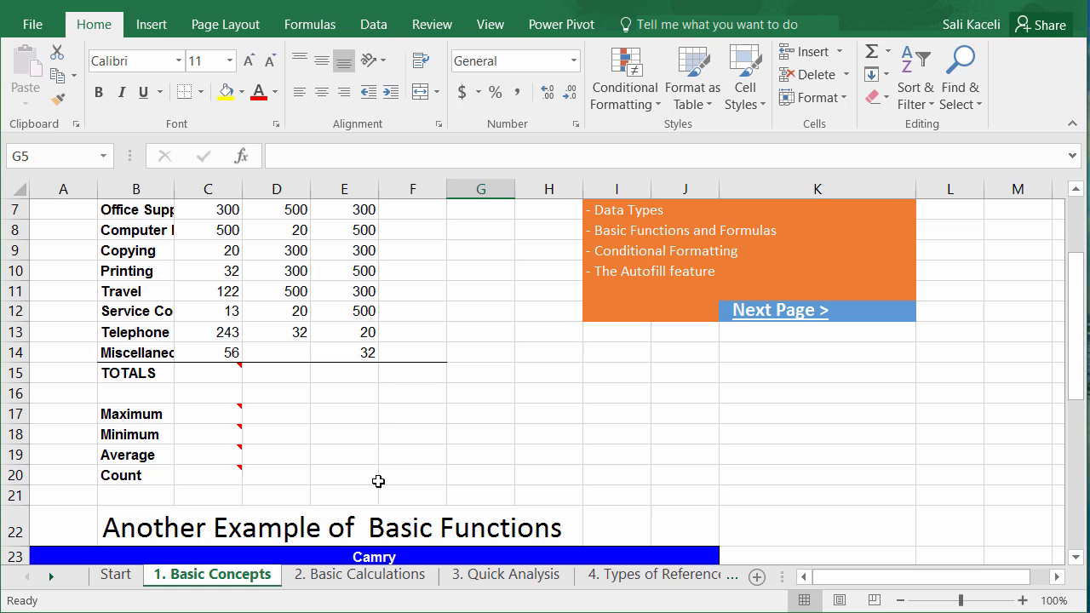
scroll("up", 3)
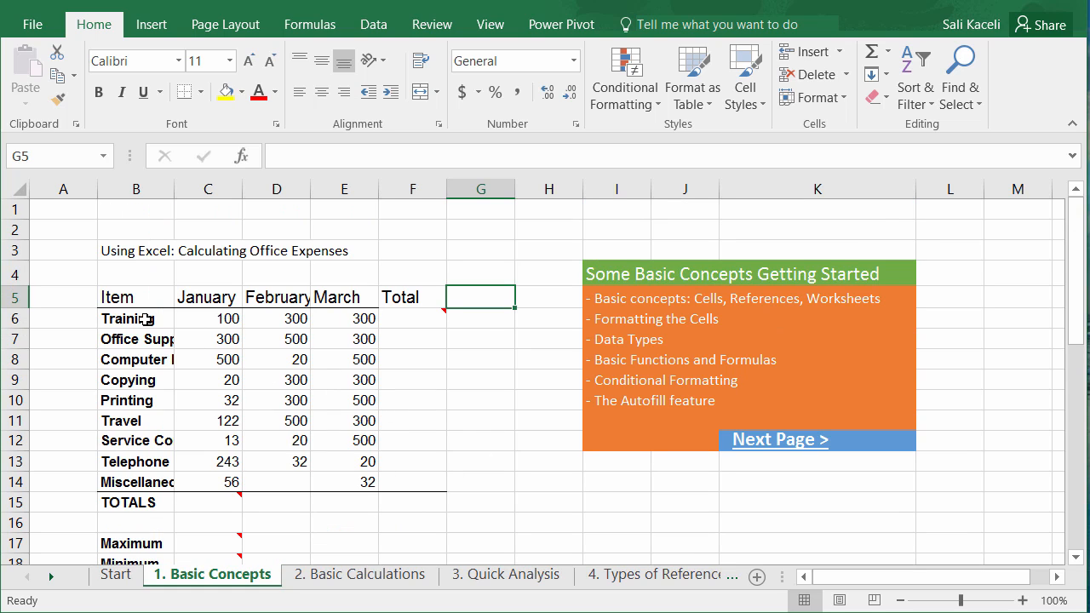
mouse_move(126, 303)
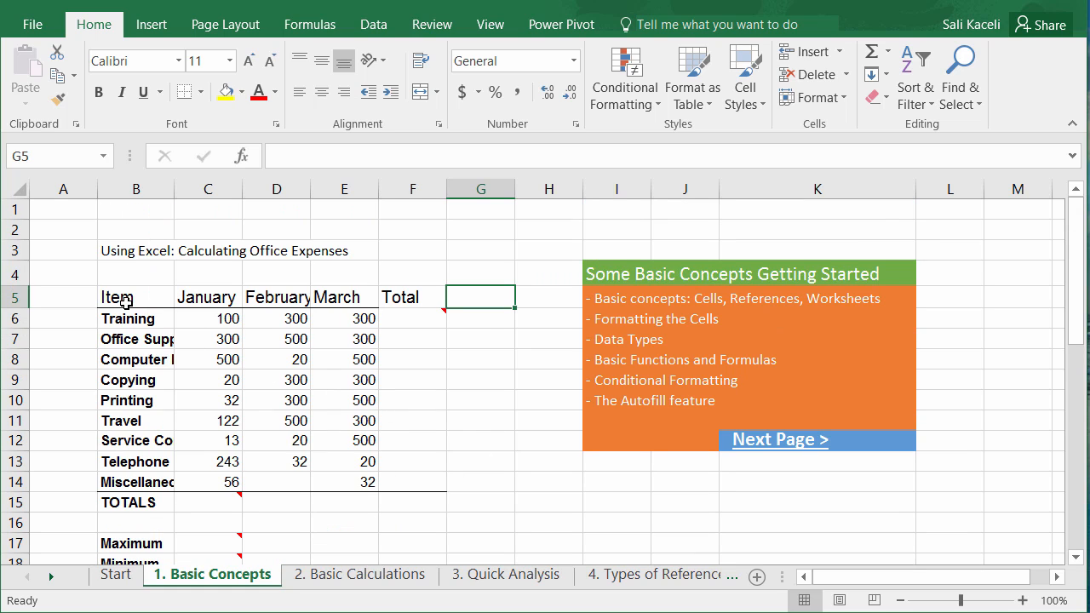
left_click(136, 318)
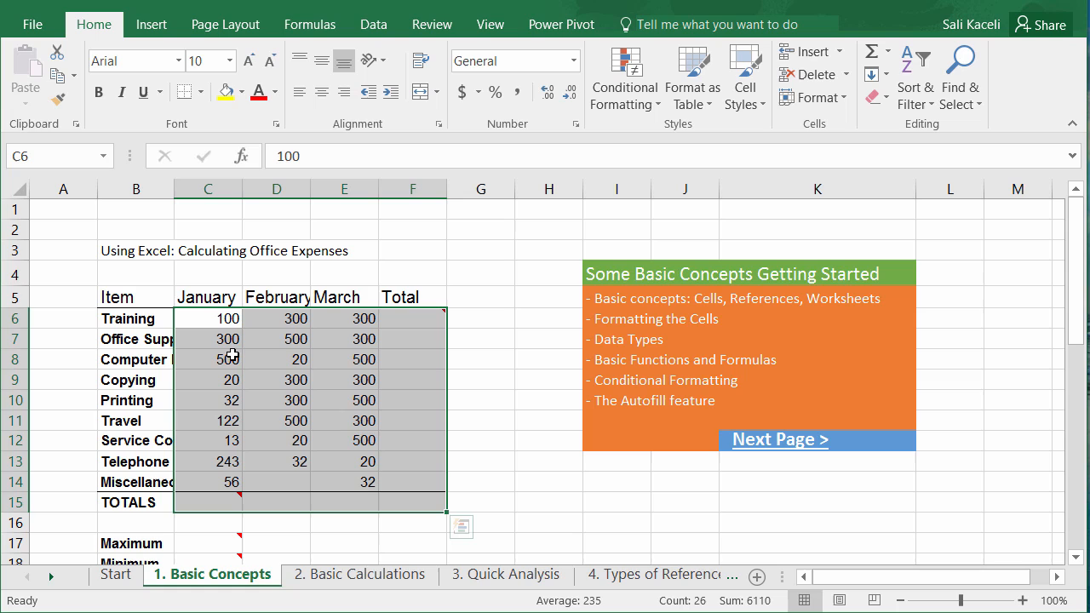
mouse_move(236, 356)
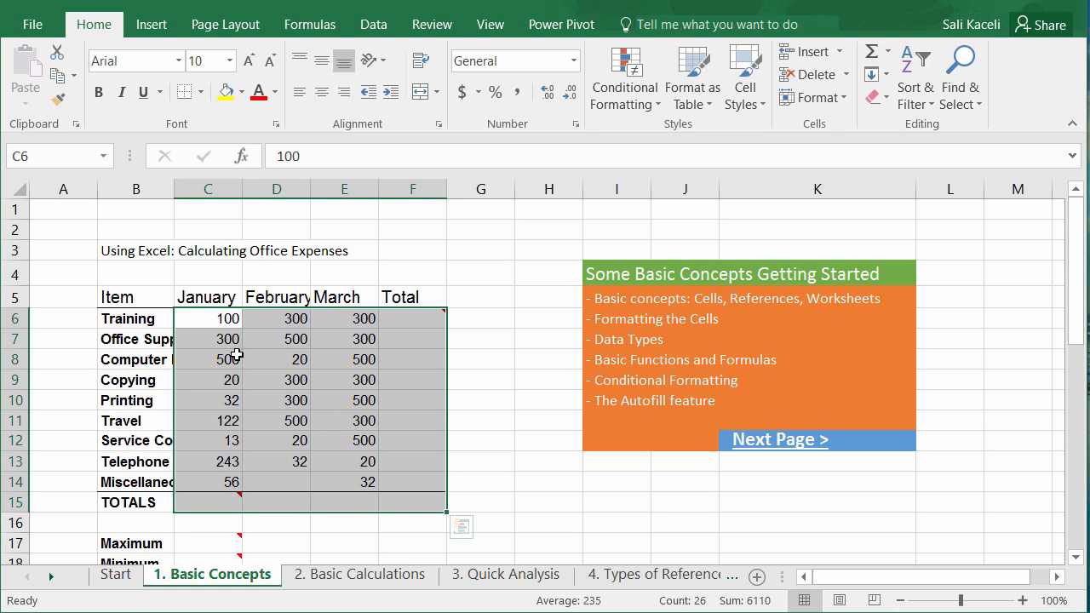
mouse_move(262, 343)
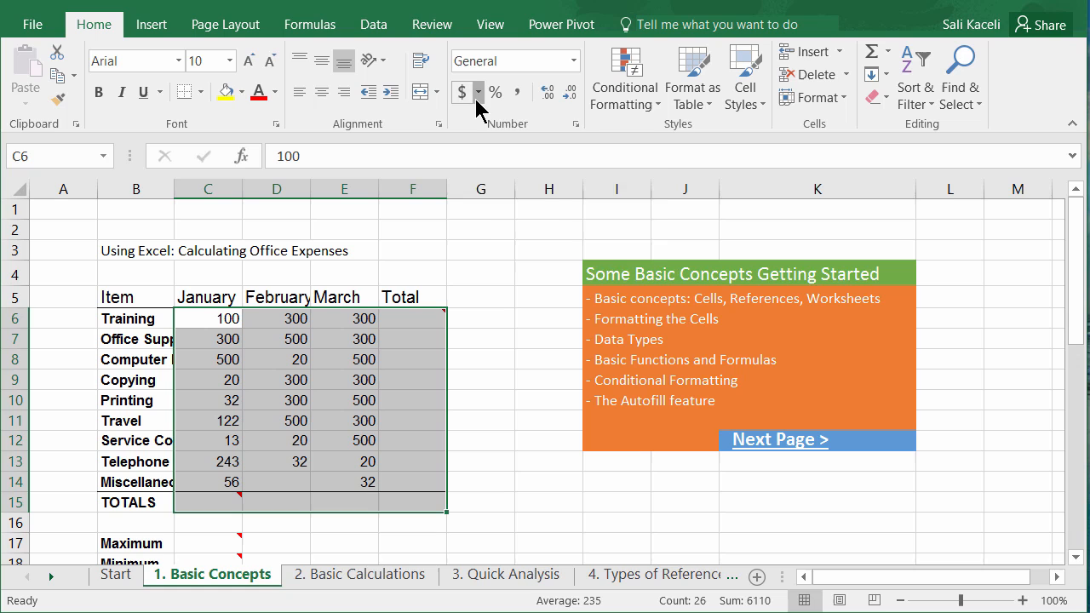
left_click(477, 92)
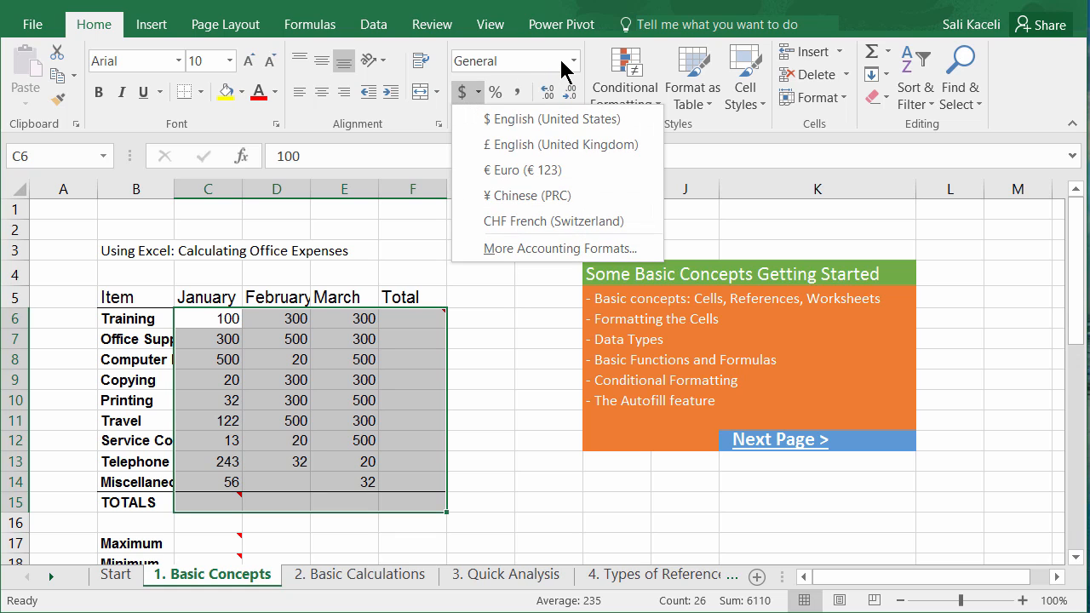
left_click(573, 61)
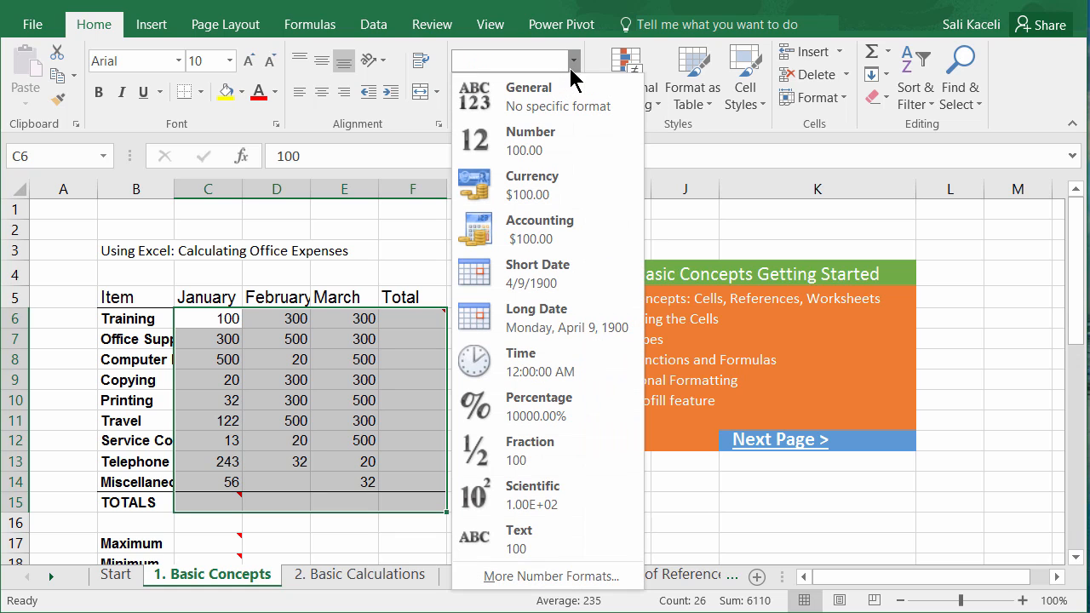
left_click(531, 183)
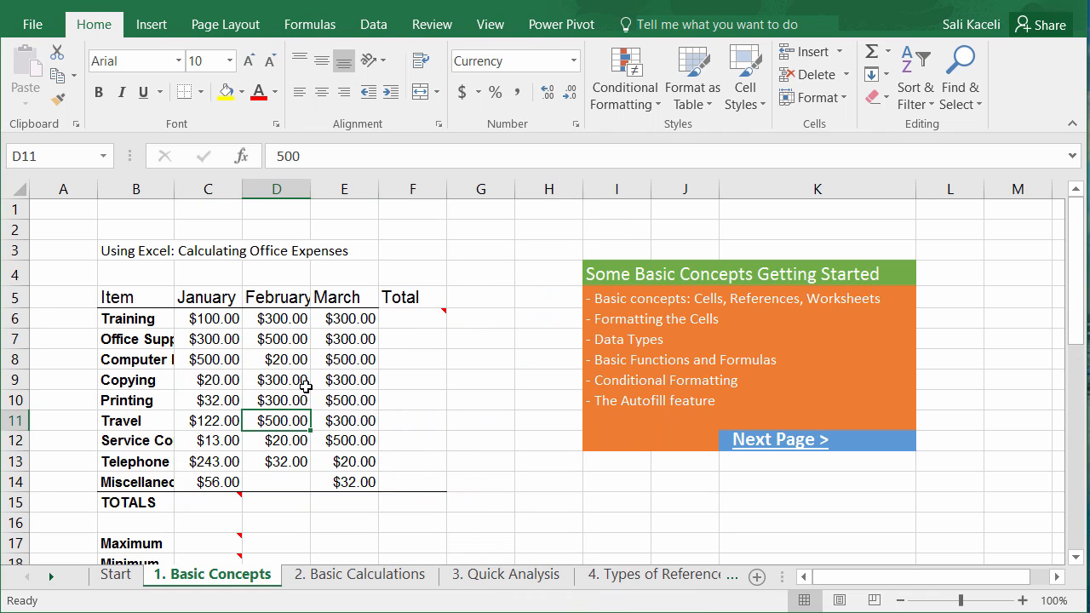
left_click(412, 318)
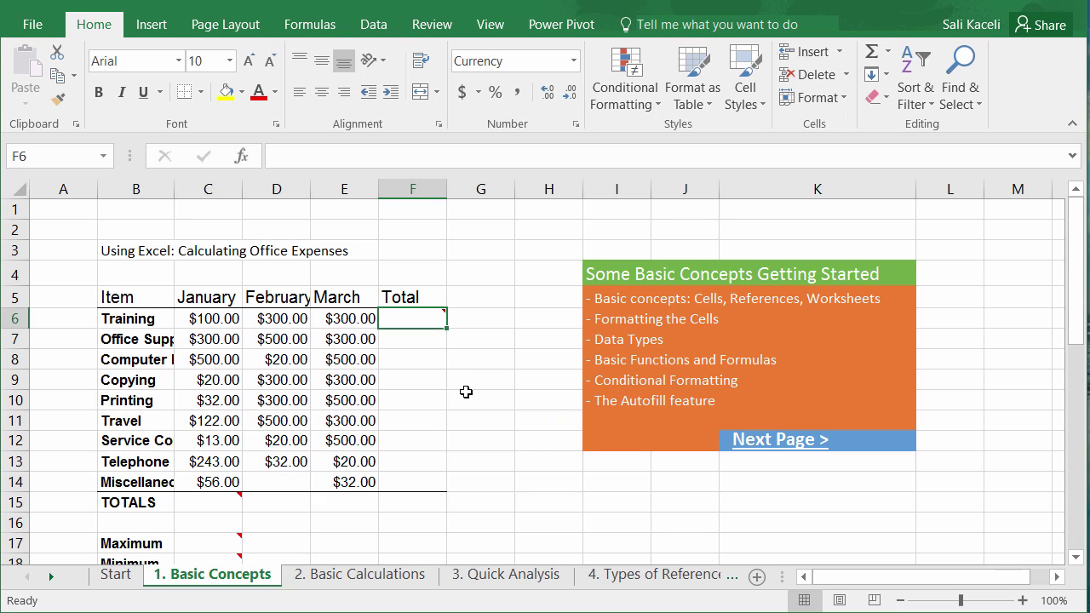
mouse_move(274, 332)
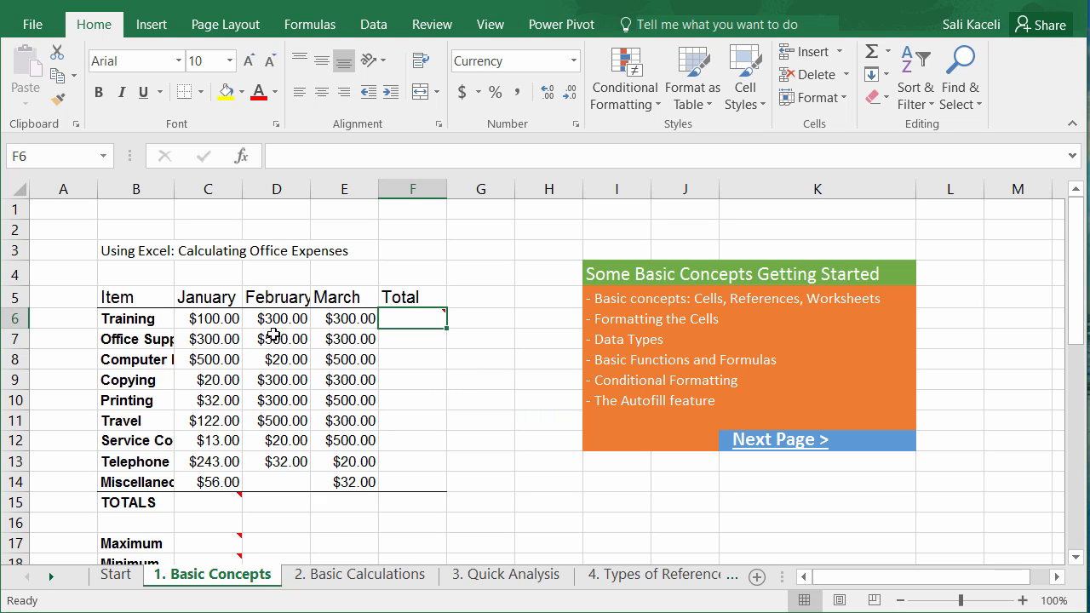
mouse_move(239, 330)
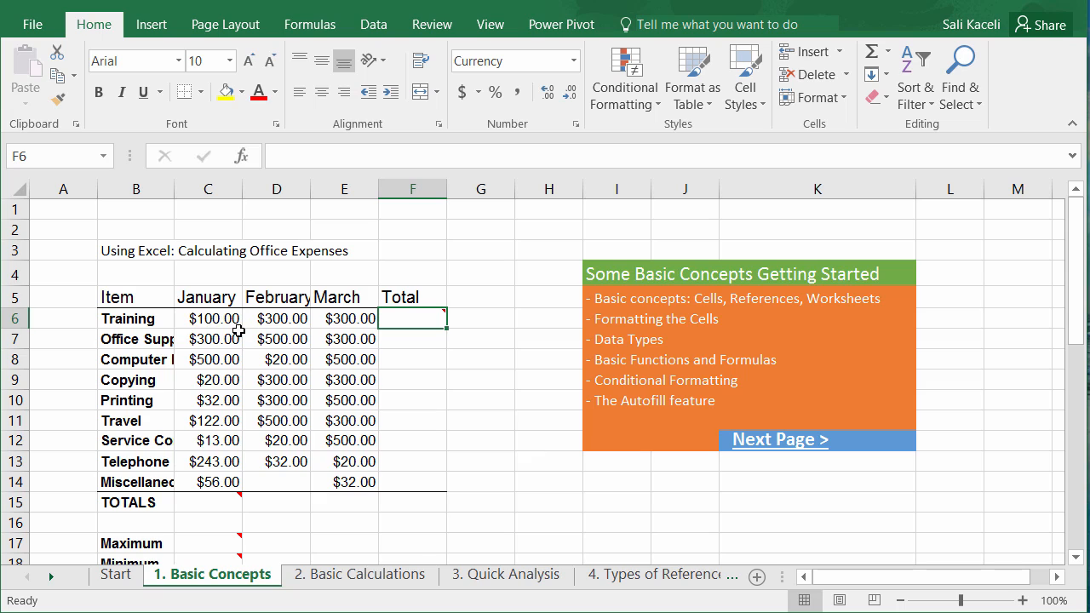
mouse_move(281, 333)
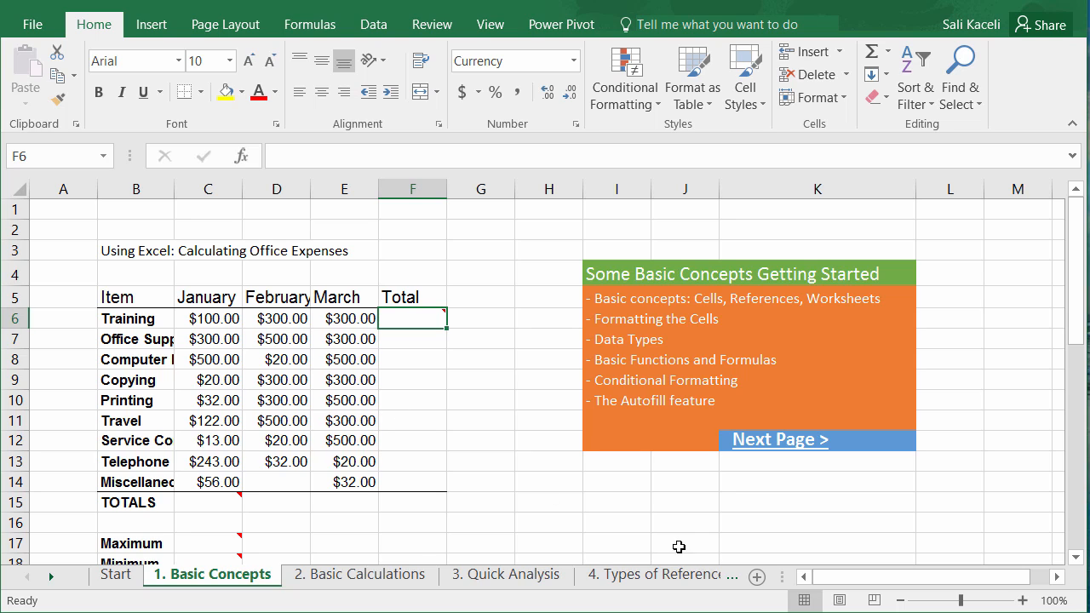
Enter =SUM(E6:E14) in I15 to total the March expenses and check the formula.
left_click(617, 501)
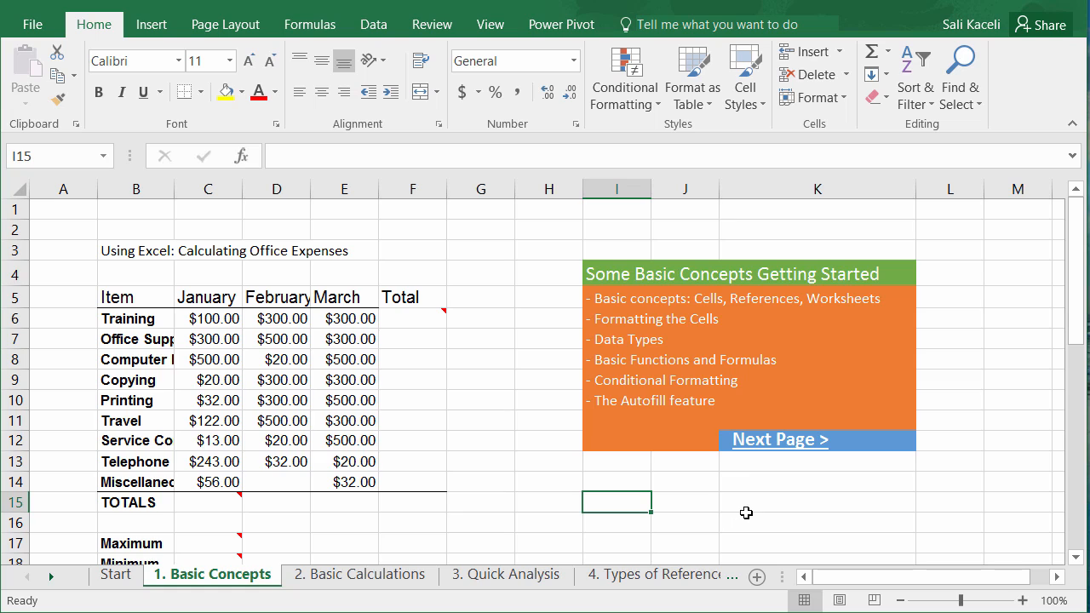
type("=")
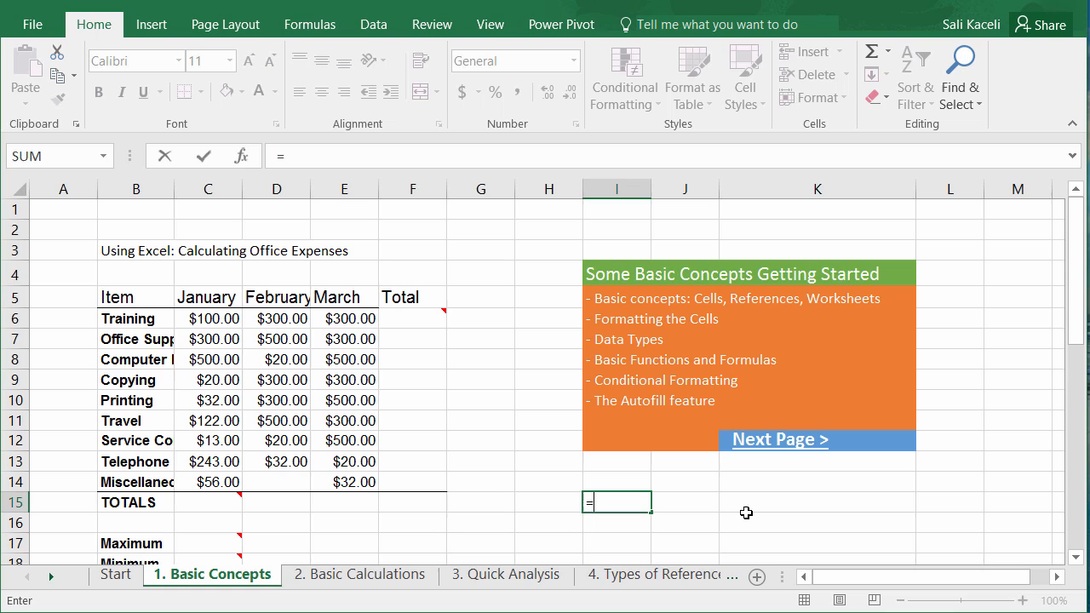
type("sum(")
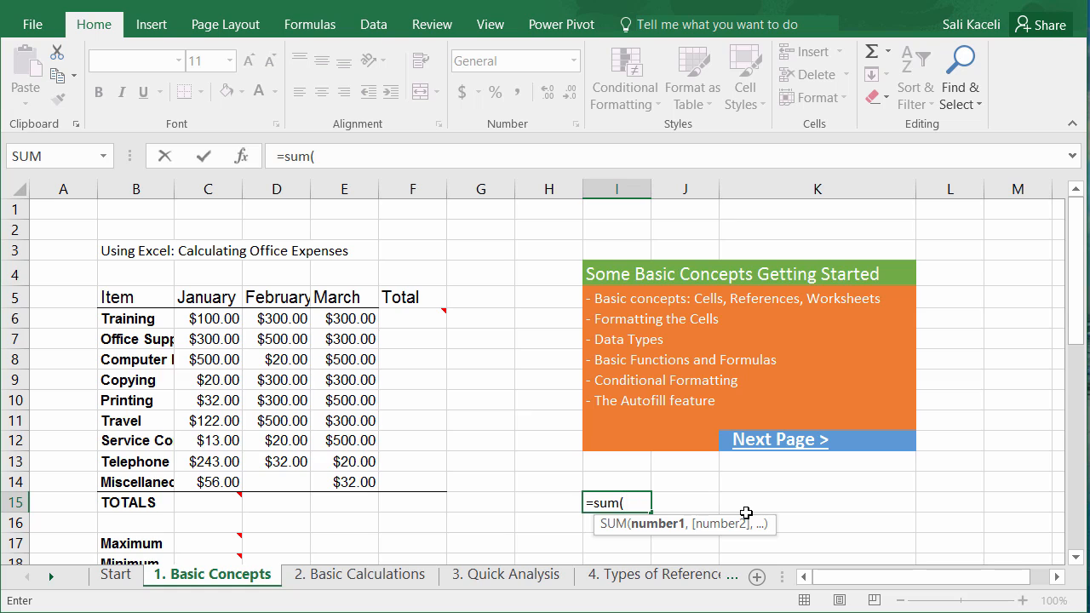
mouse_move(351, 319)
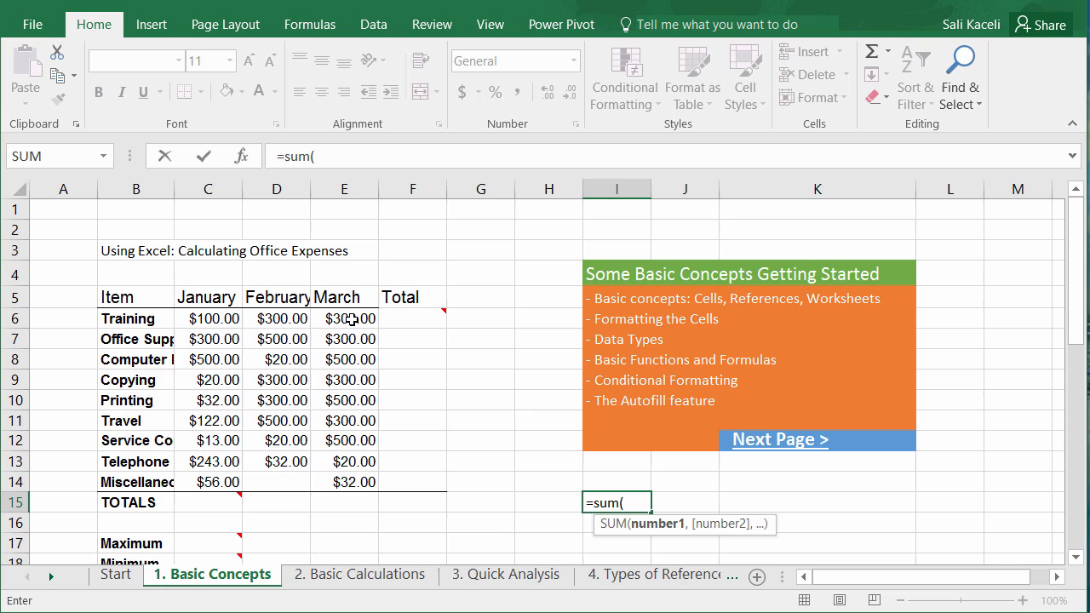
mouse_move(349, 480)
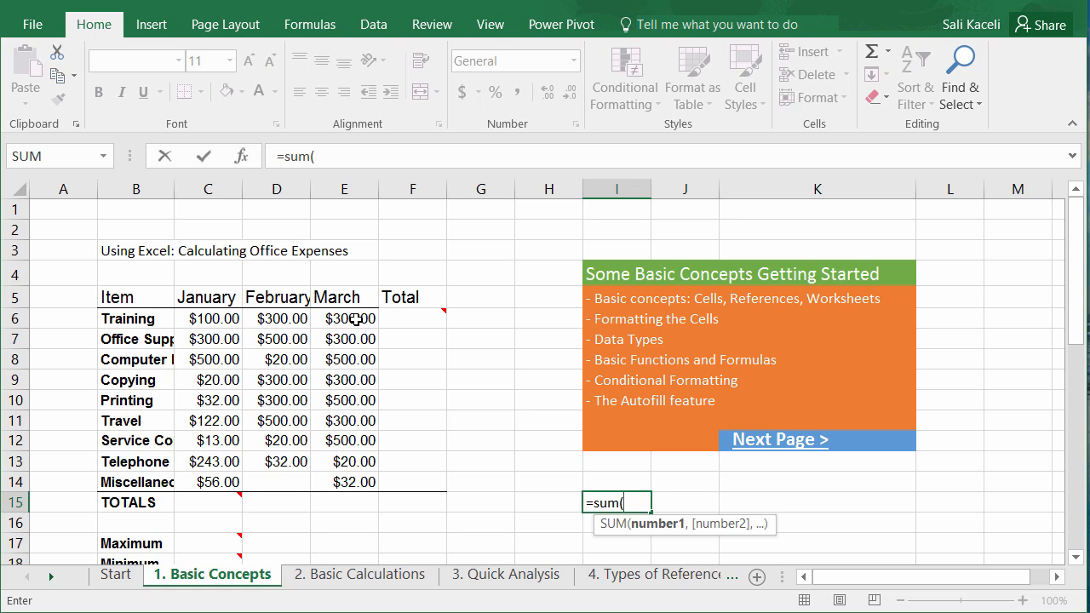
mouse_move(345, 489)
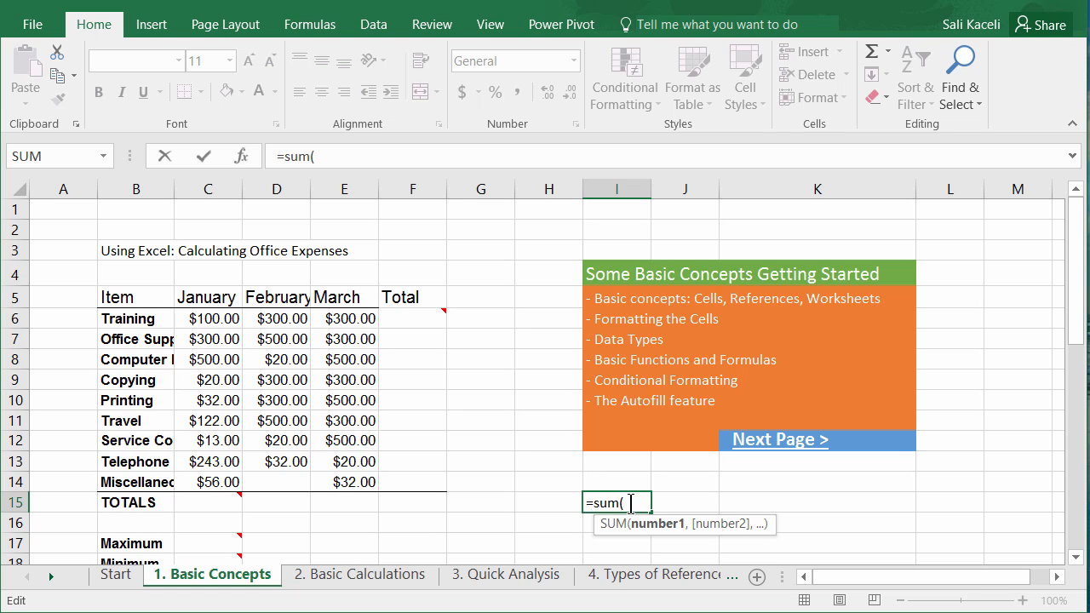
type("e6:e14")
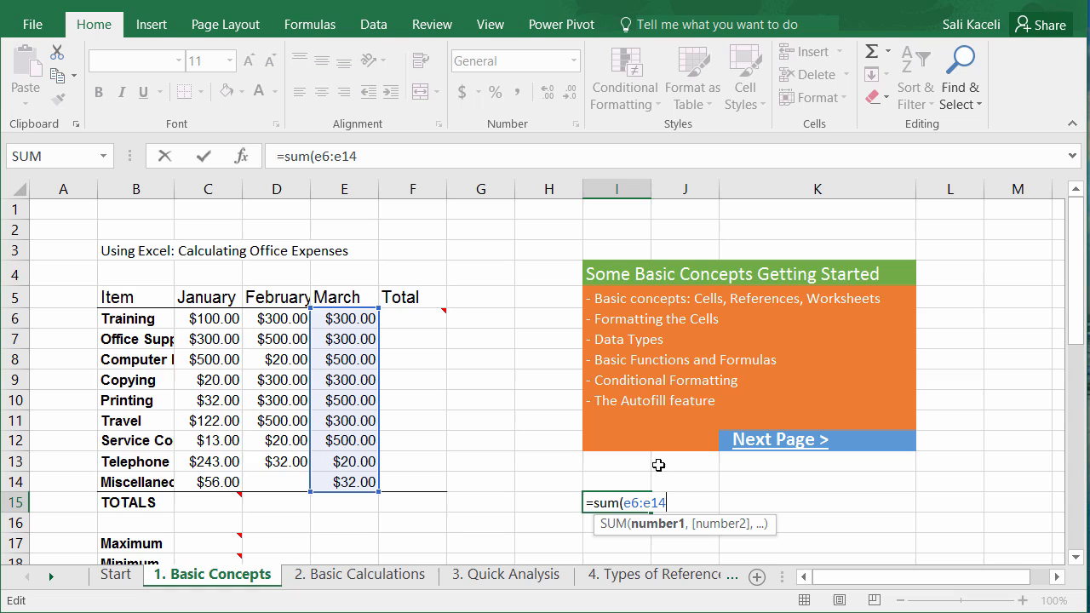
mouse_move(674, 501)
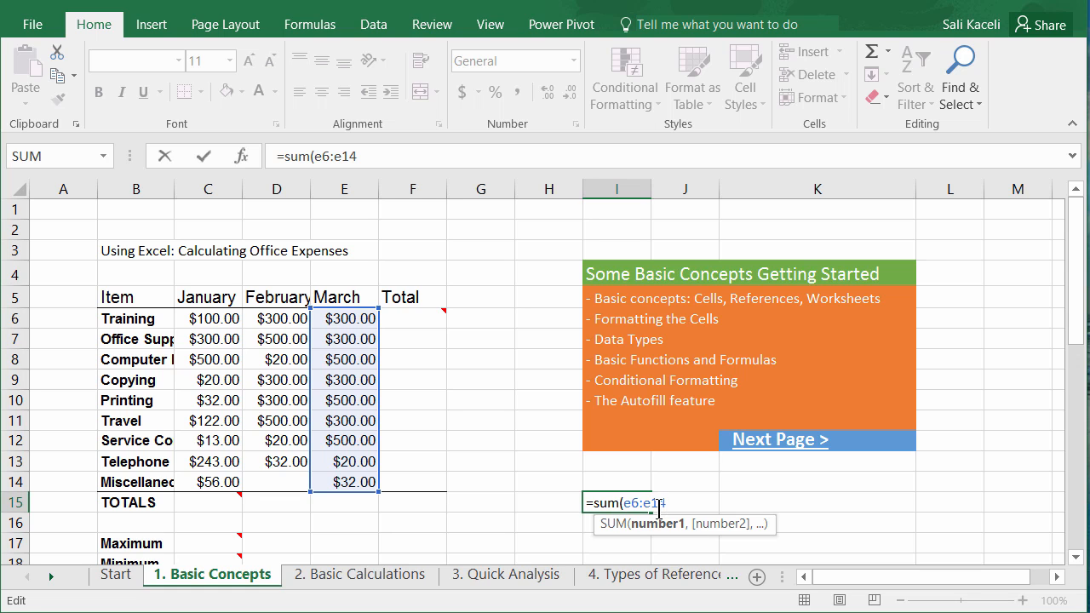
key("Return")
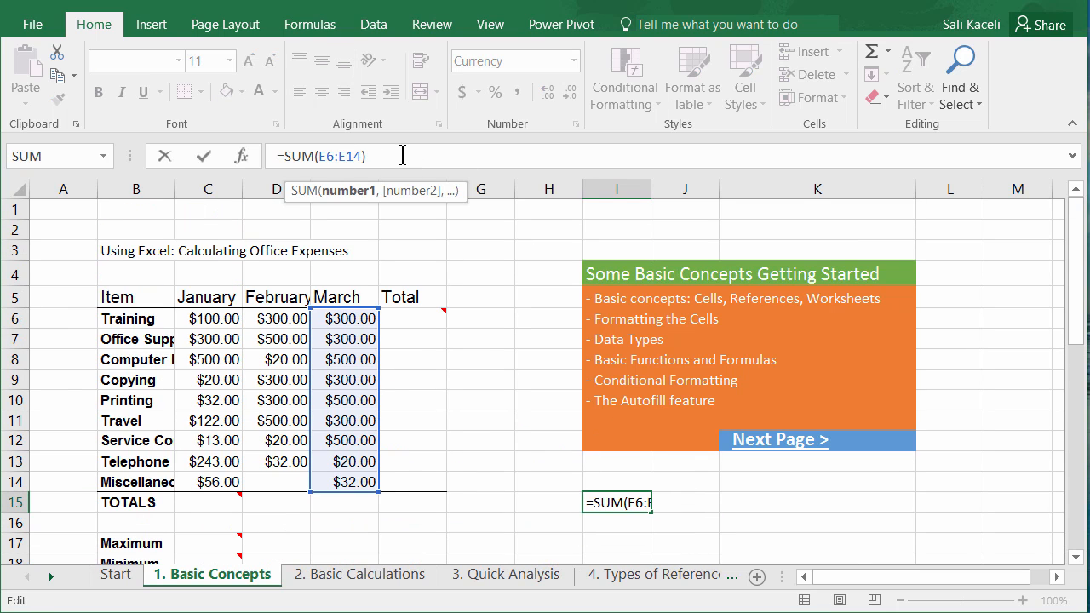
key("Return")
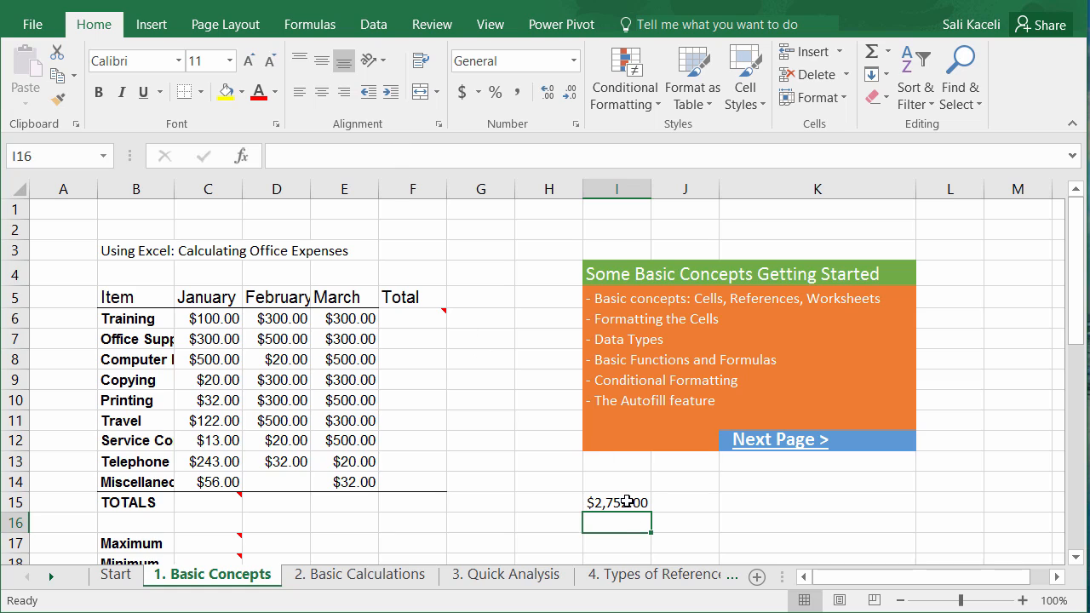
left_click(616, 500)
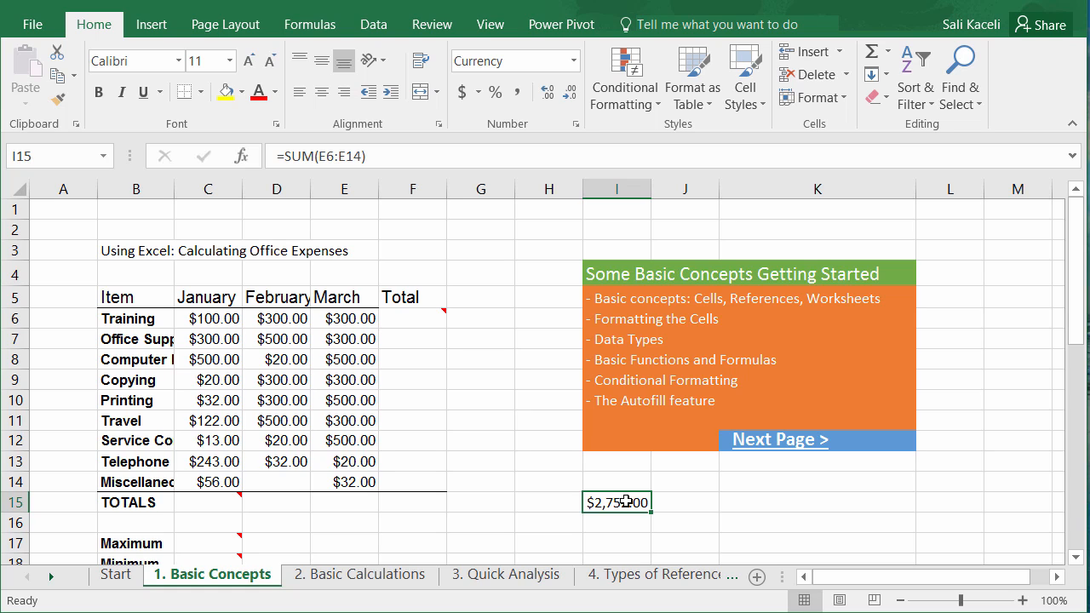
Enter =SUM(C6:E6) in F6 so the Training row totals $700.00.
left_click(412, 318)
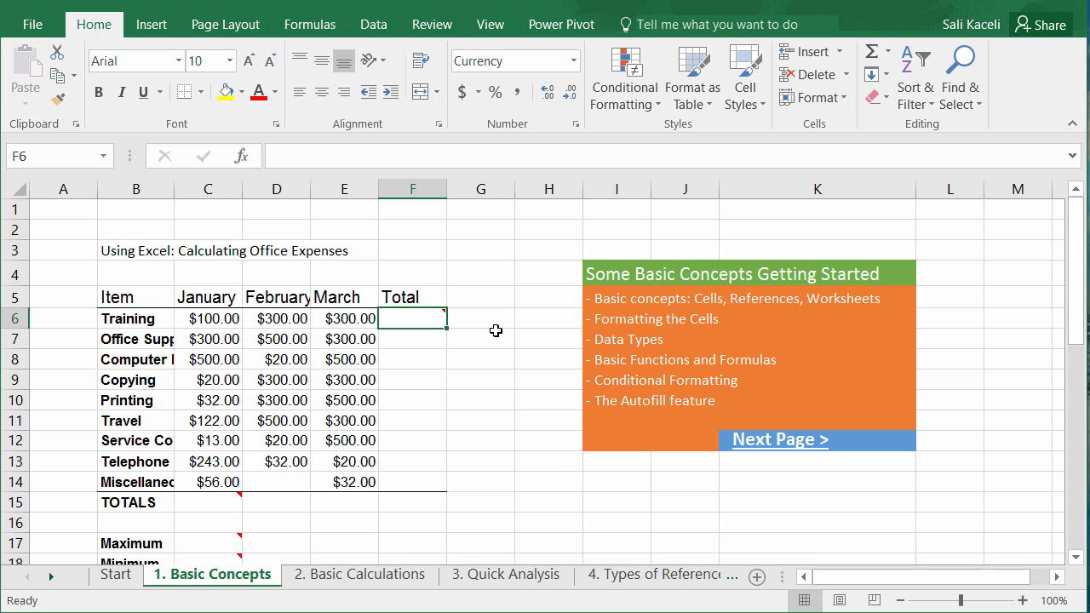
mouse_move(399, 315)
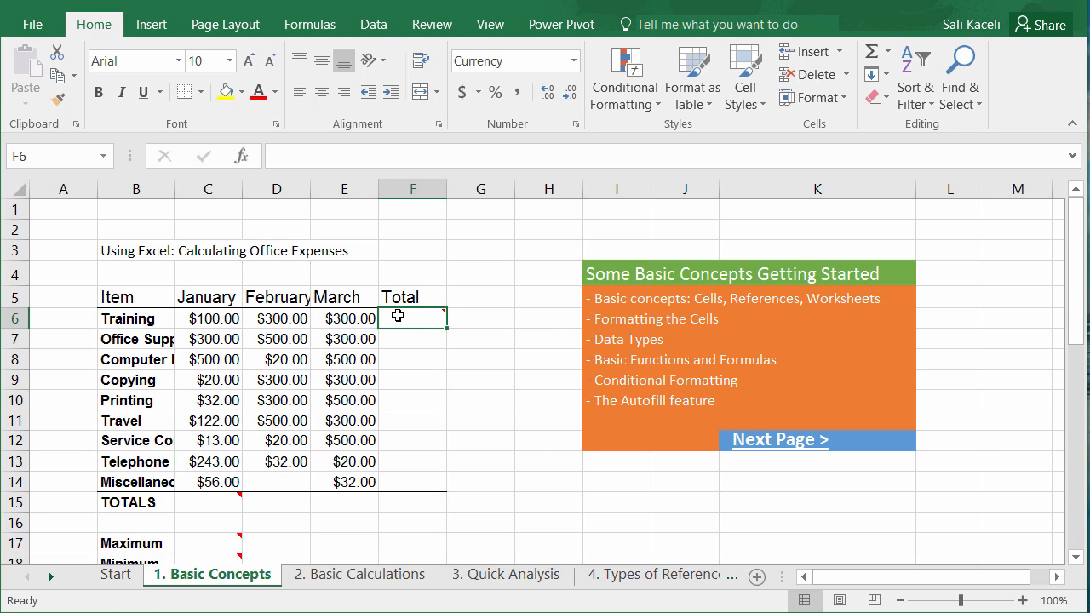
mouse_move(412, 317)
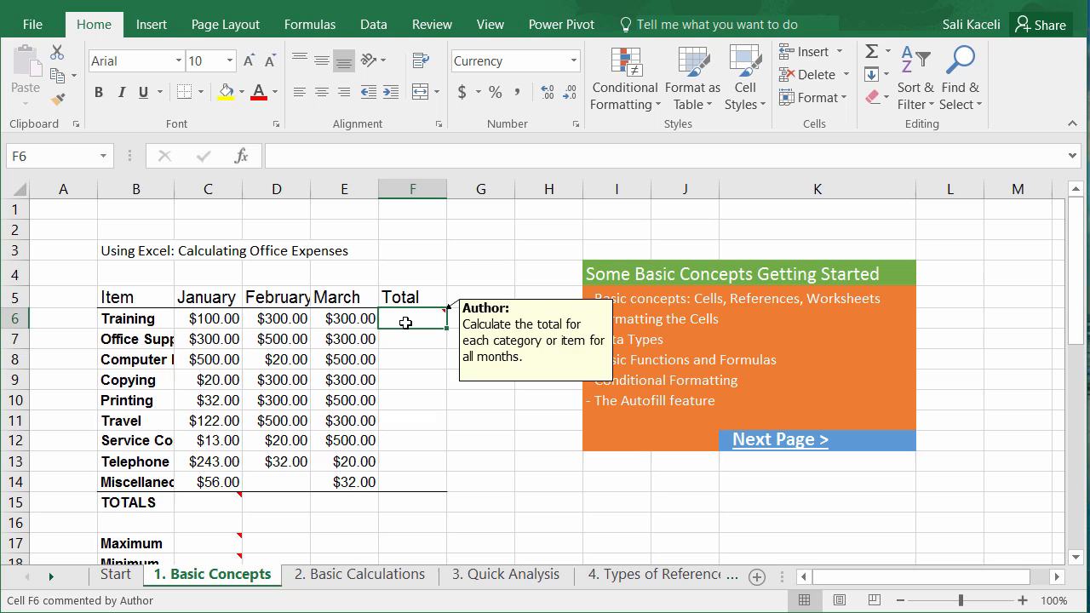
type("=")
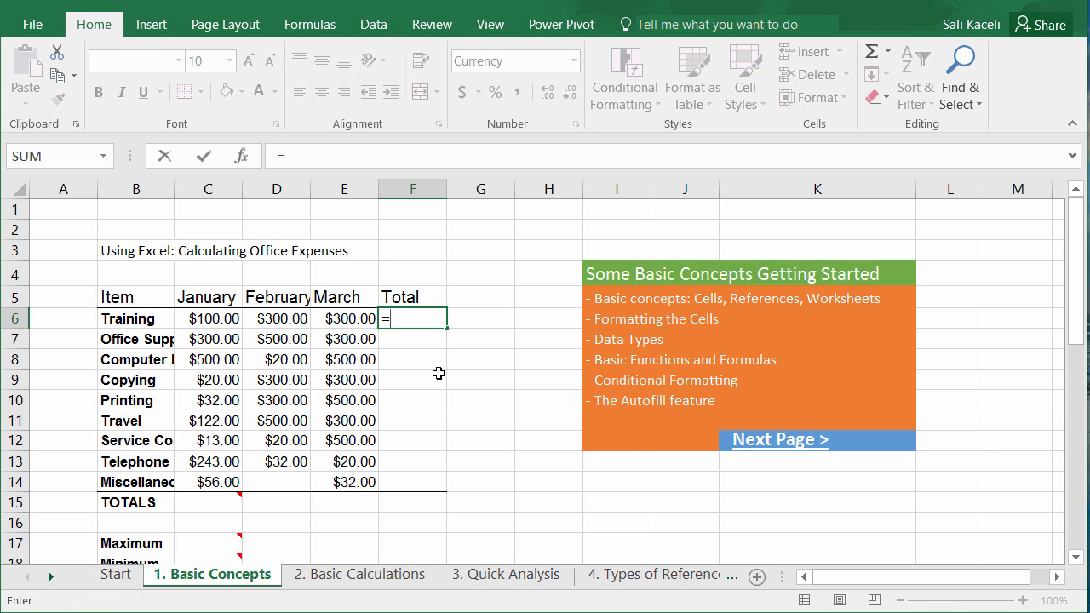
mouse_move(136, 229)
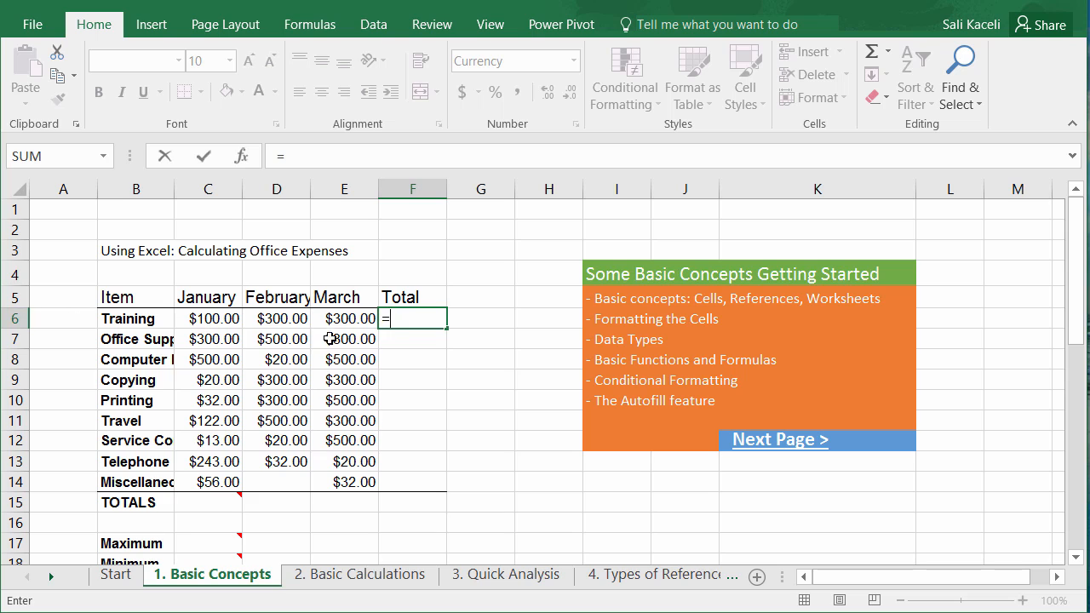
type("sum(")
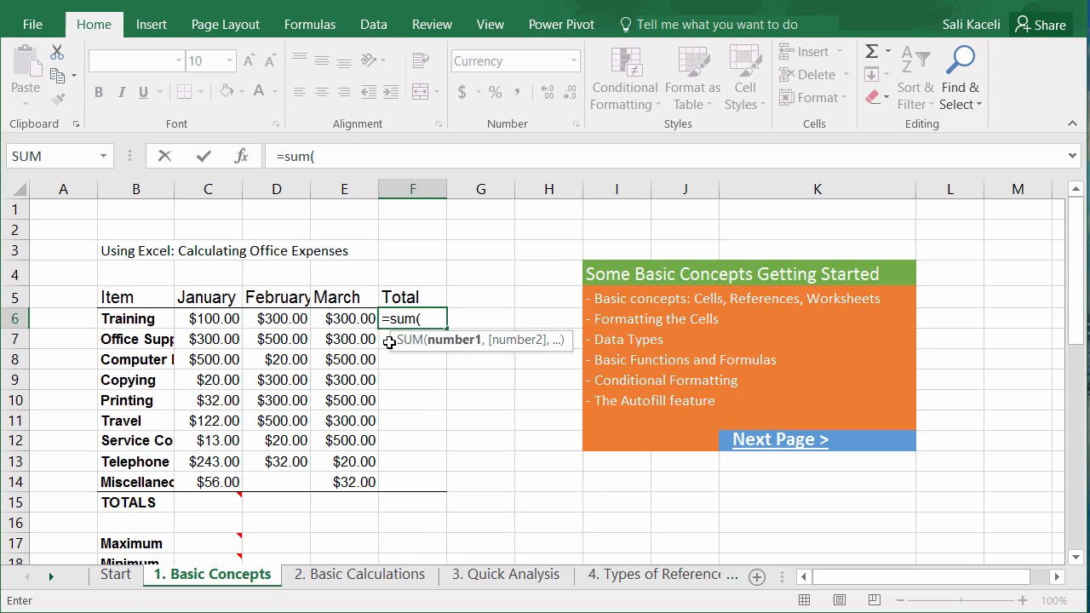
left_click(208, 319)
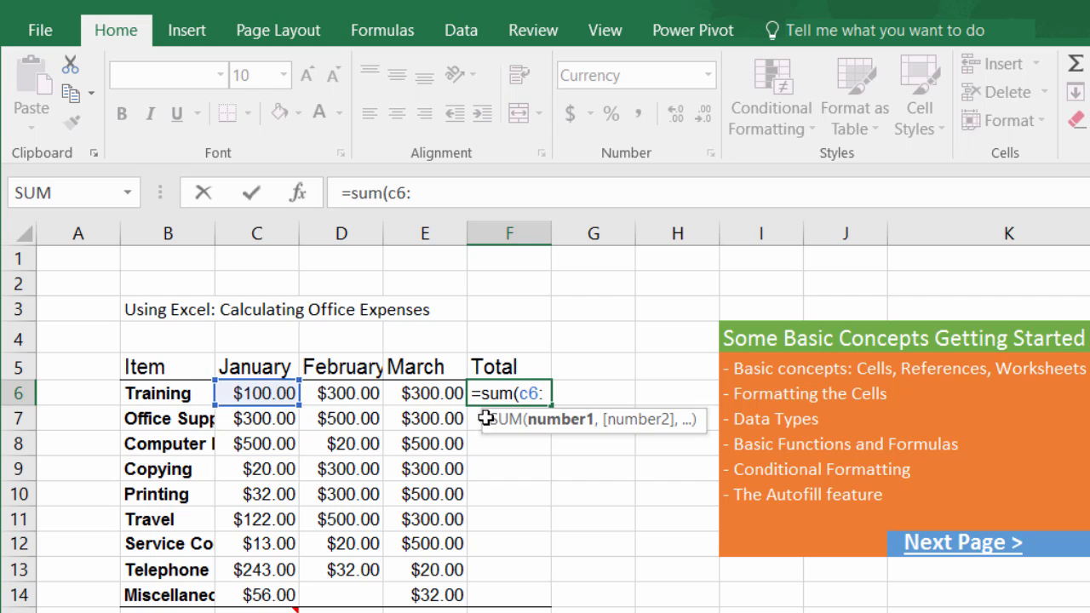
type("e")
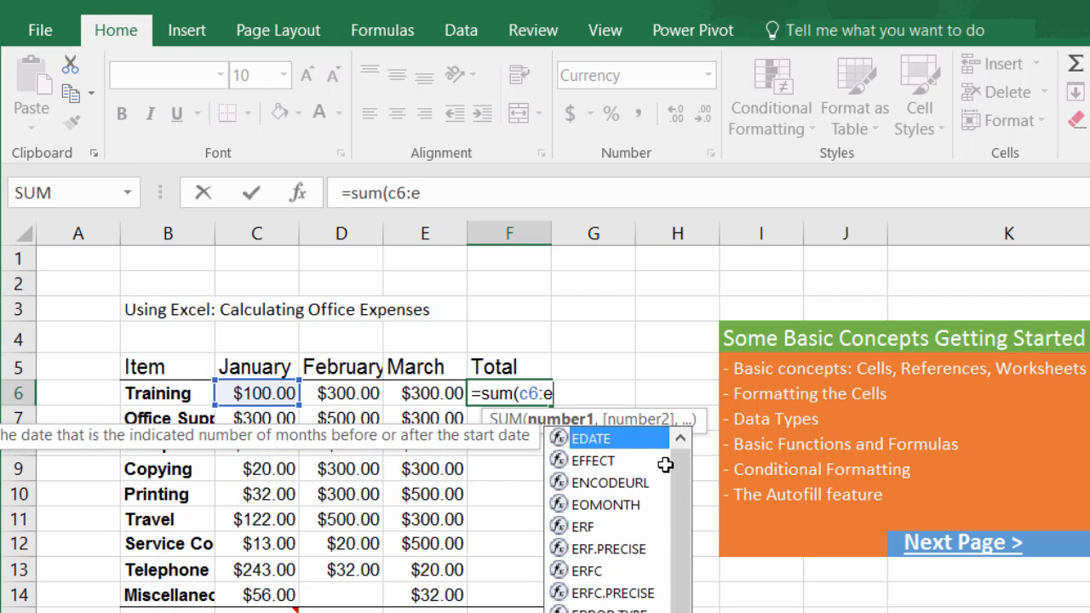
type("6)")
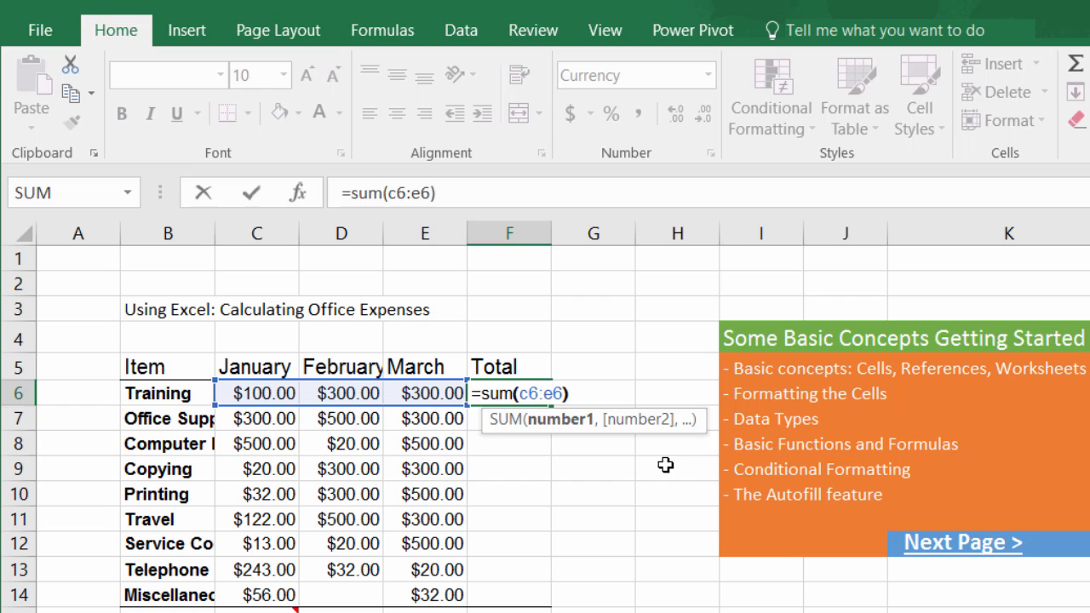
key("Return")
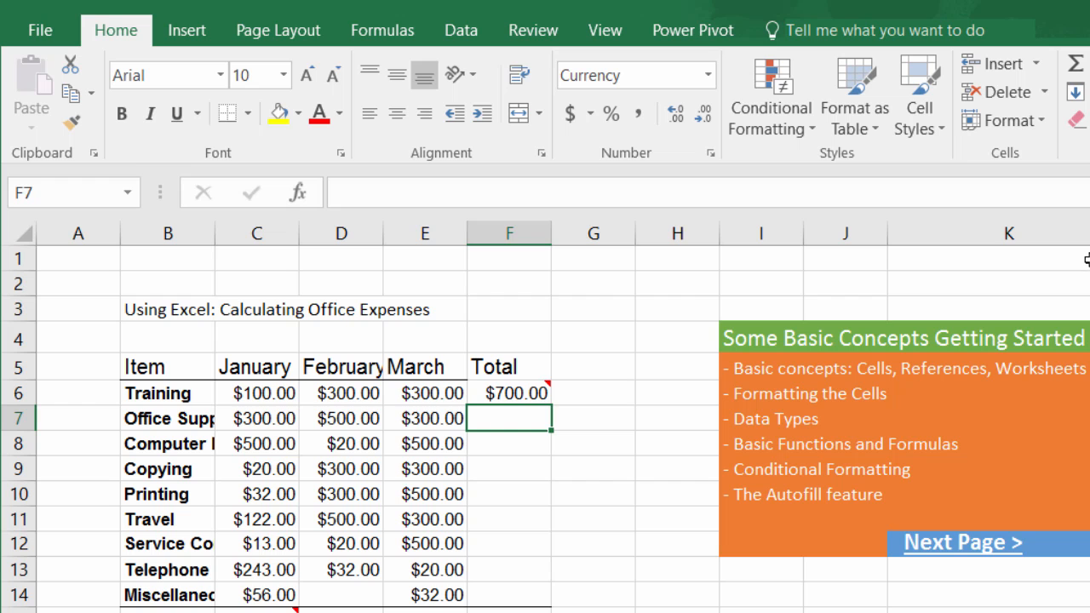
mouse_move(821, 42)
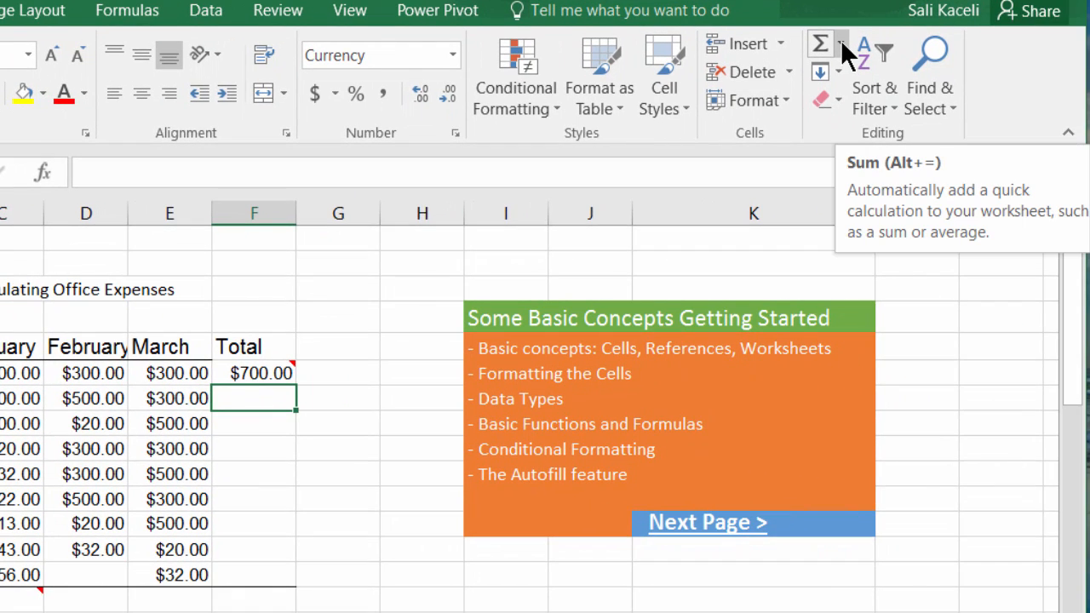
Use AutoSum to put =SUM(C7:E7) in F7, giving Office Supplies $1,100.00.
left_click(843, 44)
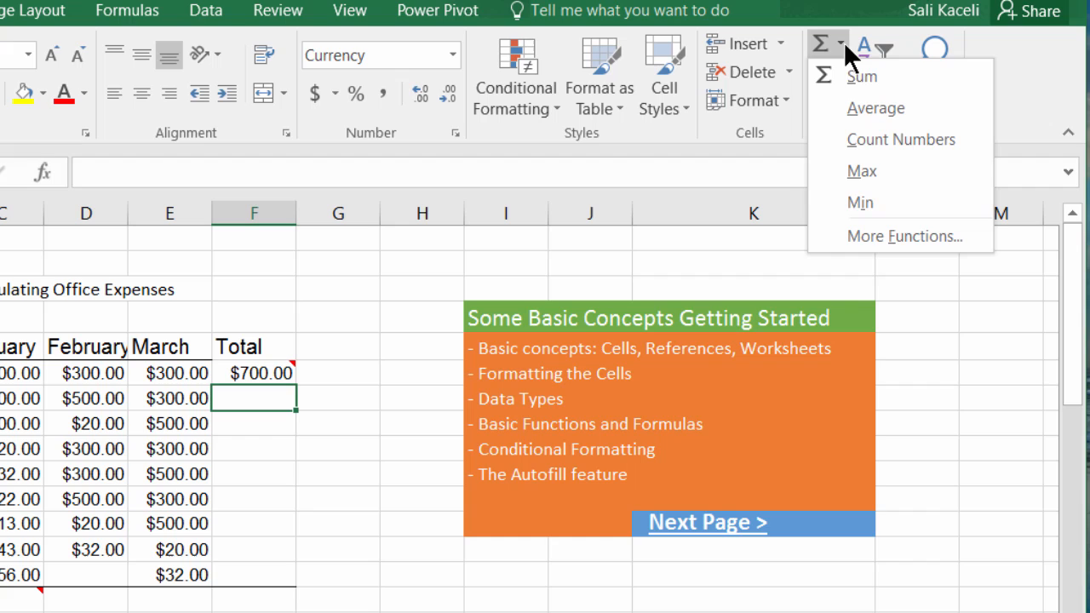
mouse_move(875, 109)
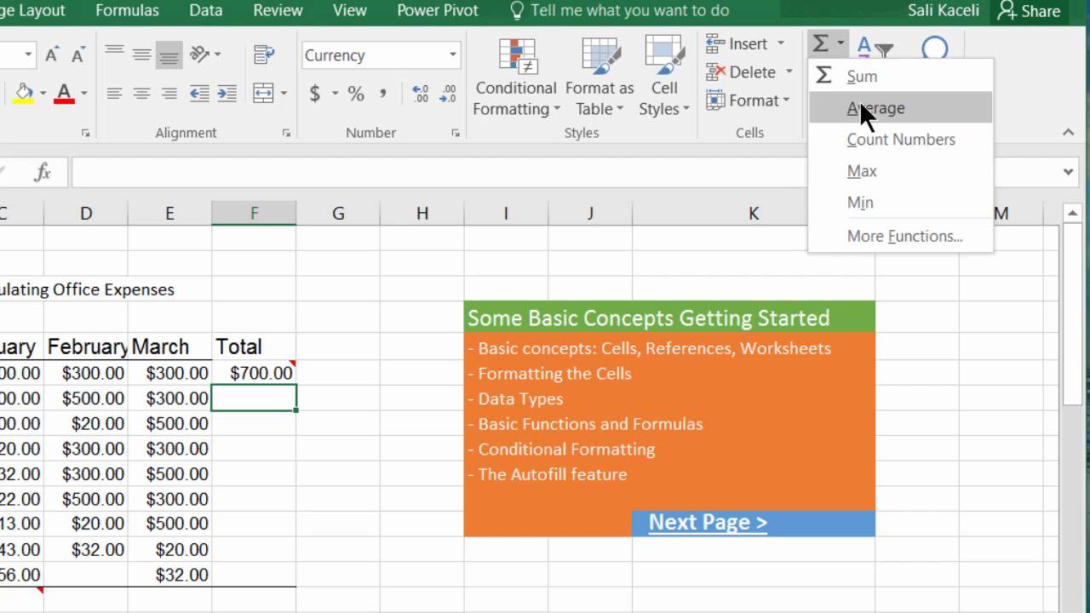
mouse_move(874, 242)
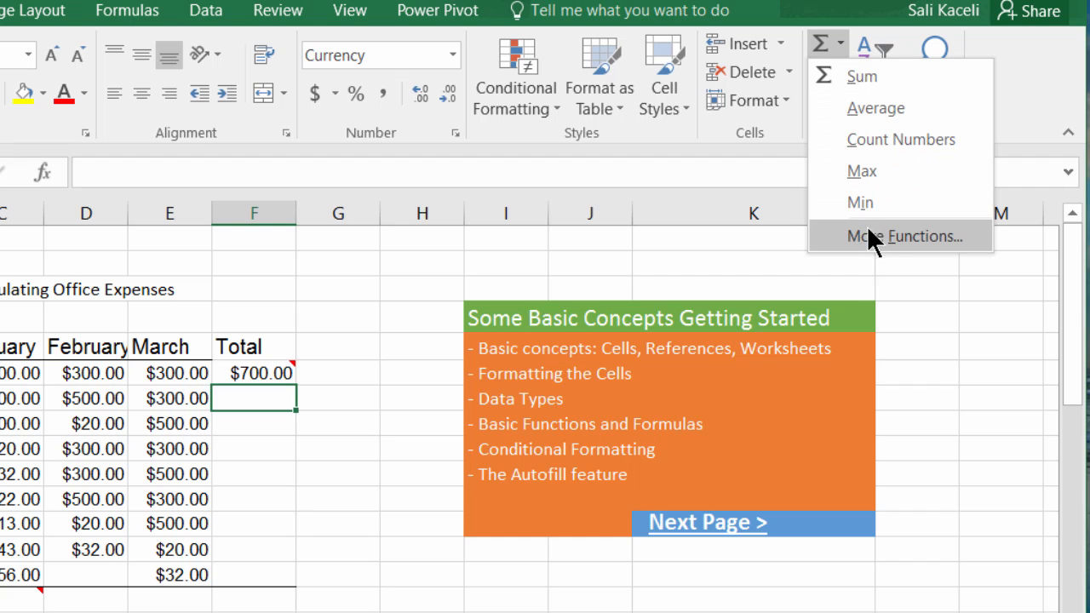
mouse_move(862, 75)
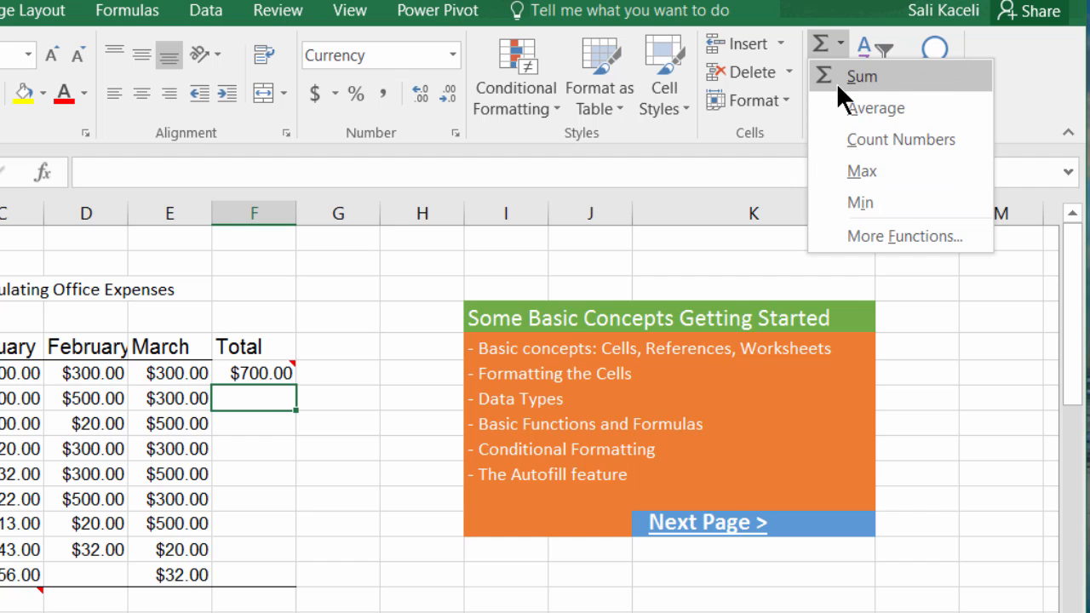
left_click(864, 75)
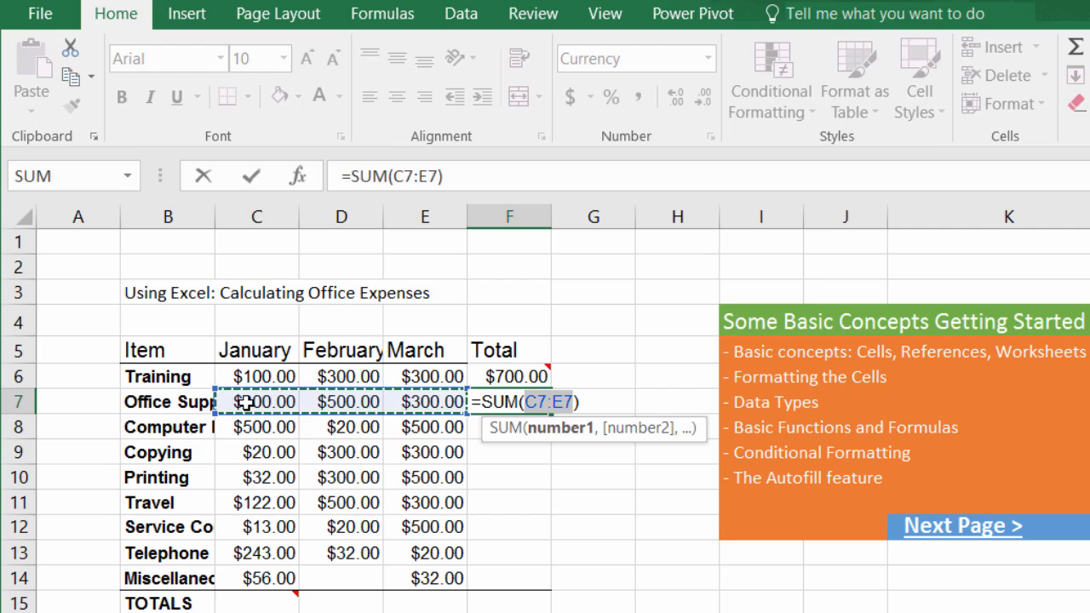
key("Return")
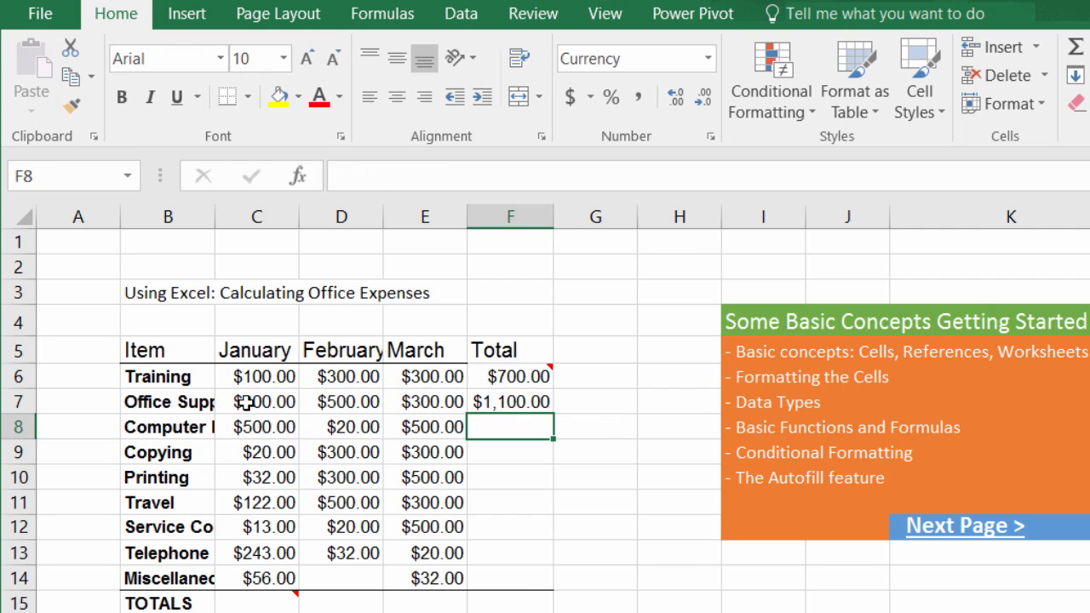
Enter =SUM(C8:E8) in F8 by dragging across the row, giving Computer $1,020.00.
left_click(511, 402)
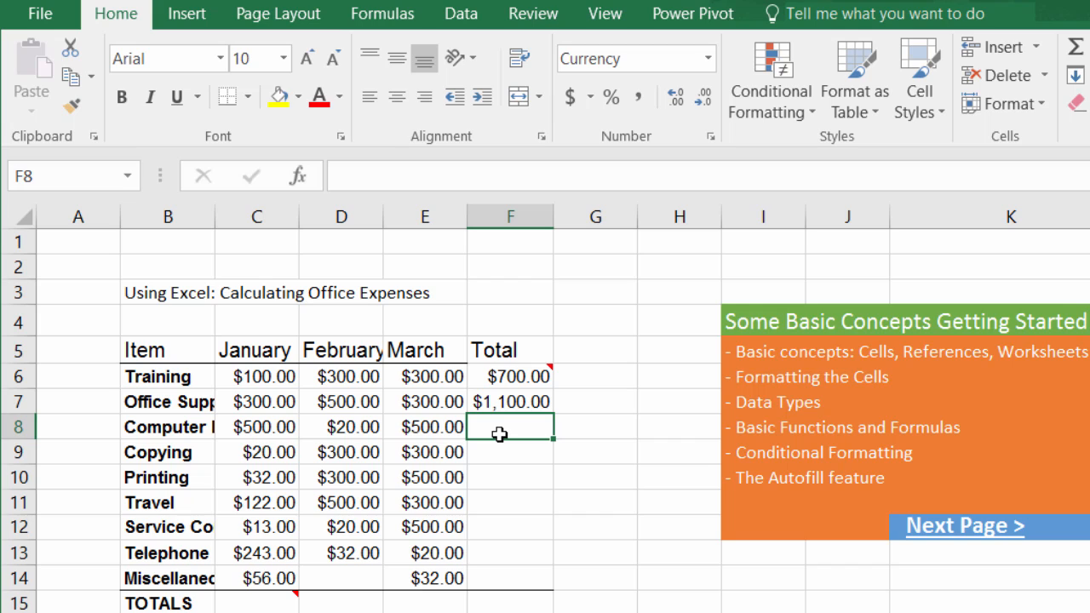
type("=")
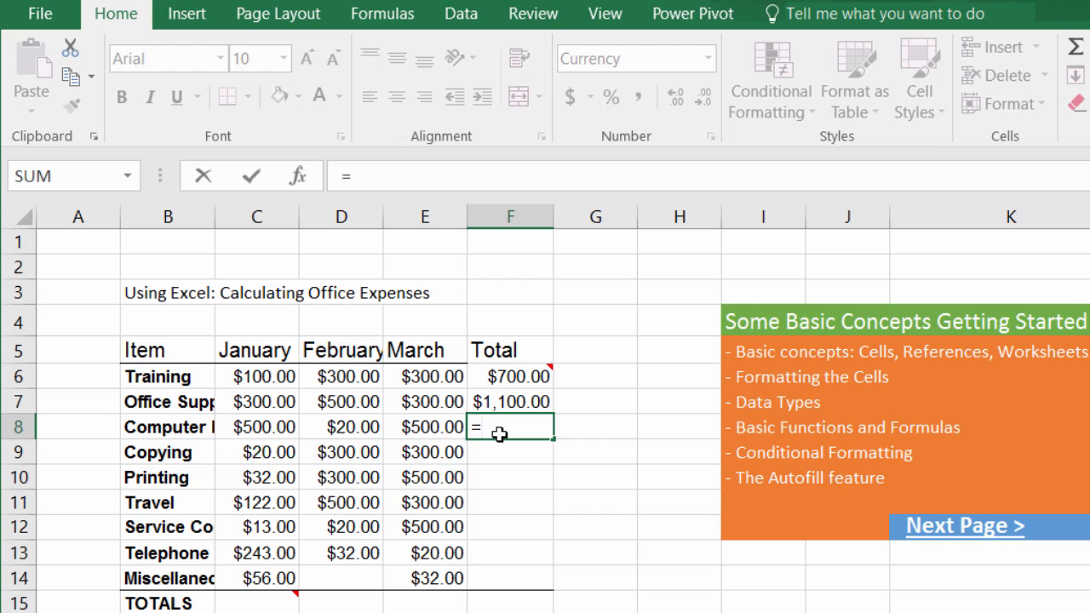
type("sum(C8")
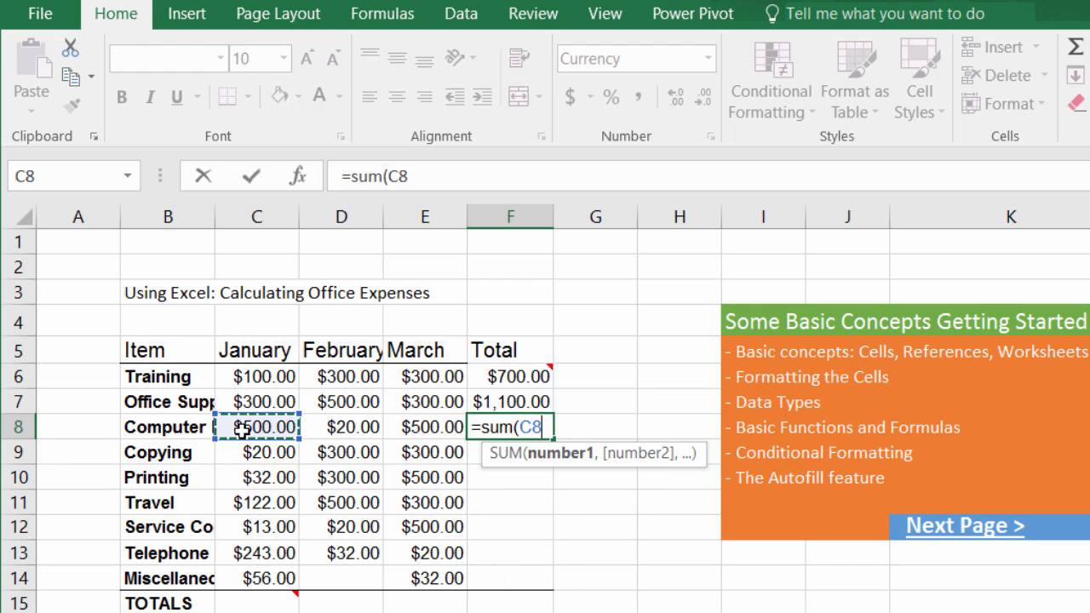
left_click_drag(255, 426, 426, 425)
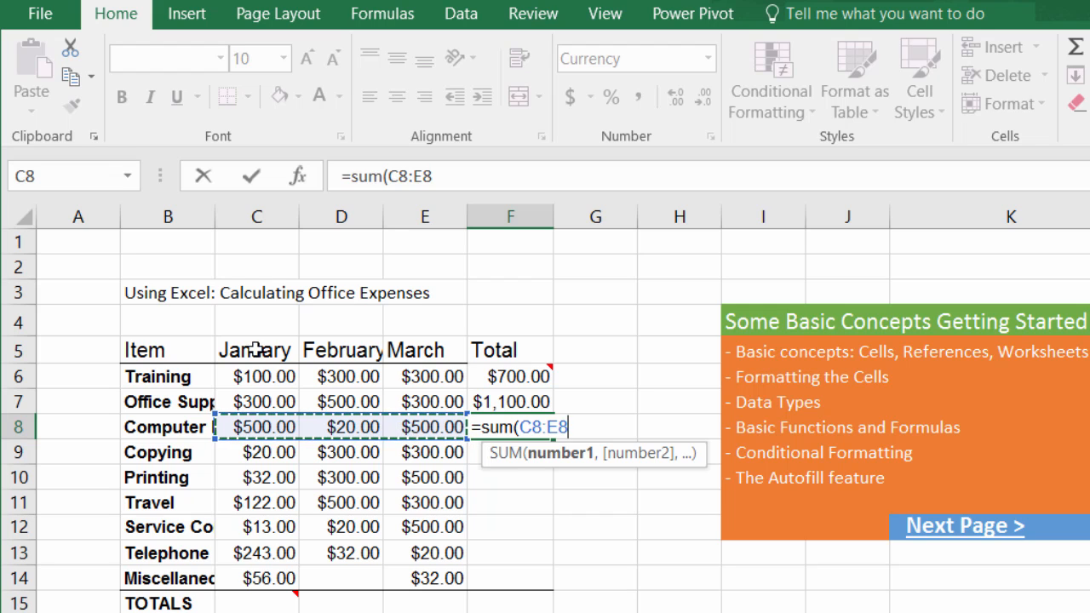
mouse_move(395, 465)
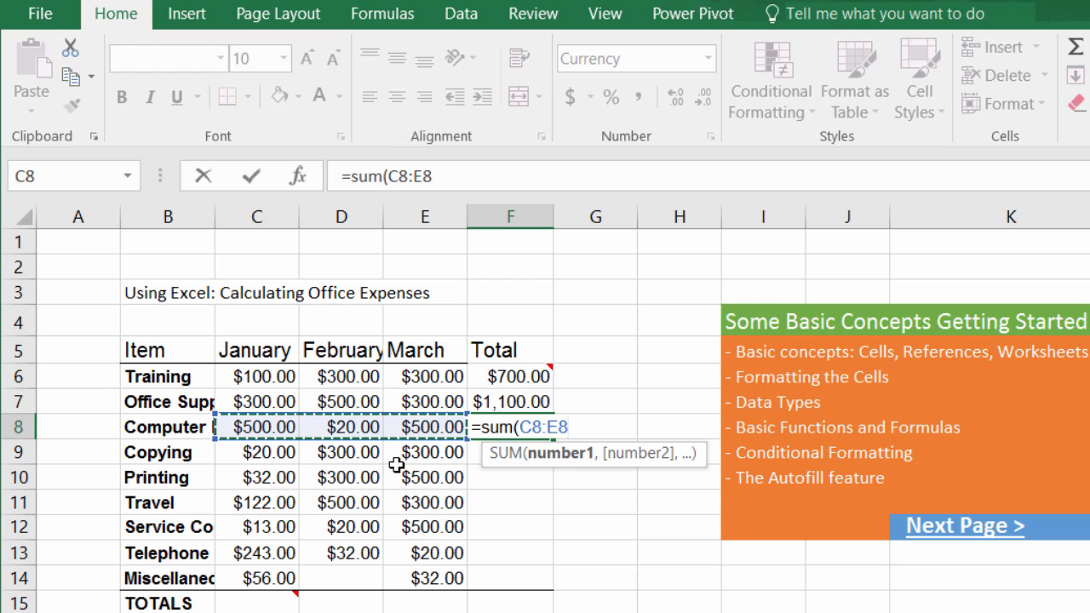
mouse_move(332, 446)
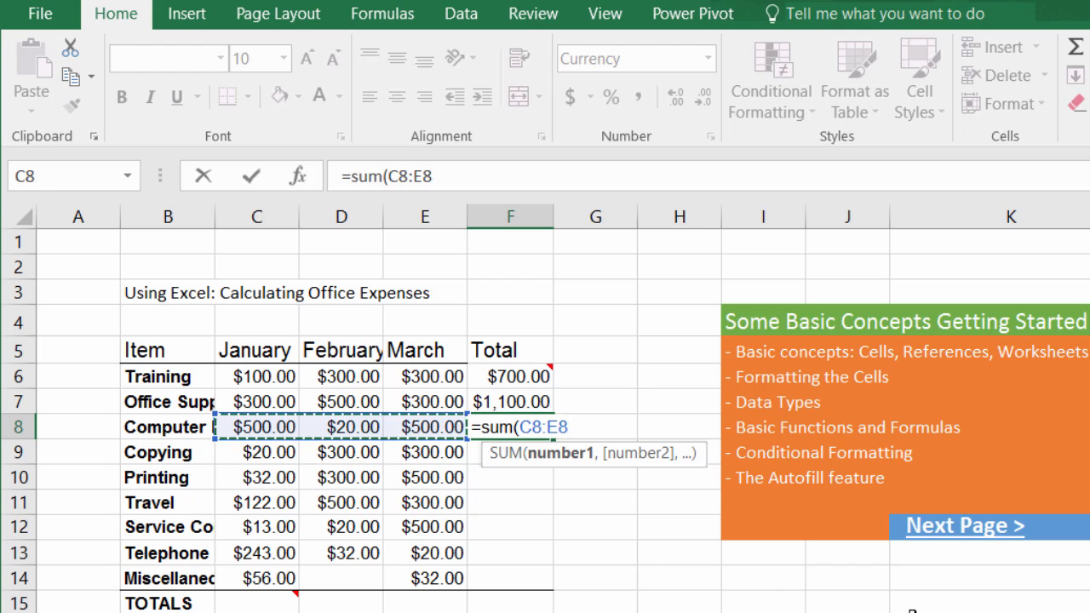
key("Return")
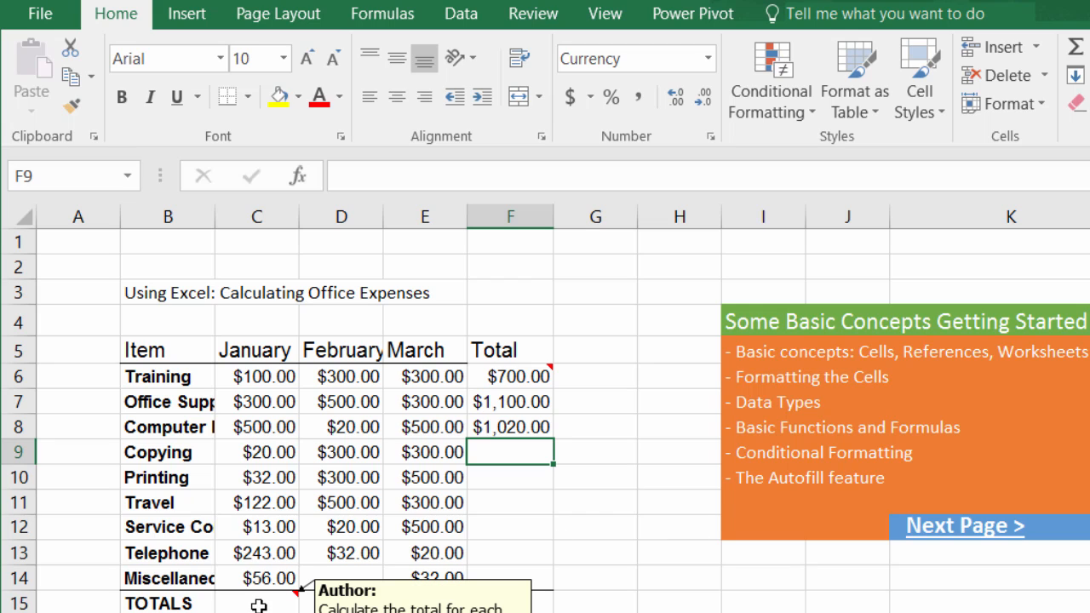
mouse_move(297, 597)
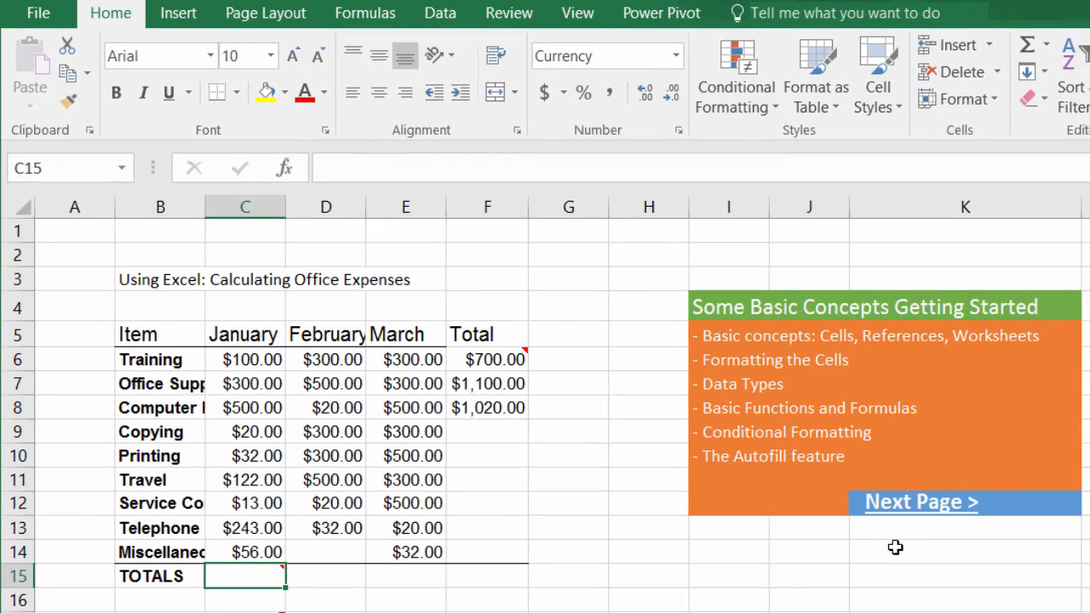
Enter a SUM formula over the January expenses in C15, giving a $1,386.00 TOTALS value.
scroll("down", 3)
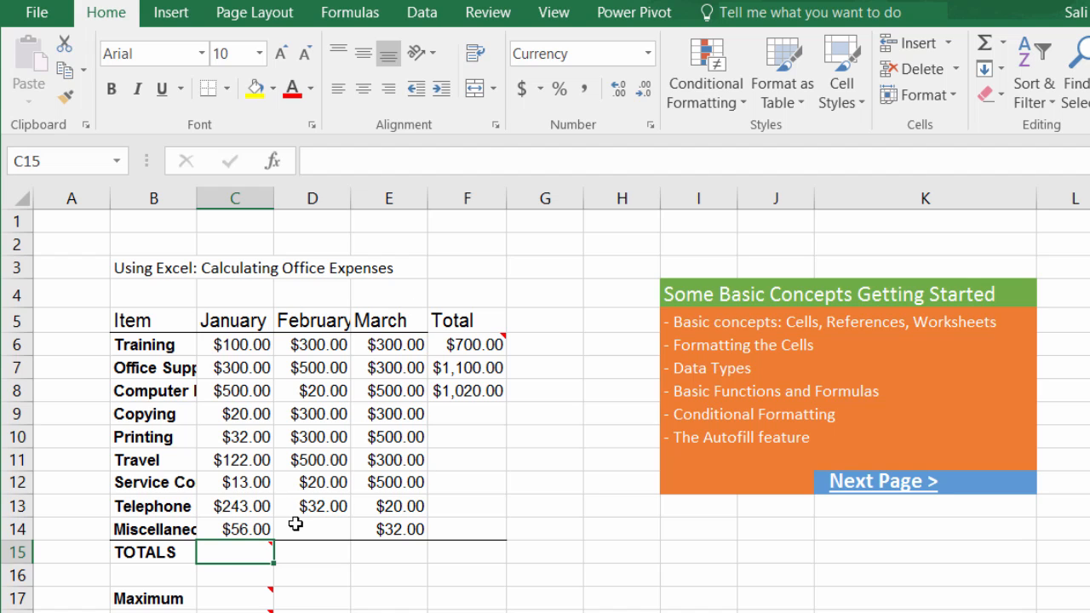
type("=")
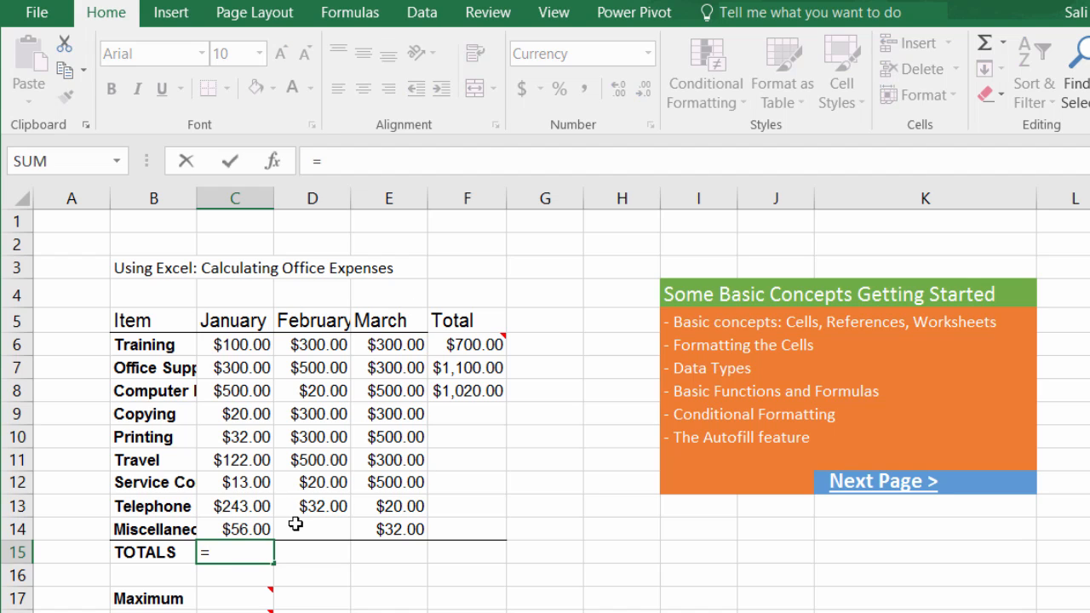
type("sum(")
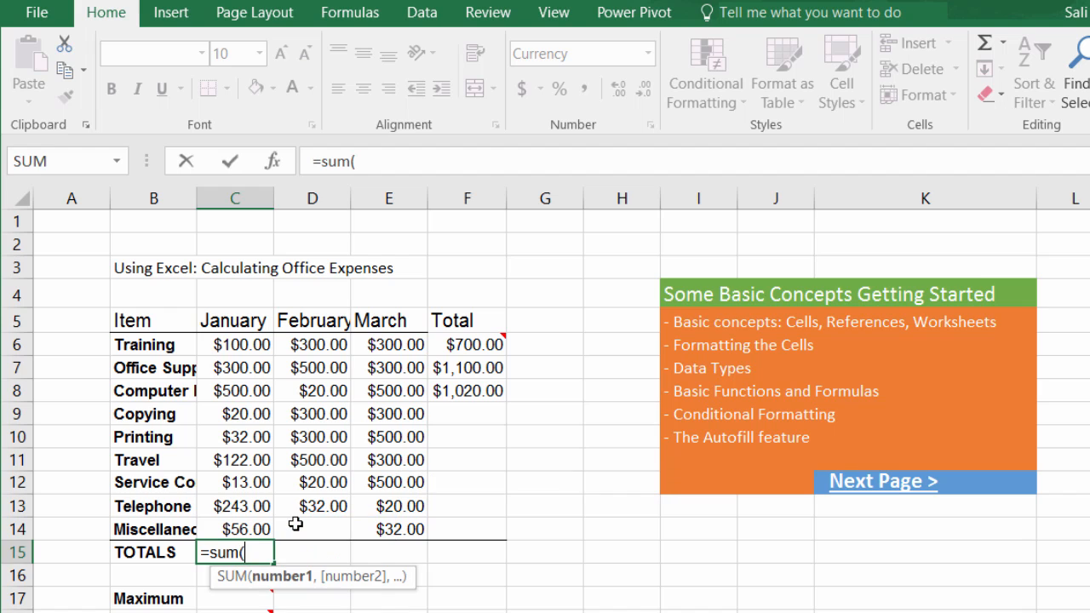
left_click_drag(242, 344, 242, 436)
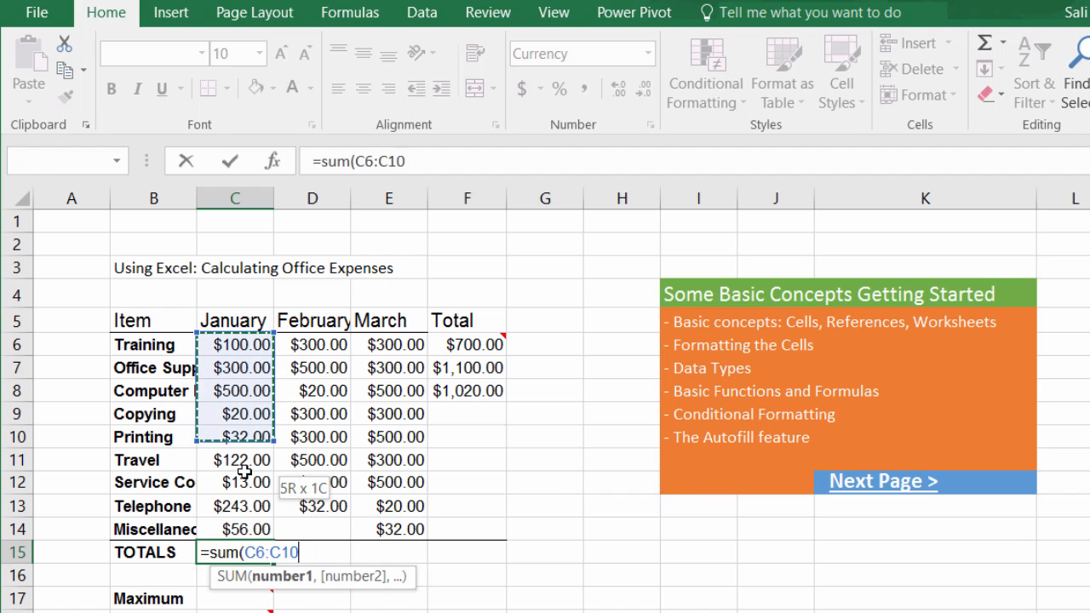
key("Return")
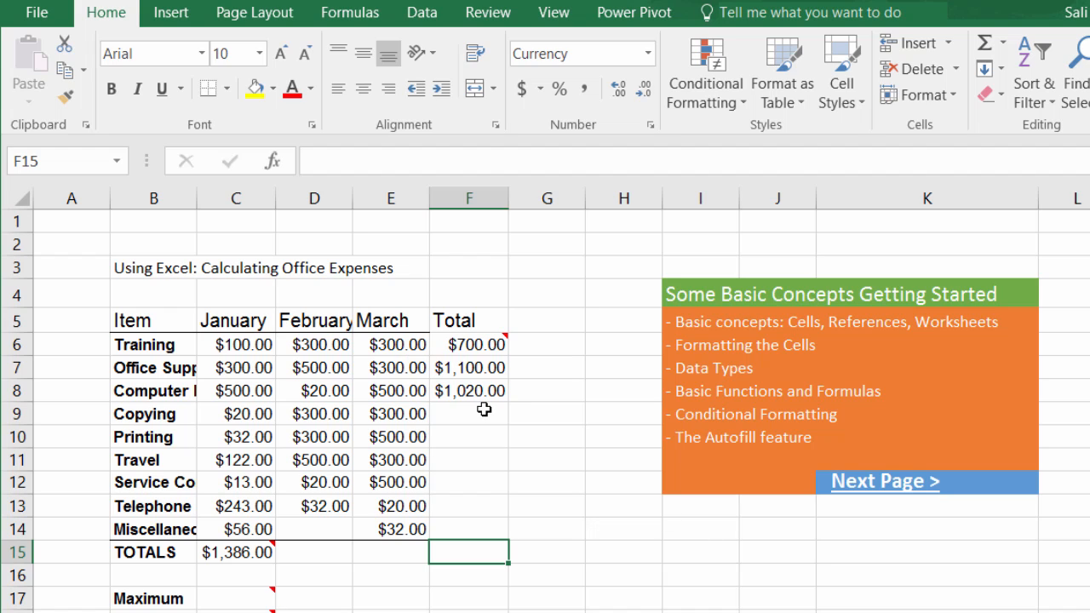
Fill the F8 SUM formula down to F14 so rows Copying through Miscellaneous get totals.
left_click(469, 414)
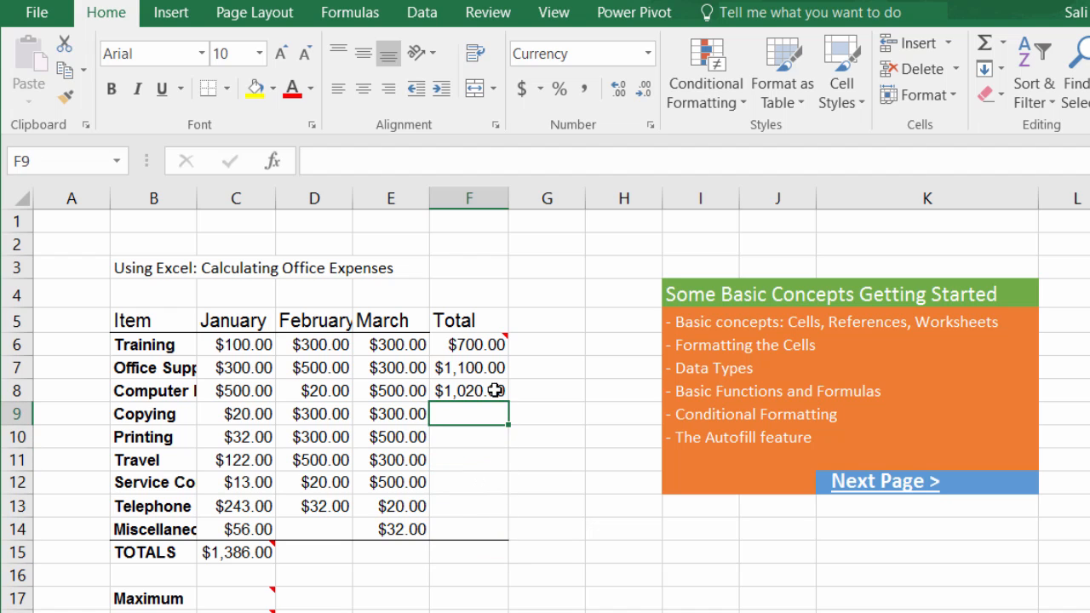
left_click(469, 390)
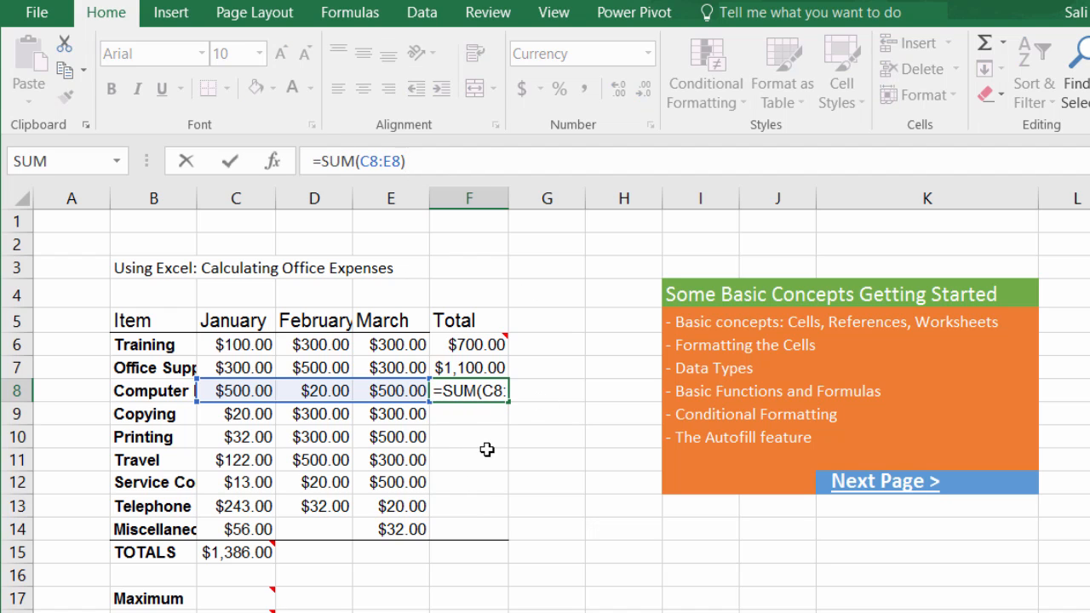
mouse_move(270, 572)
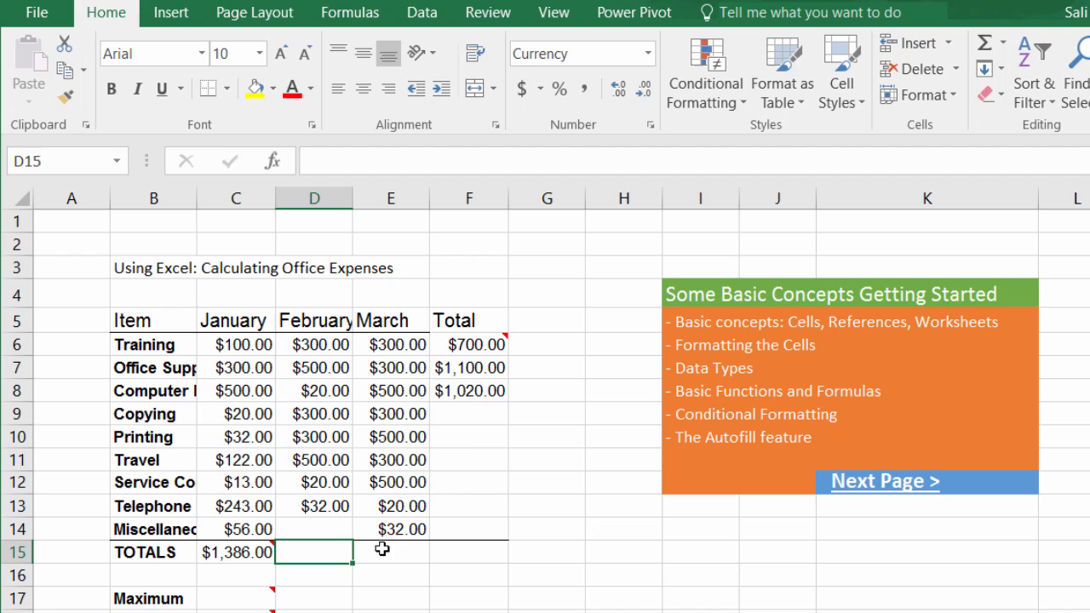
left_click(468, 390)
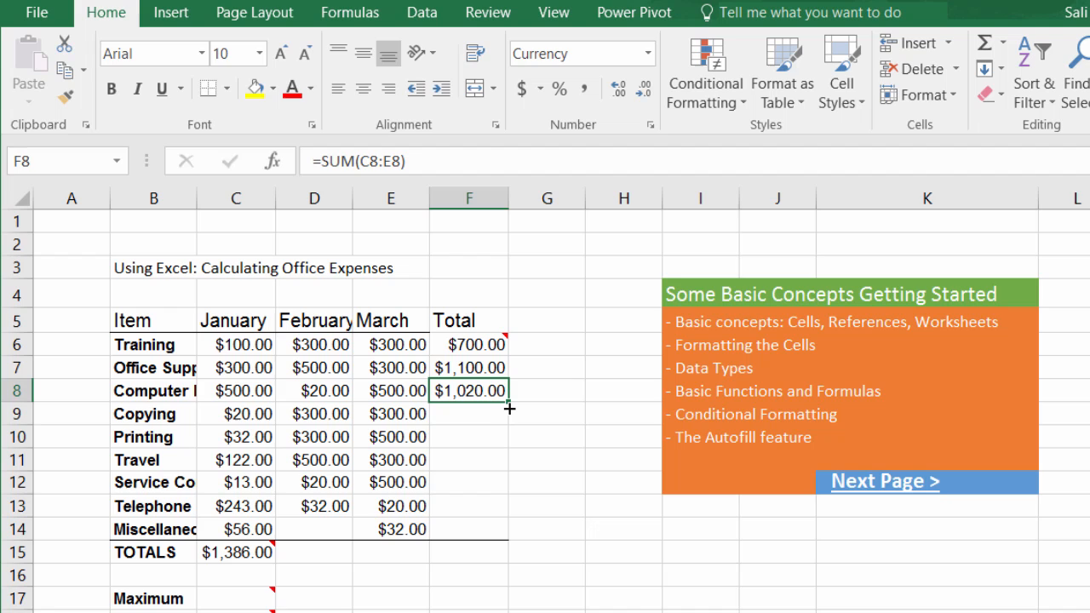
mouse_move(509, 417)
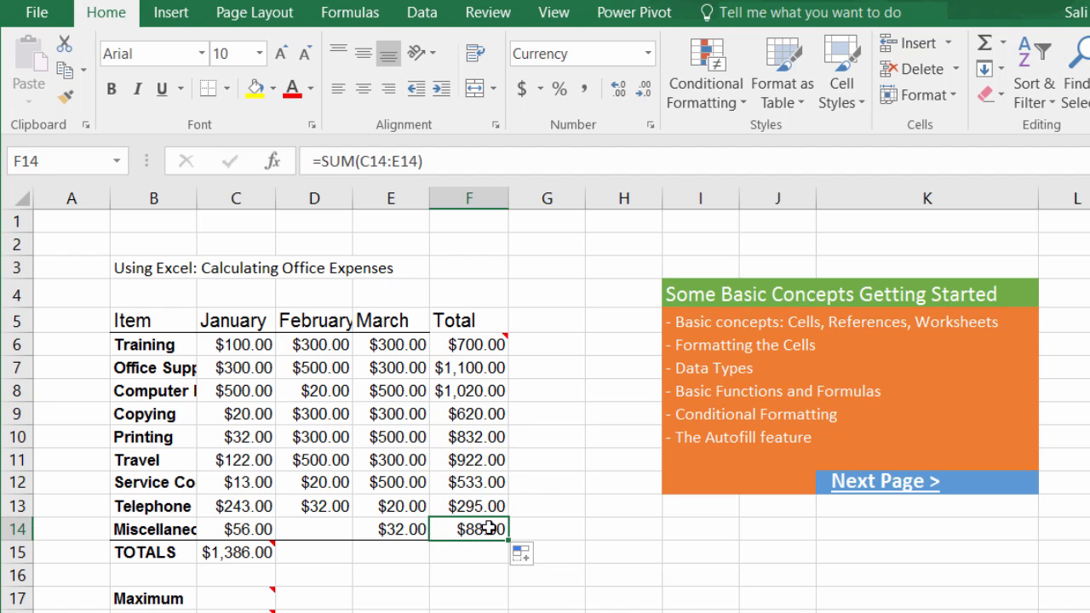
left_click(468, 482)
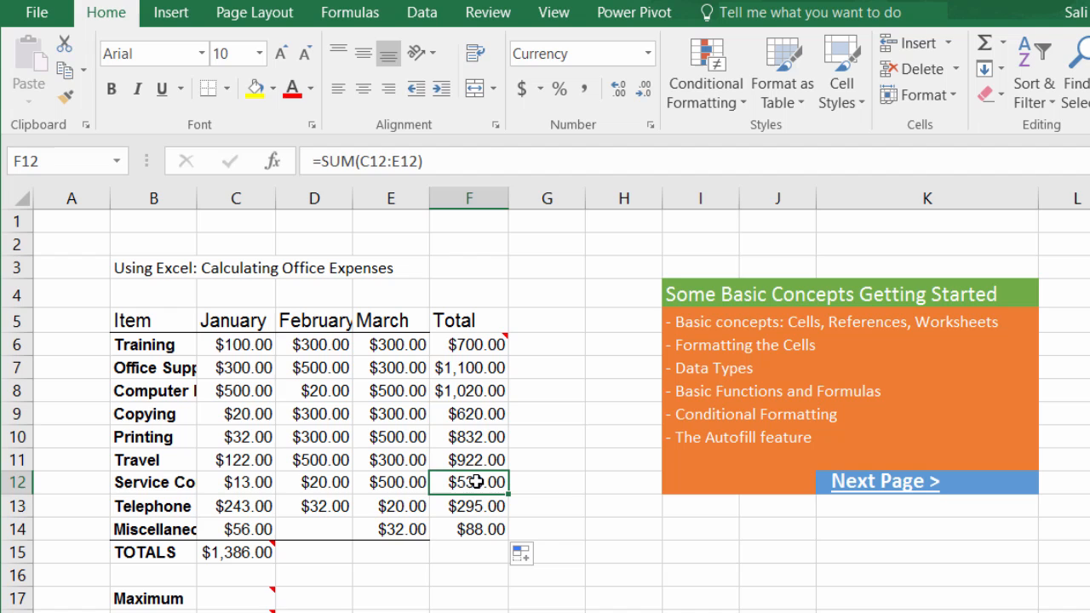
mouse_move(473, 477)
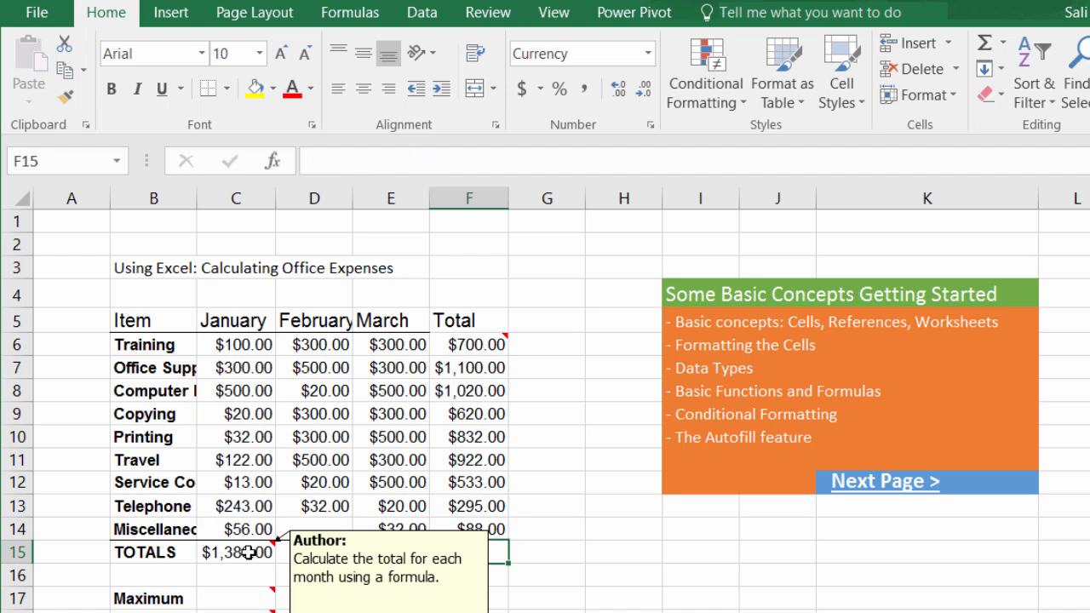
Fill C15 across to F15, giving February $1,972.00, March $2,752.00 and Total $6,110.00.
left_click(235, 552)
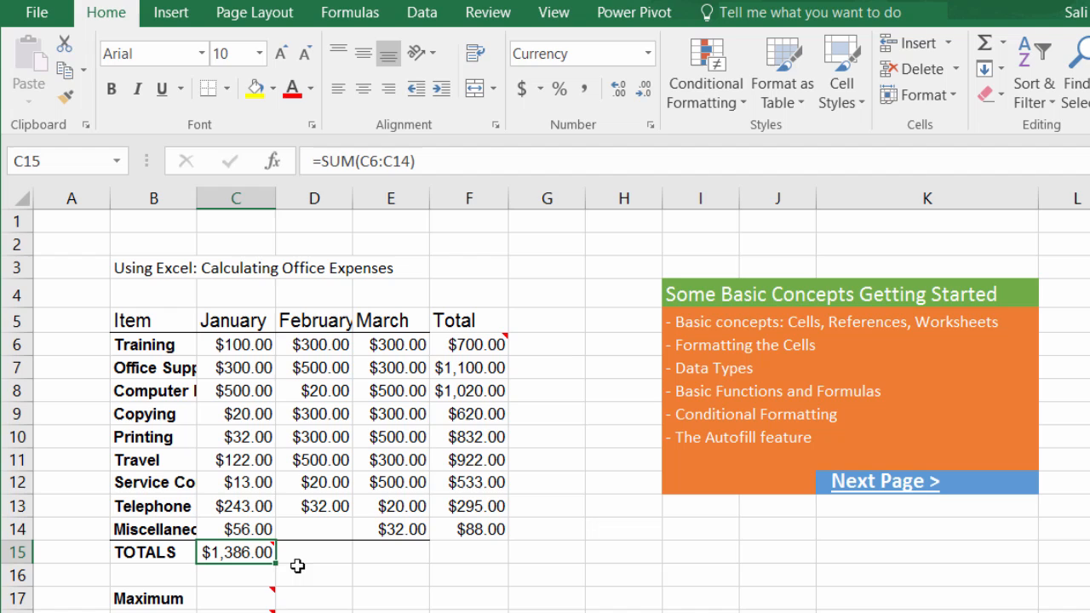
mouse_move(339, 210)
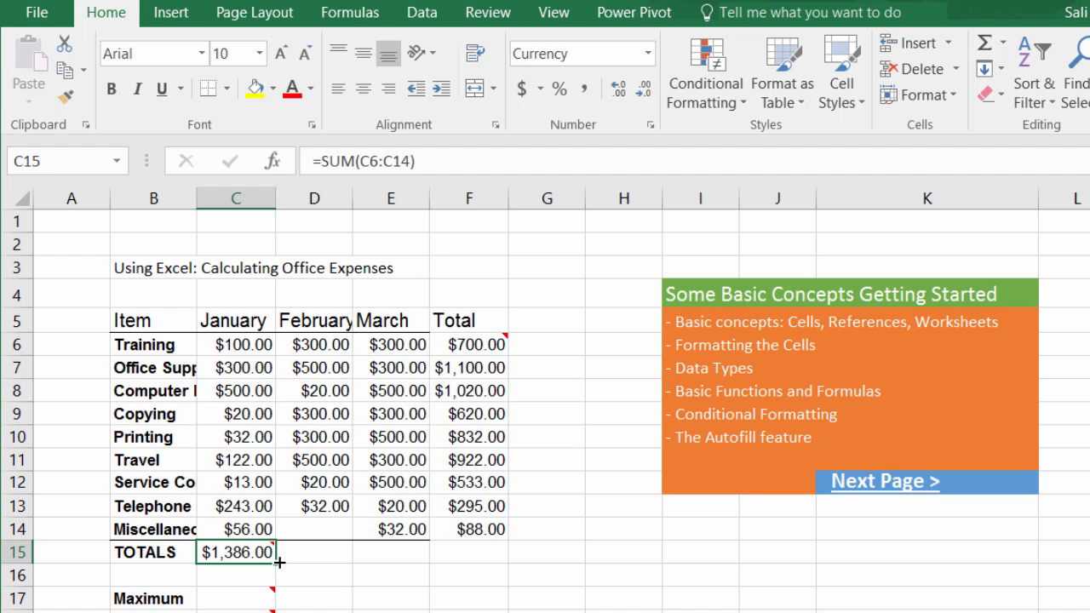
left_click_drag(264, 552, 498, 552)
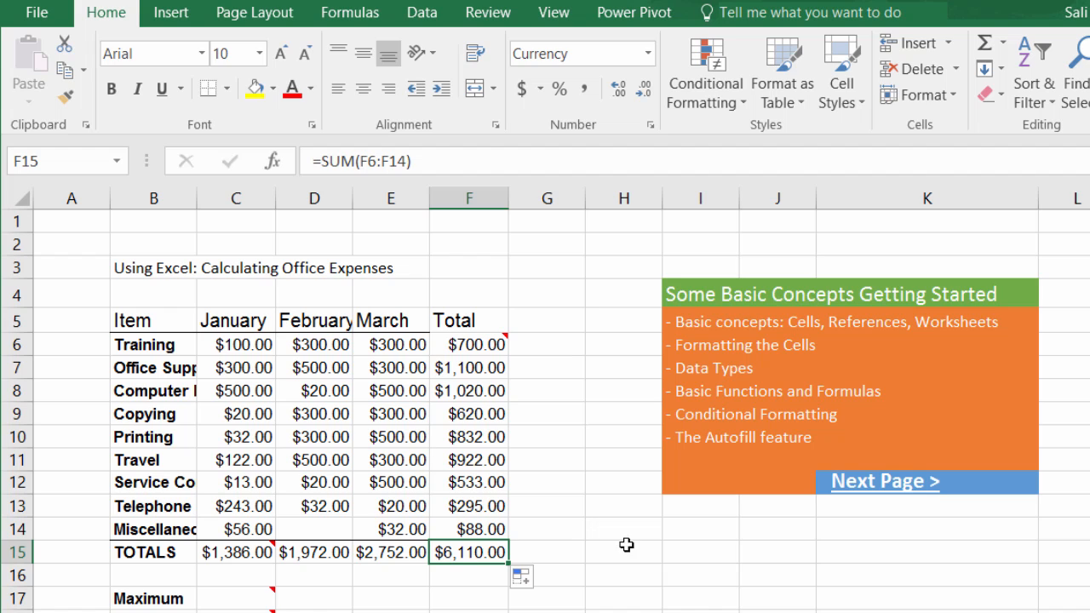
left_click(700, 528)
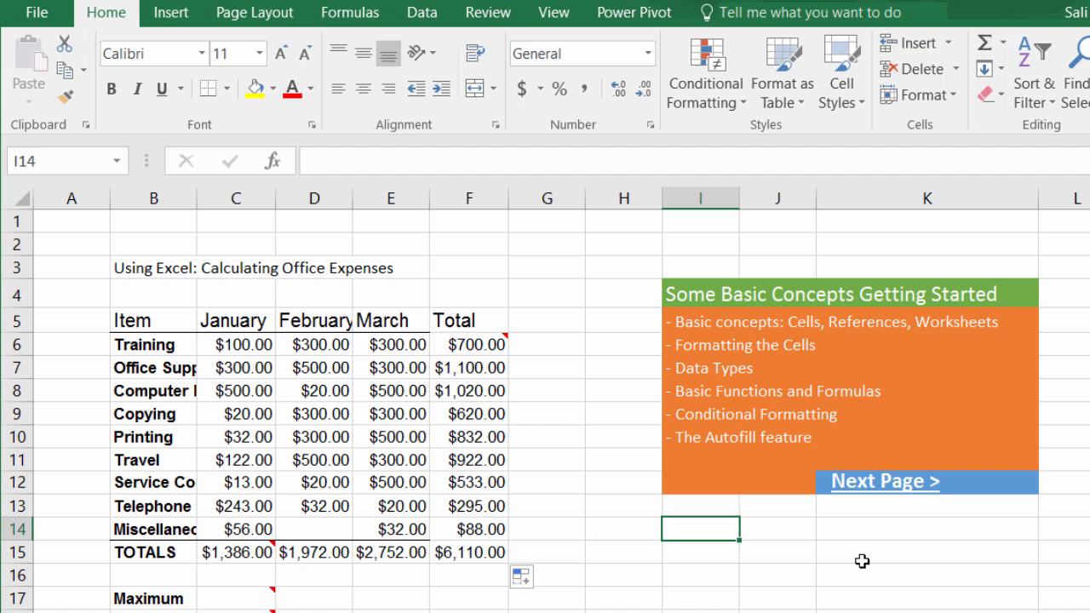
Start autofill lists of weekdays and months in spare cells, beginning with January.
scroll("down", 3)
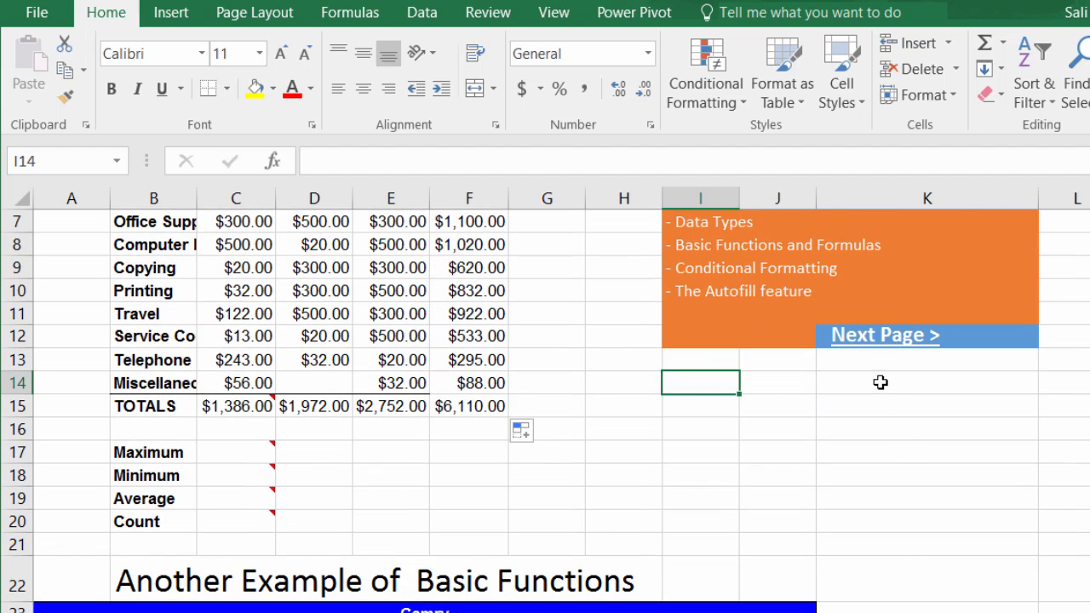
left_click(927, 382)
type("Monday")
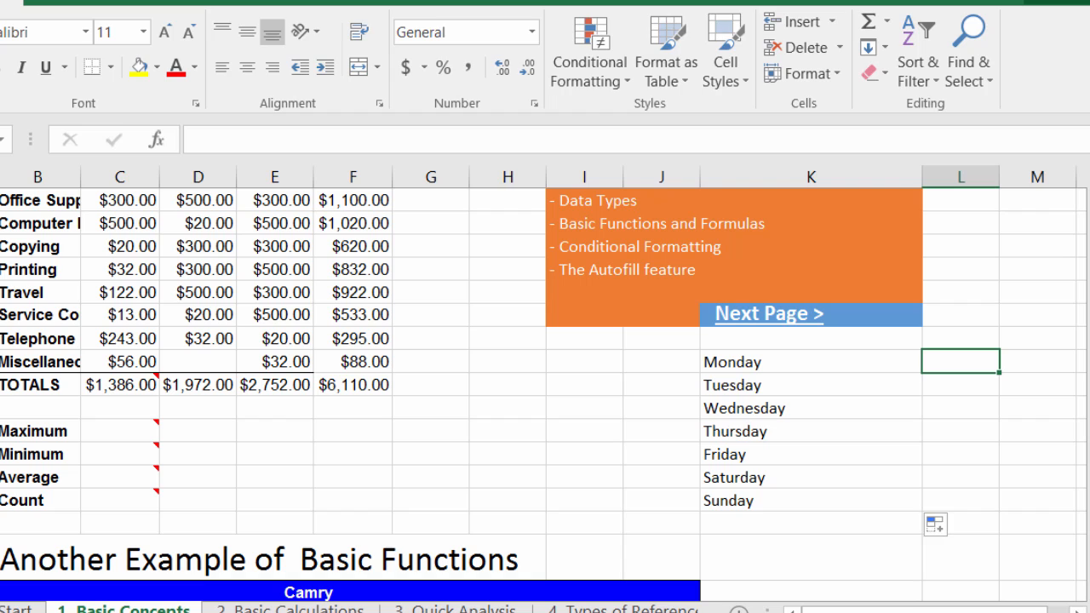
type("Janura")
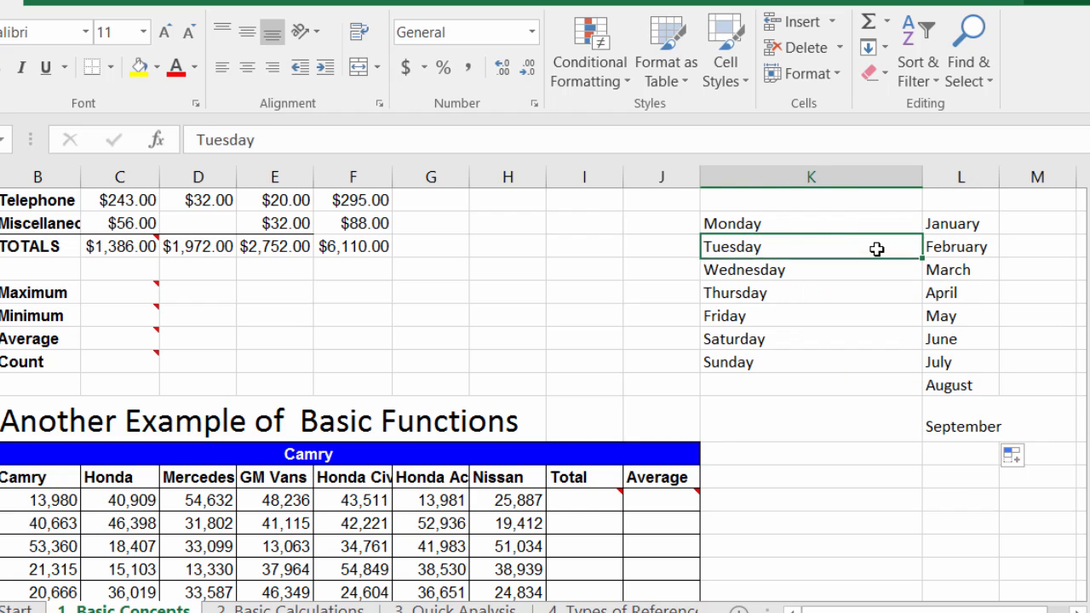
Clear the lists and fill 1 down from K14 as a counting series 1 to 5 via Fill Series.
left_click_drag(810, 223, 960, 361)
type("1")
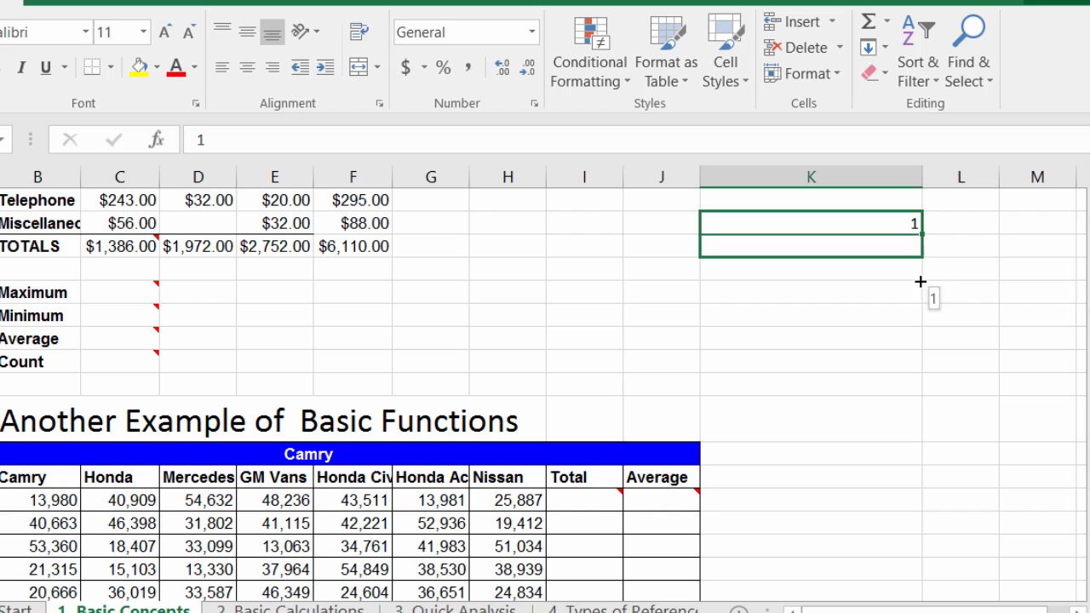
left_click_drag(919, 235, 920, 324)
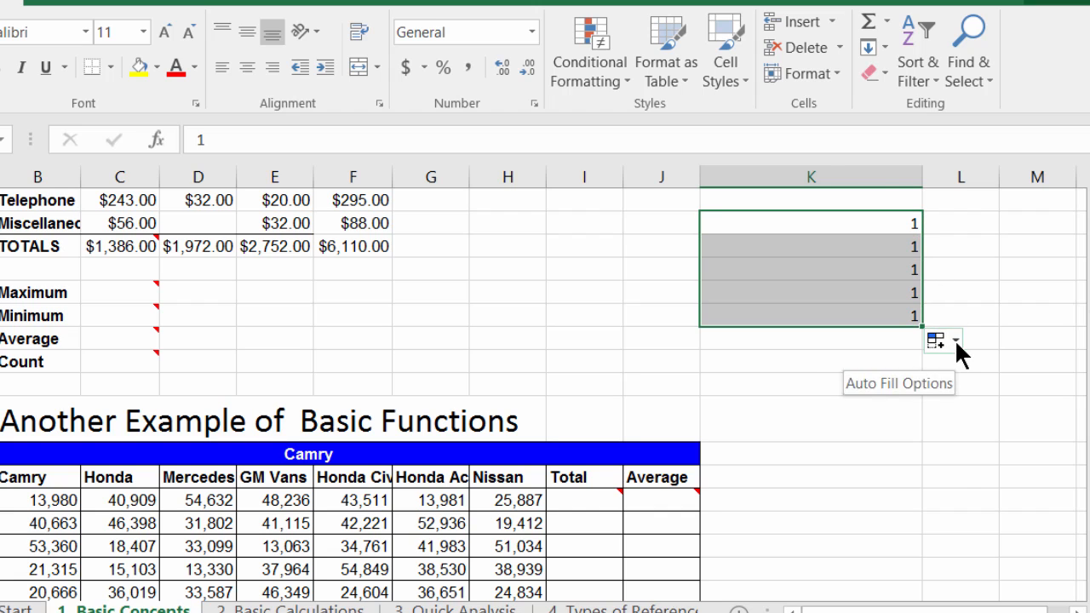
left_click(954, 341)
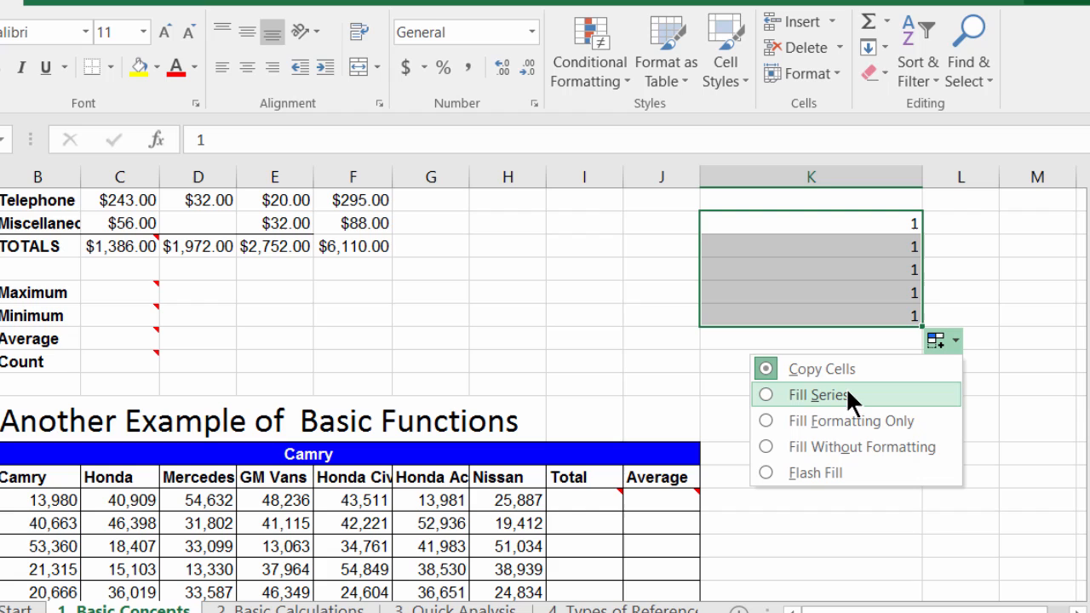
left_click(821, 395)
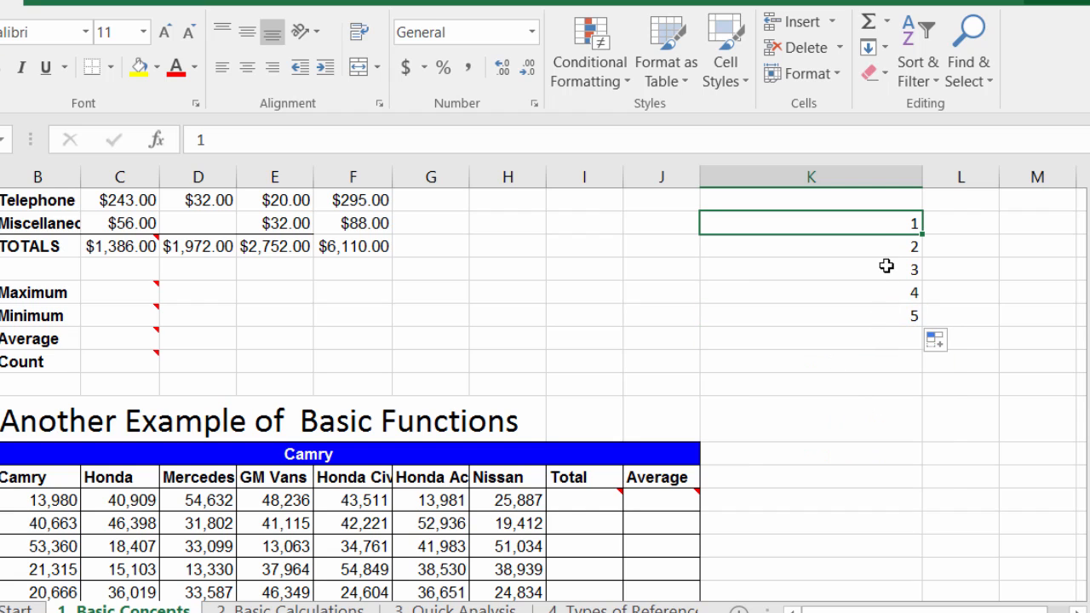
mouse_move(889, 247)
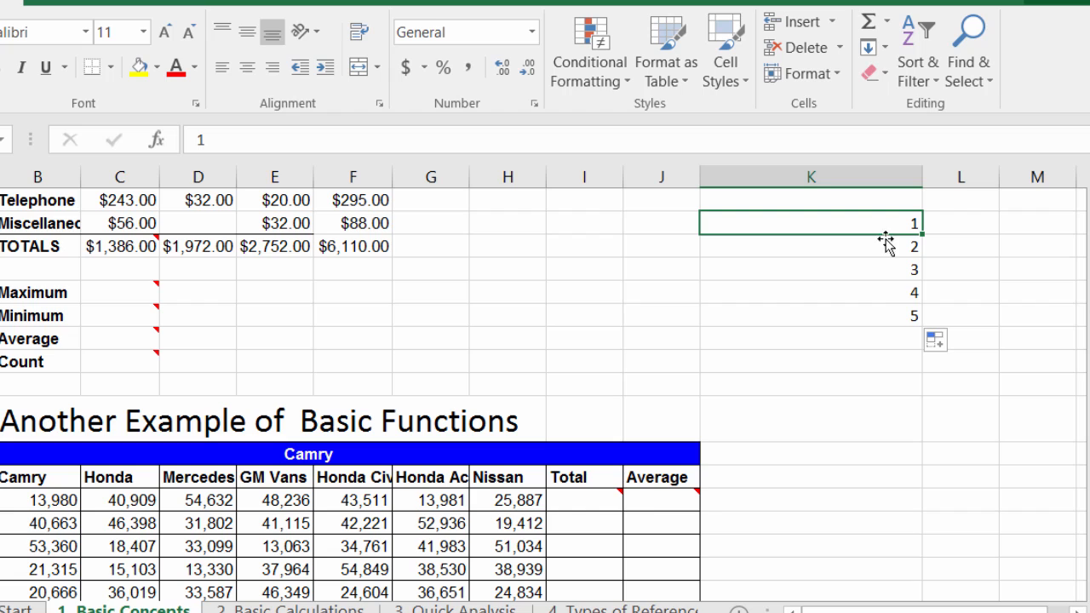
left_click(811, 293)
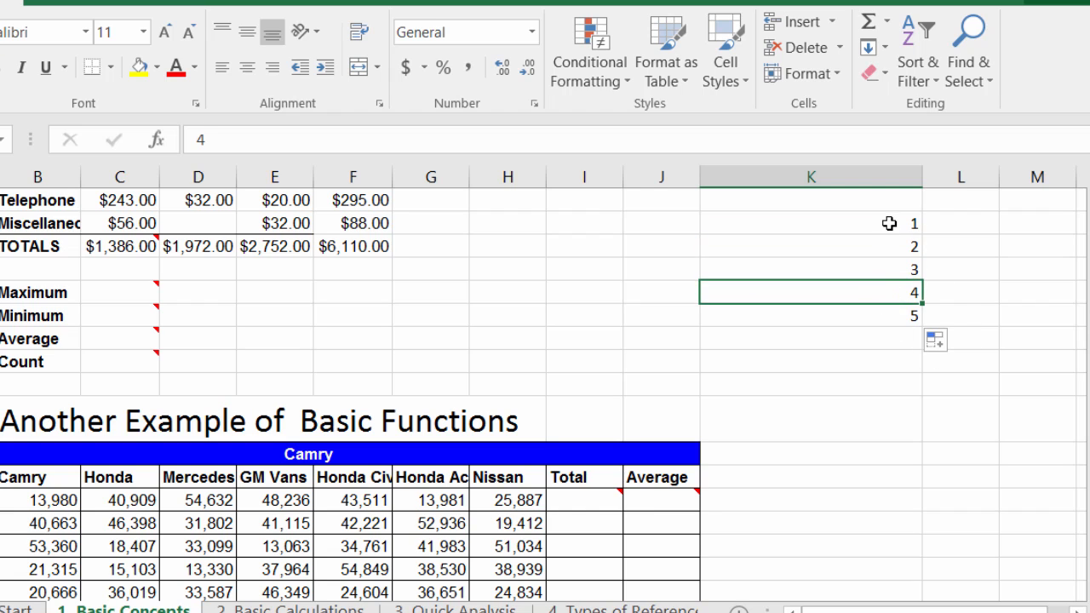
left_click_drag(811, 223, 811, 313)
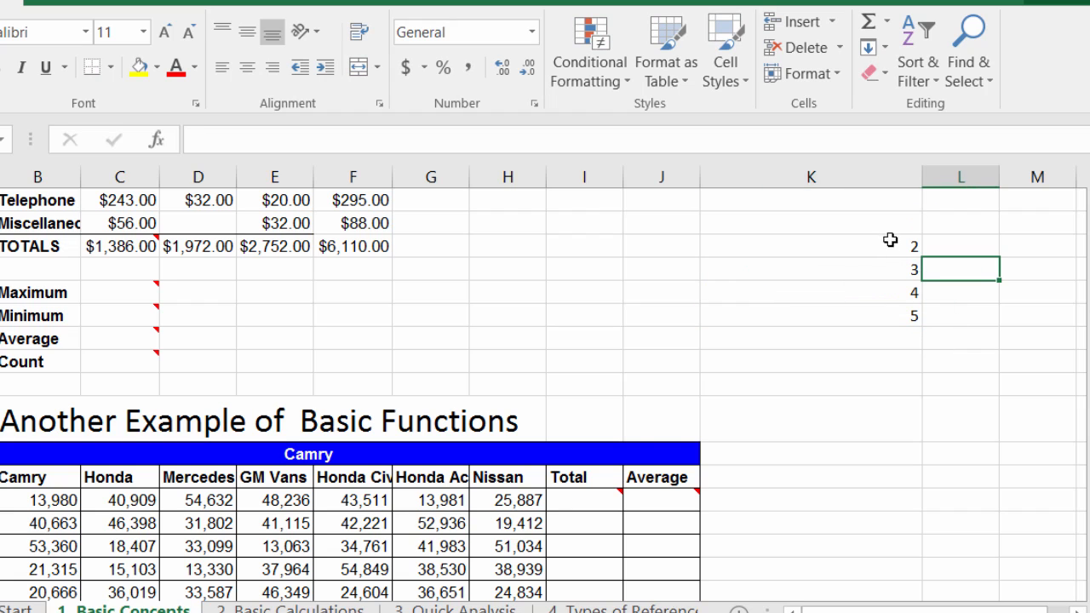
Replace the old series with 0 and 5 in K14:K15 and autofill down to 35 in steps of five.
left_click_drag(809, 245, 809, 293)
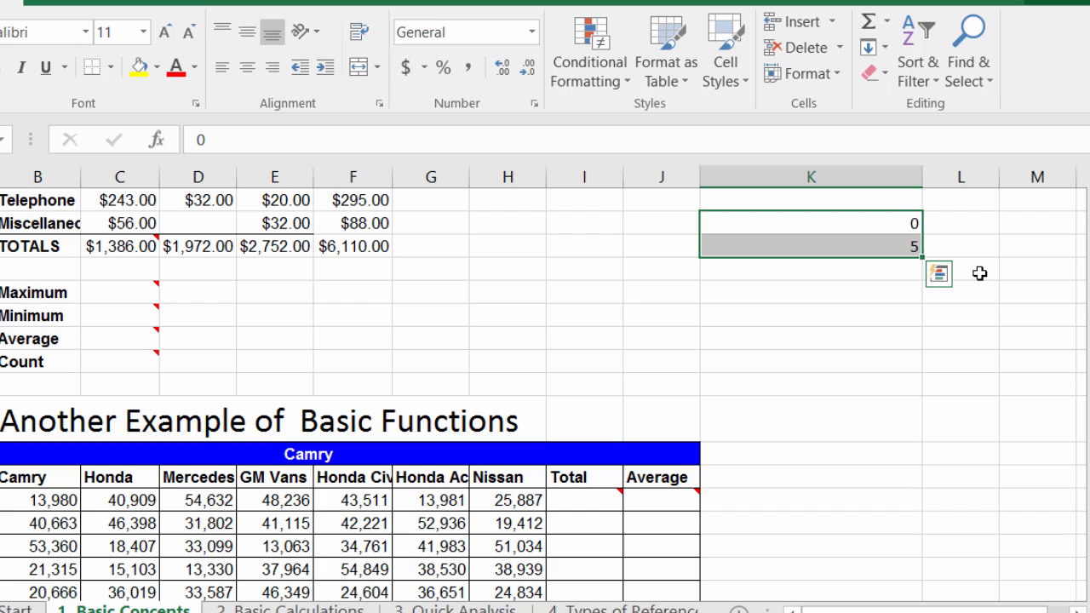
mouse_move(911, 221)
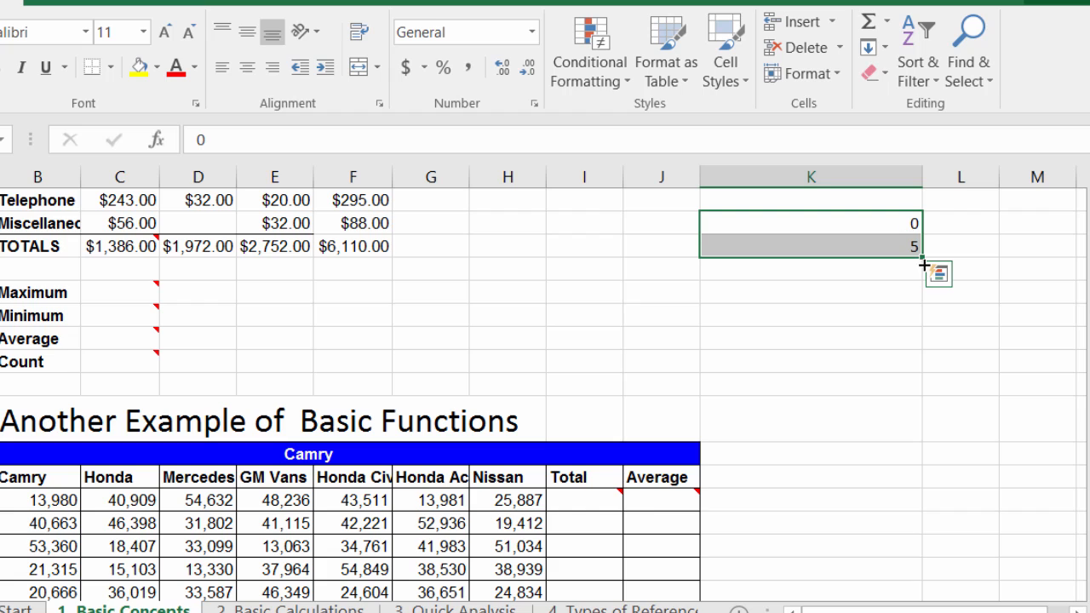
mouse_move(920, 259)
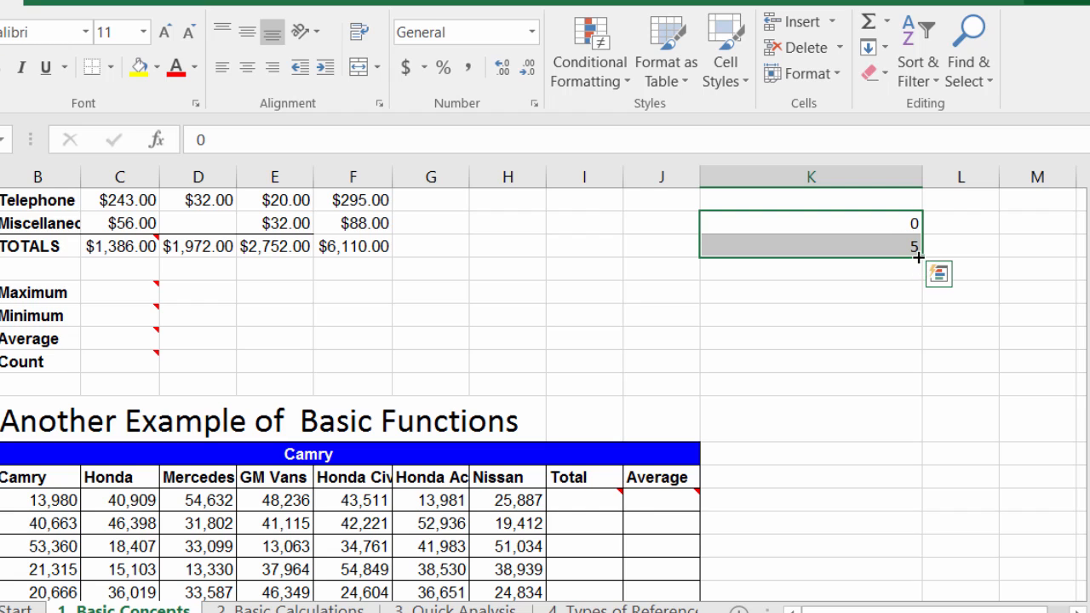
left_click_drag(917, 259, 923, 371)
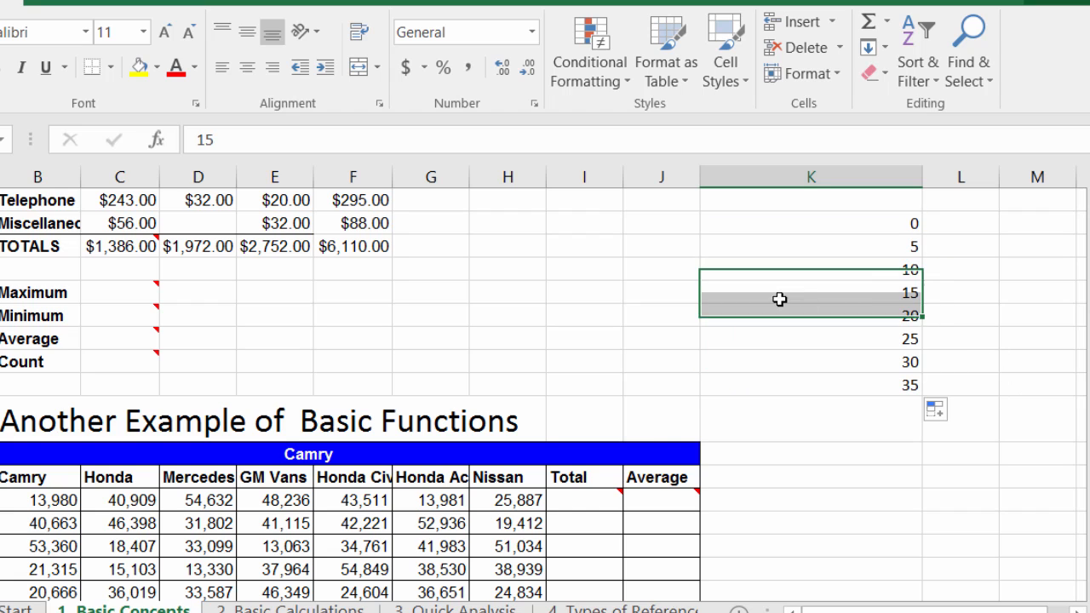
left_click(809, 269)
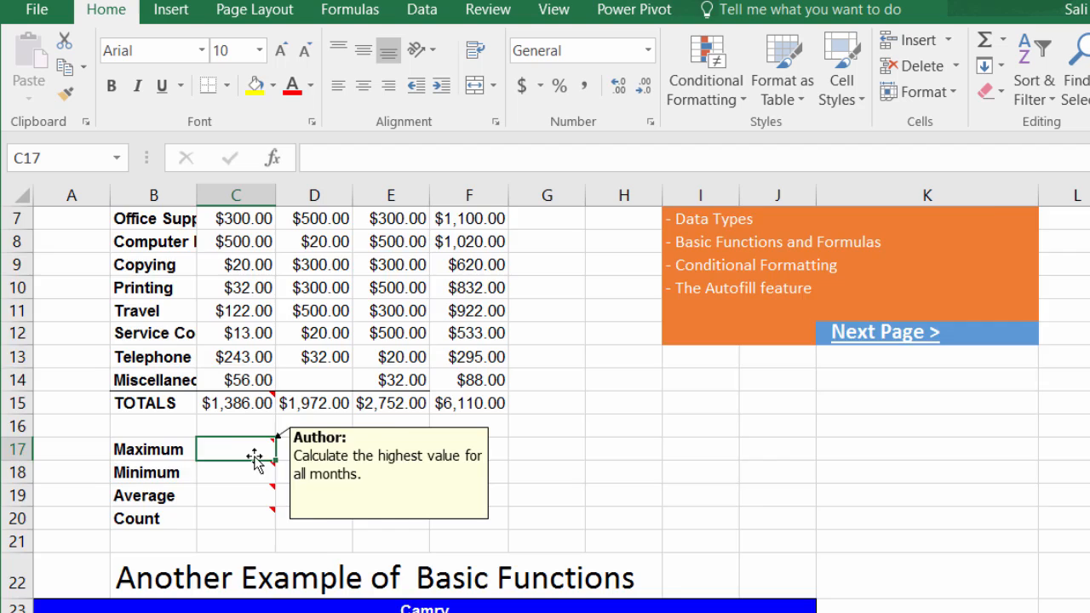
Show the Formulas ribbon commands to reach Insert Function for the January Maximum cell.
scroll("up", 3)
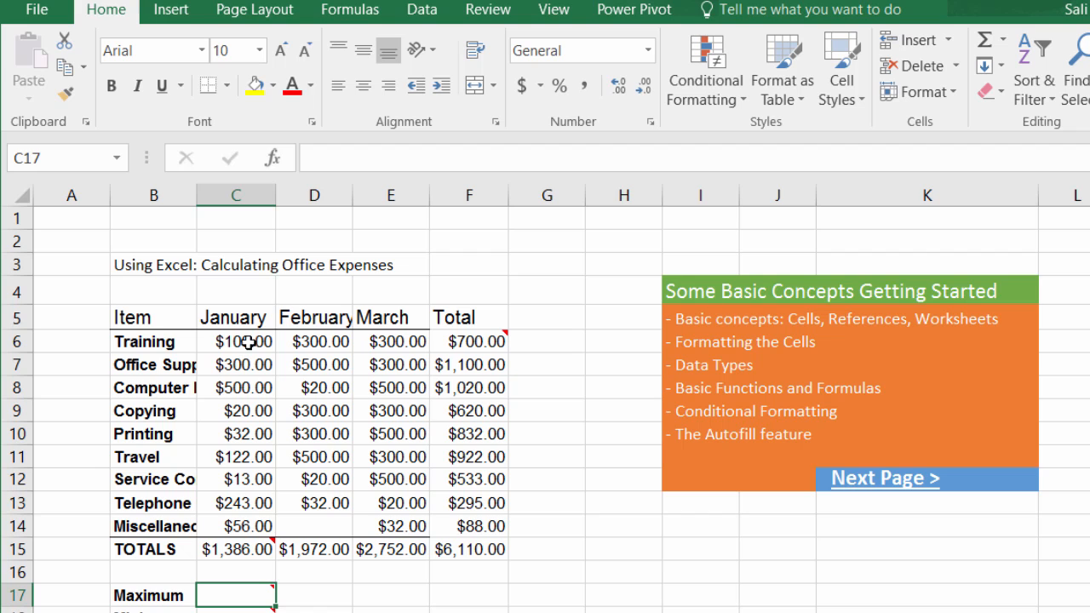
mouse_move(224, 604)
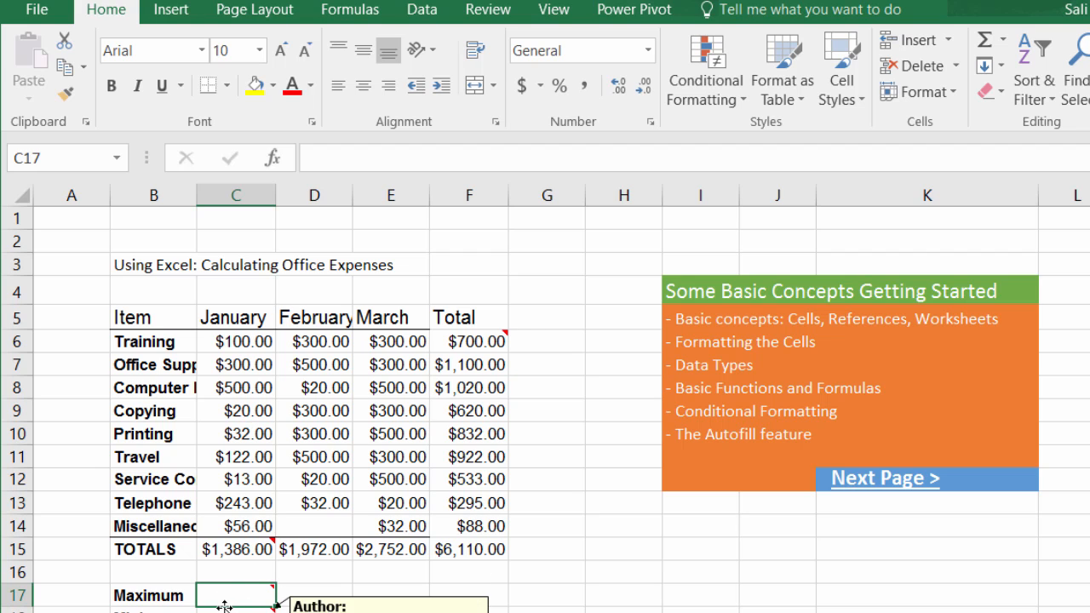
left_click(349, 10)
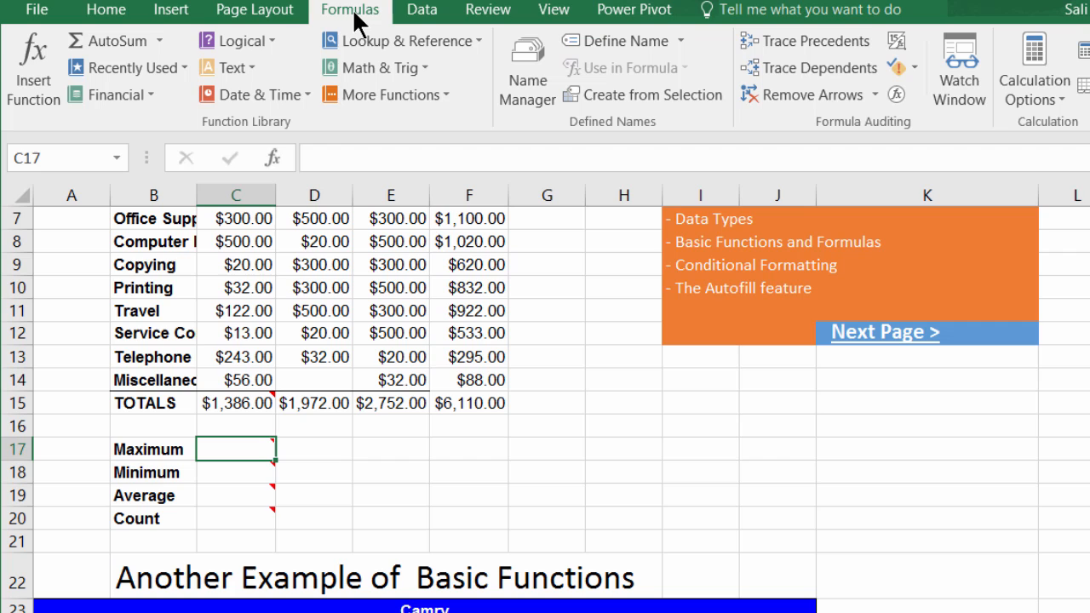
mouse_move(190, 103)
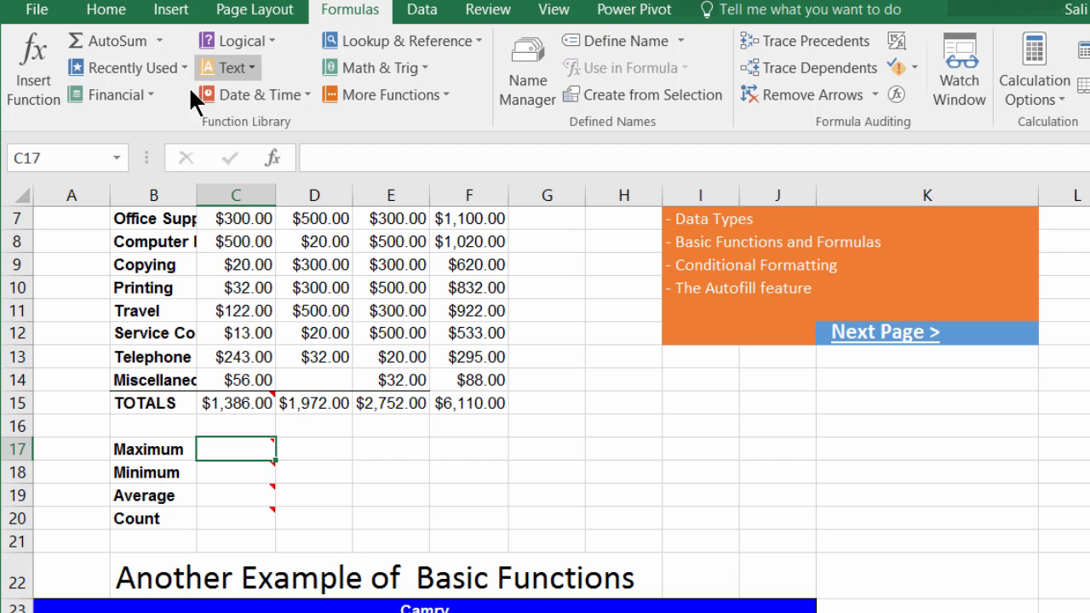
mouse_move(255, 95)
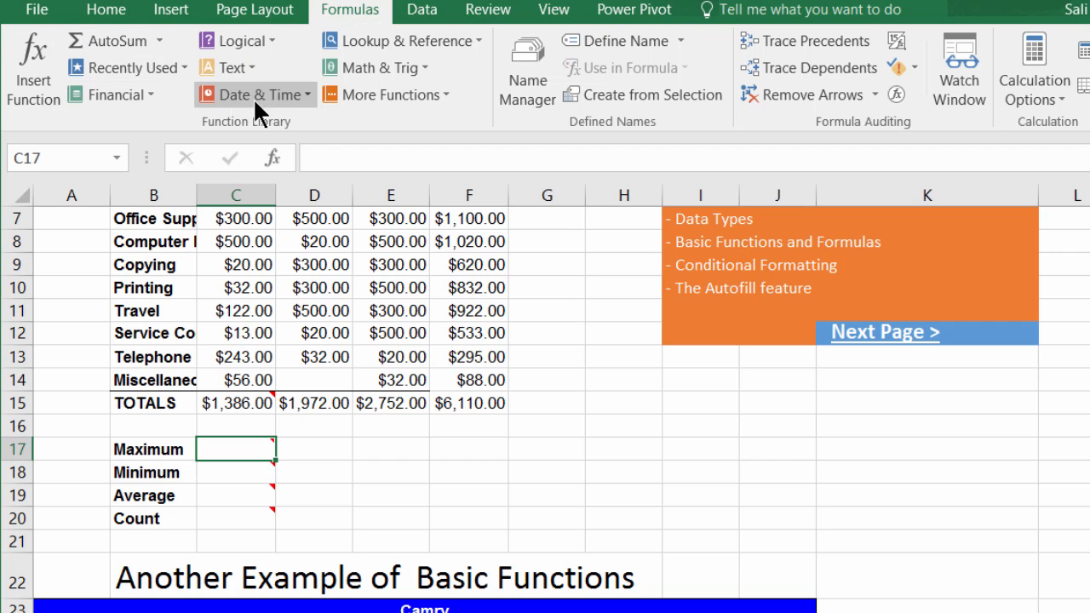
mouse_move(51, 116)
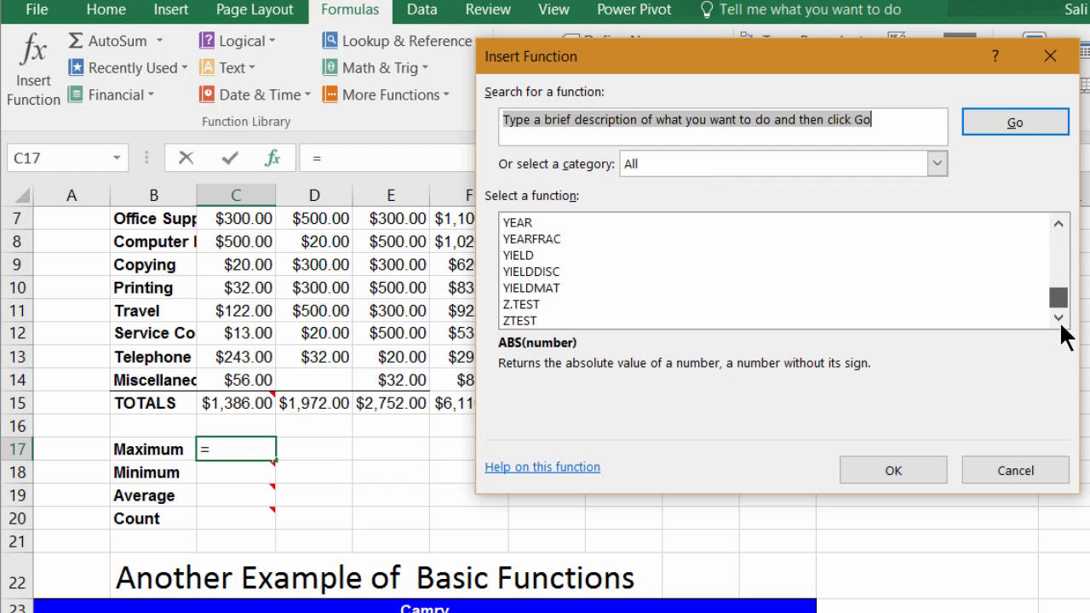
Search the Insert Function dialog for 'max' to locate the MAX function.
left_click(1058, 223)
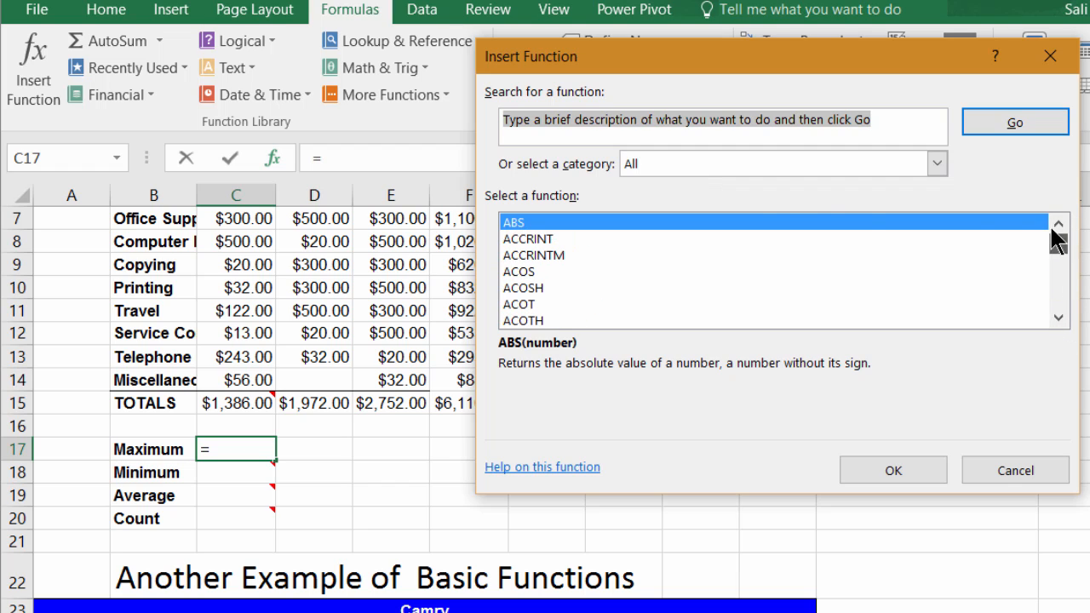
mouse_move(690, 141)
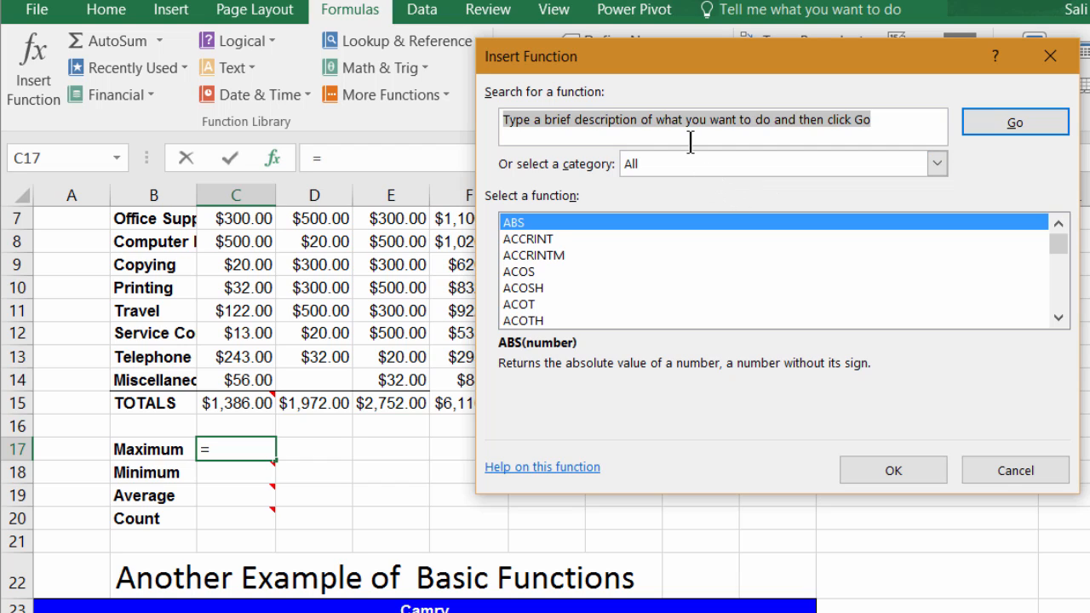
type("max")
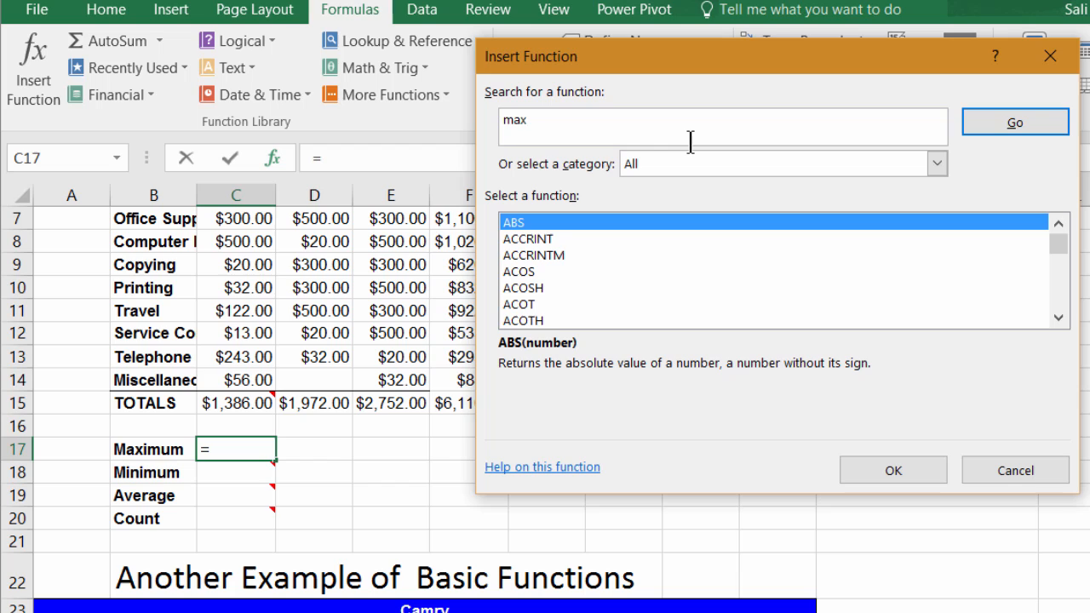
left_click(1015, 122)
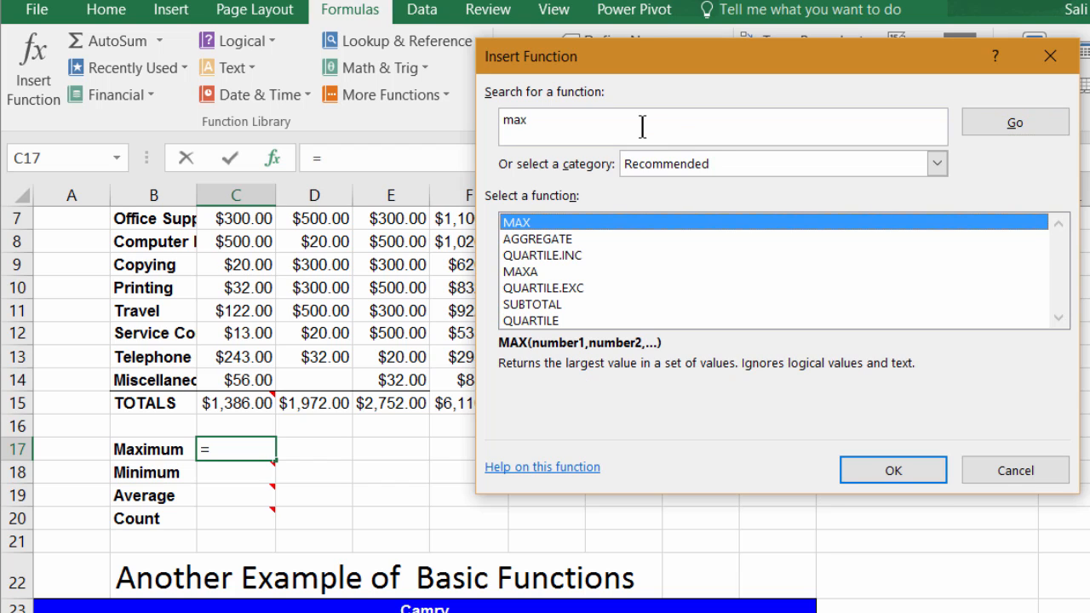
mouse_move(554, 230)
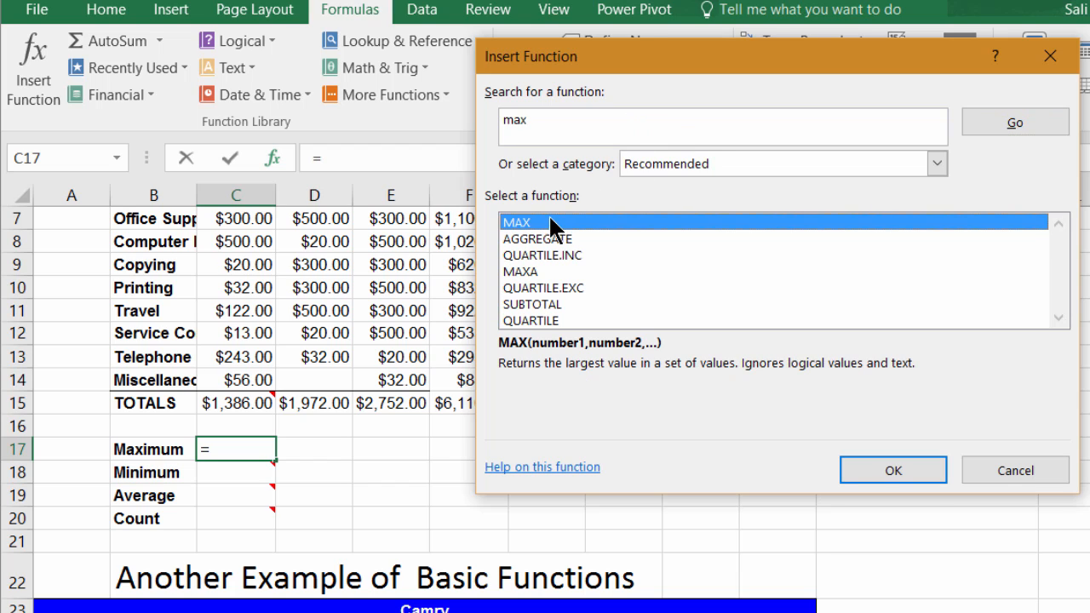
mouse_move(544, 242)
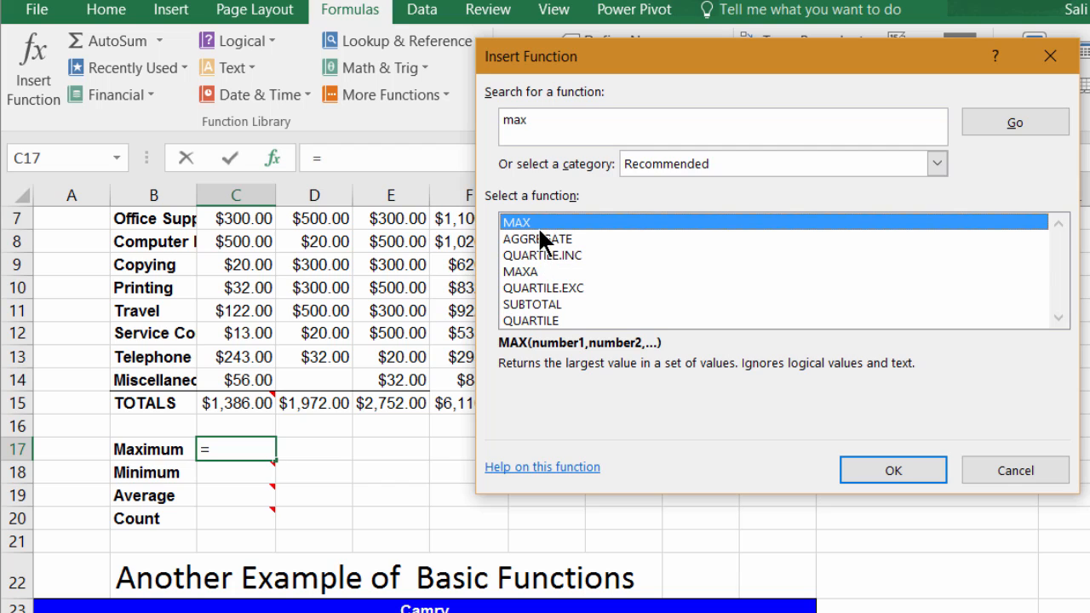
mouse_move(525, 237)
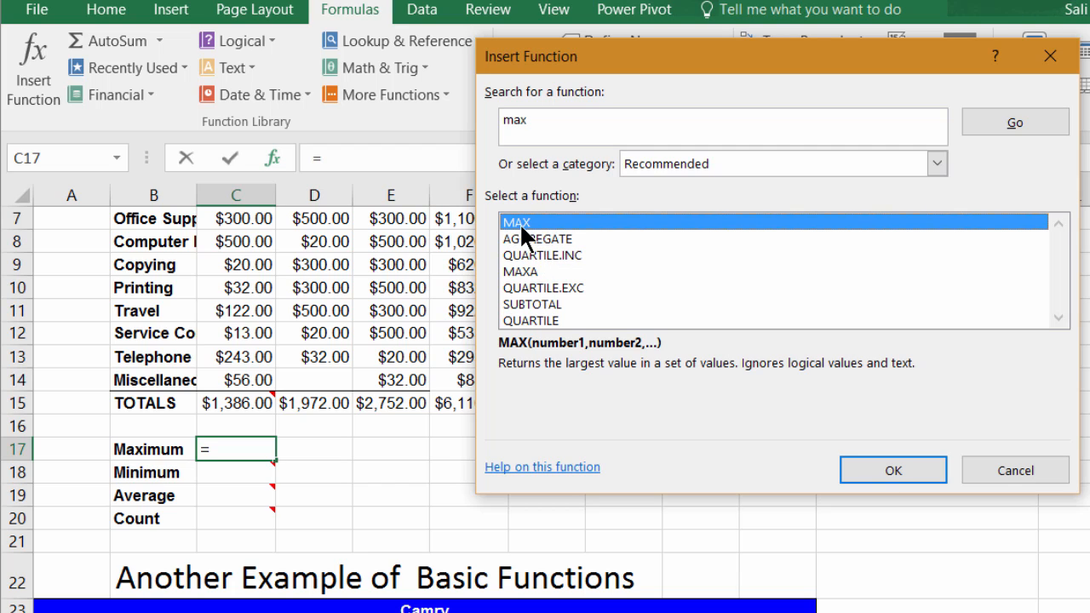
mouse_move(559, 383)
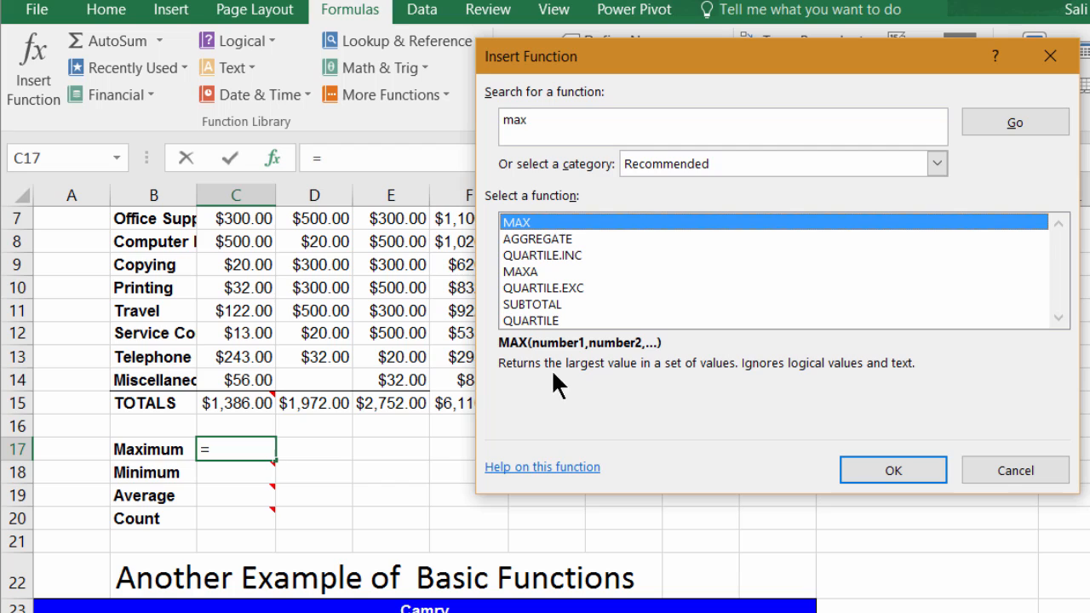
mouse_move(719, 388)
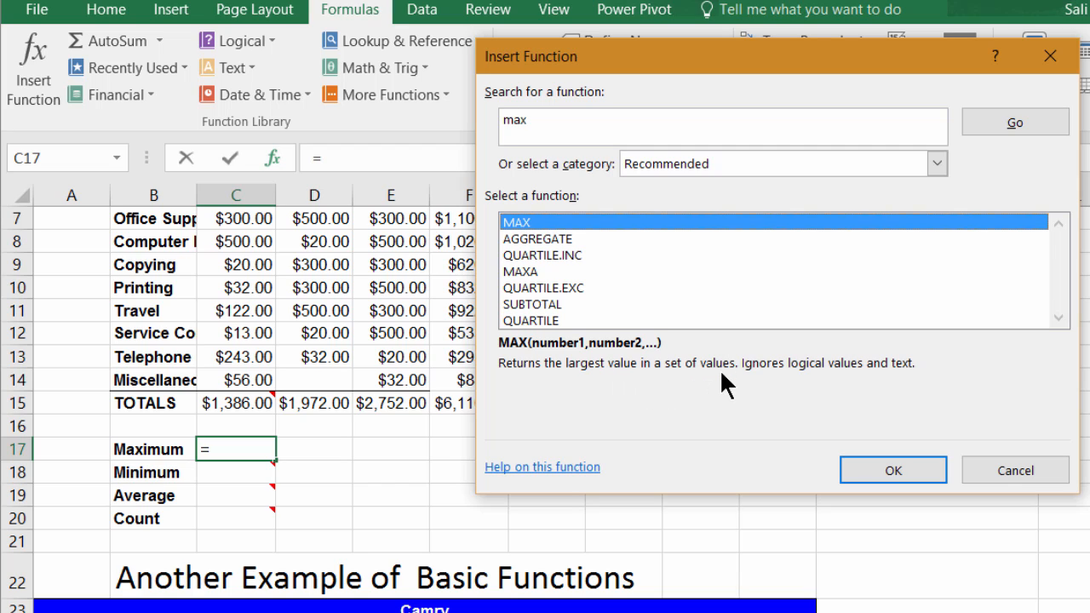
mouse_move(249, 352)
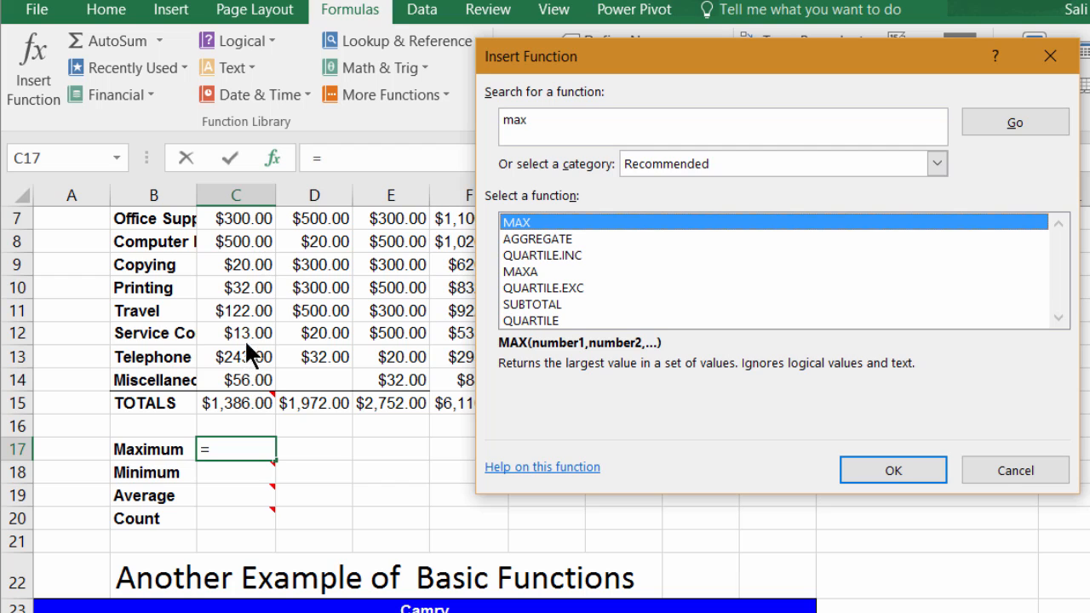
mouse_move(548, 477)
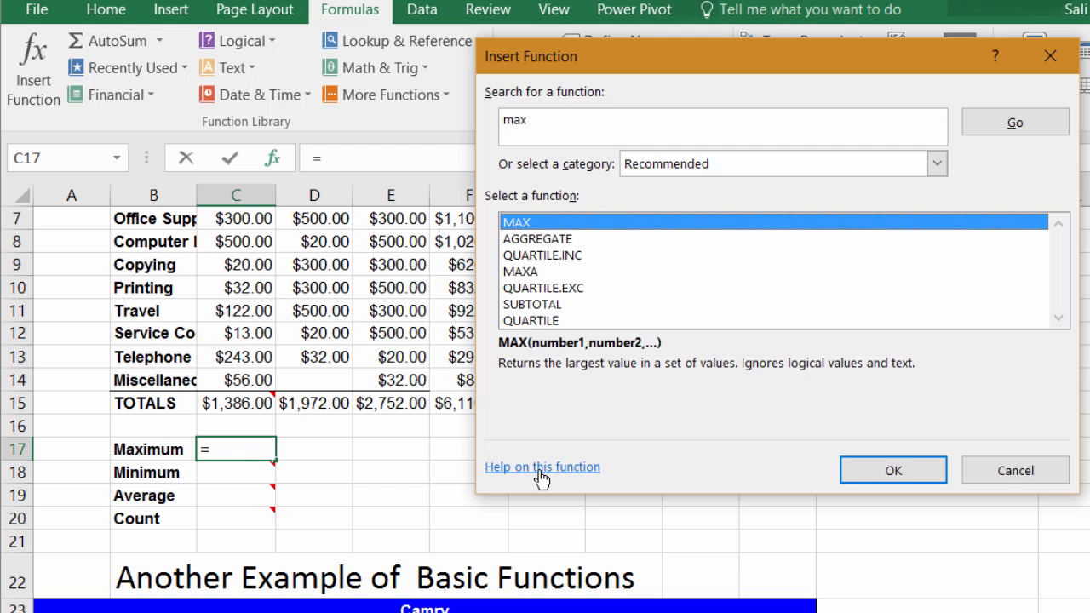
mouse_move(541, 467)
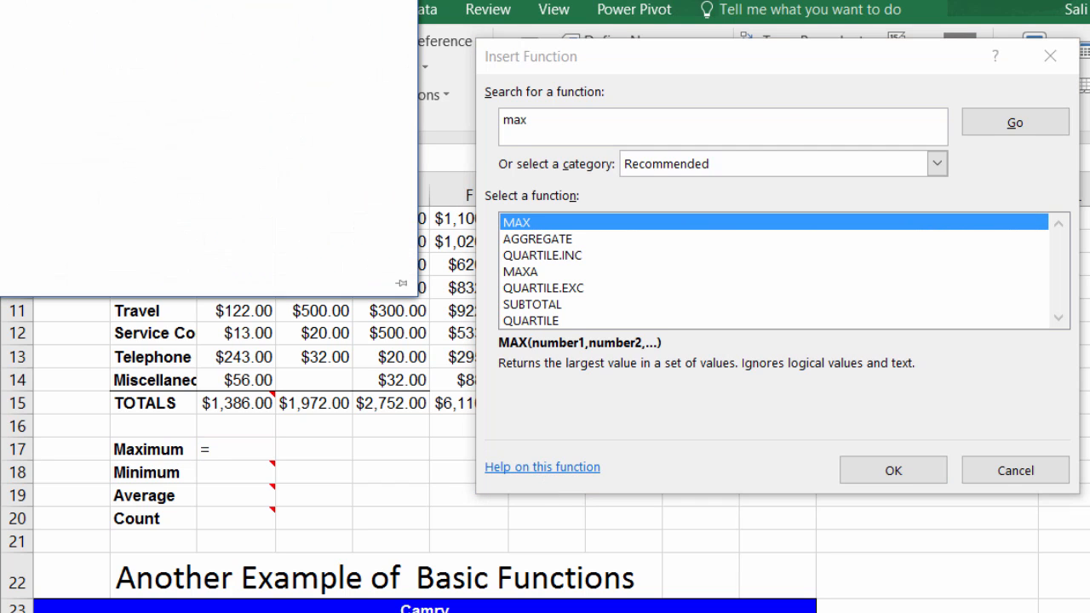
Read through the MAX help page's syntax and examples, then close it.
left_click(541, 467)
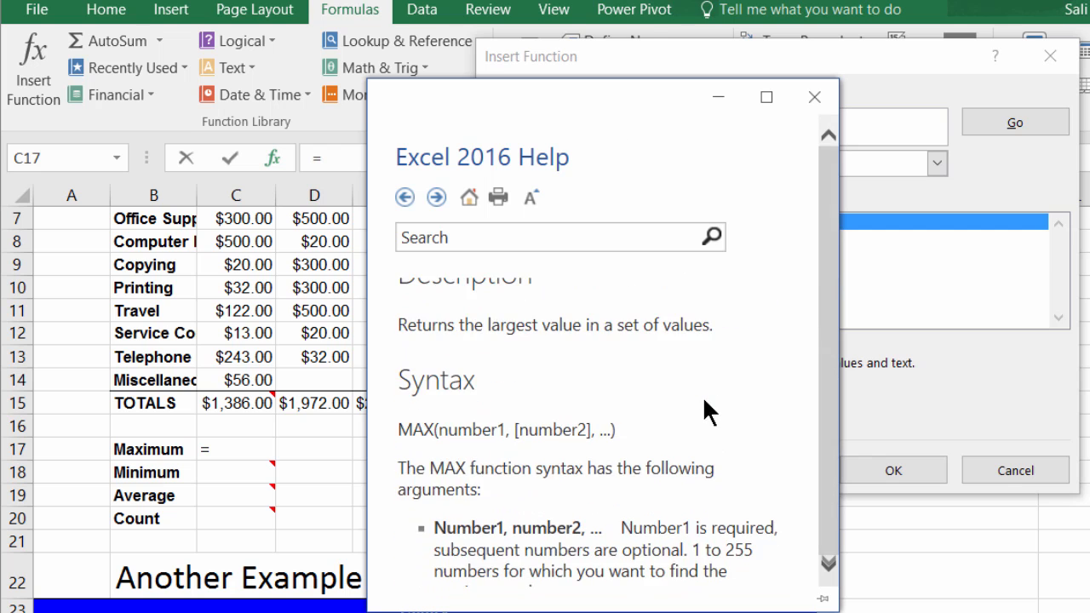
scroll("down", 3)
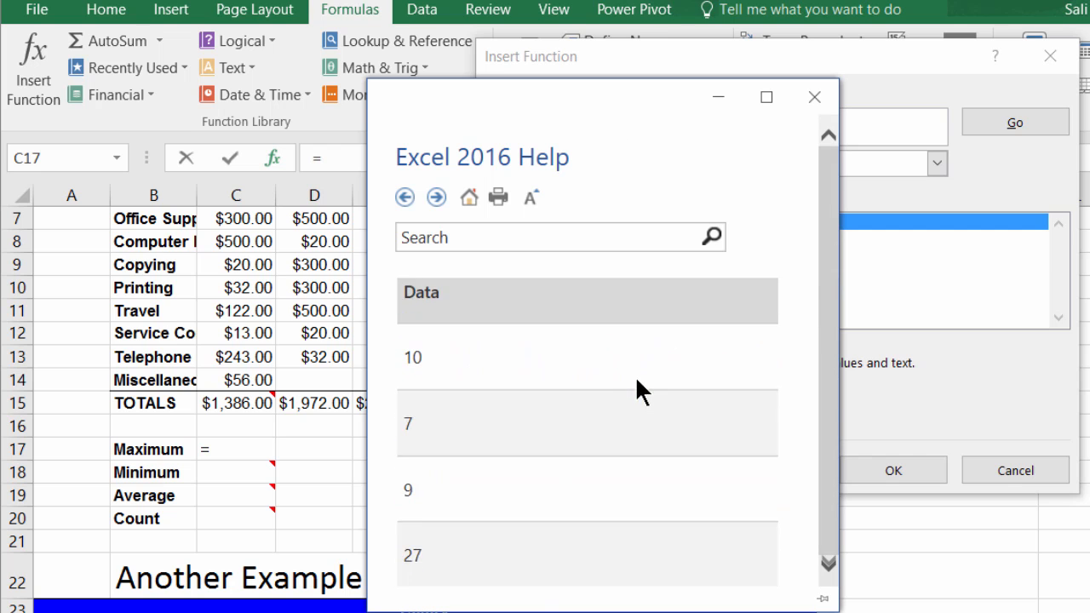
scroll("down", 3)
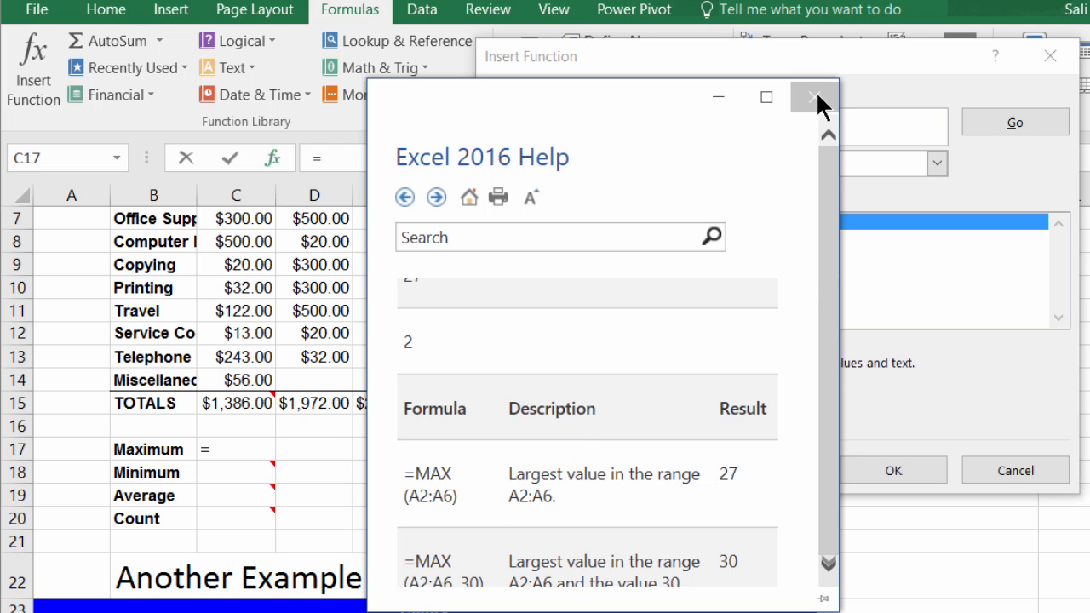
left_click(814, 97)
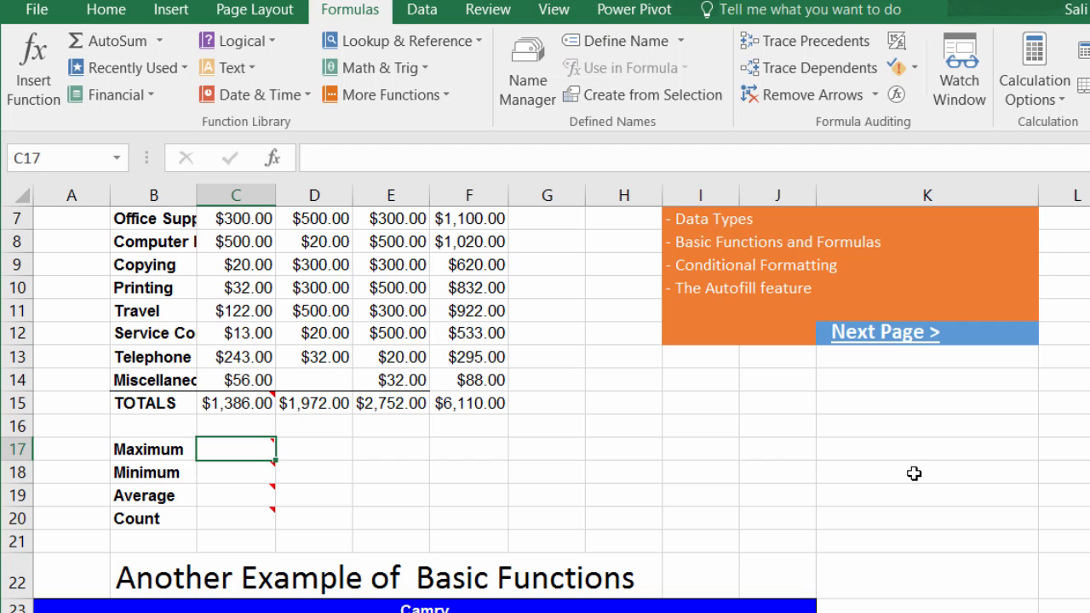
mouse_move(432, 473)
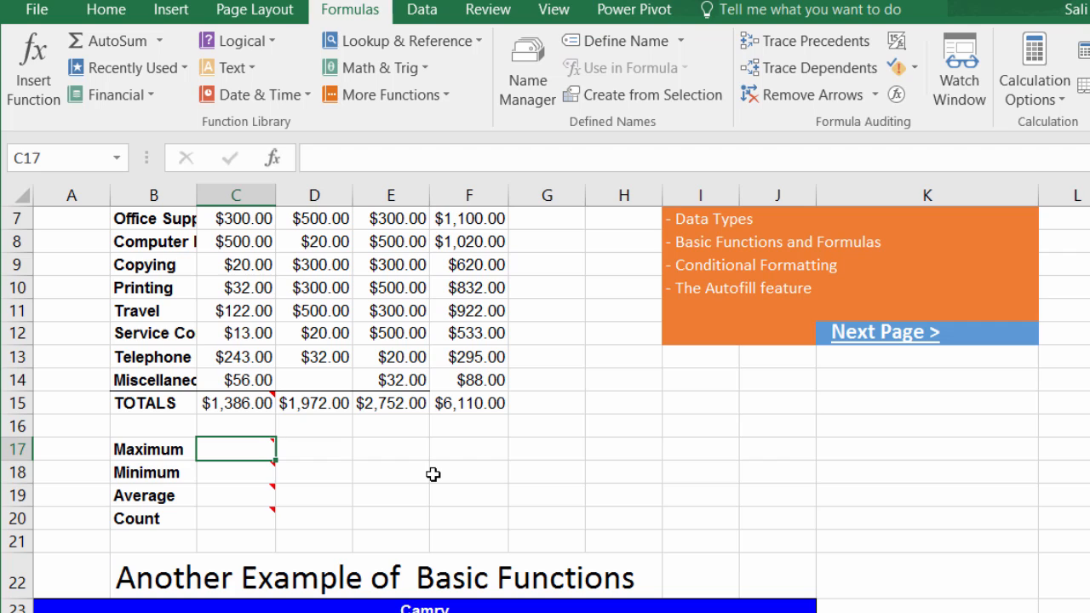
Enter =MAX(C6:C14) in the January Maximum cell, giving the highest expense.
type("=MAX(")
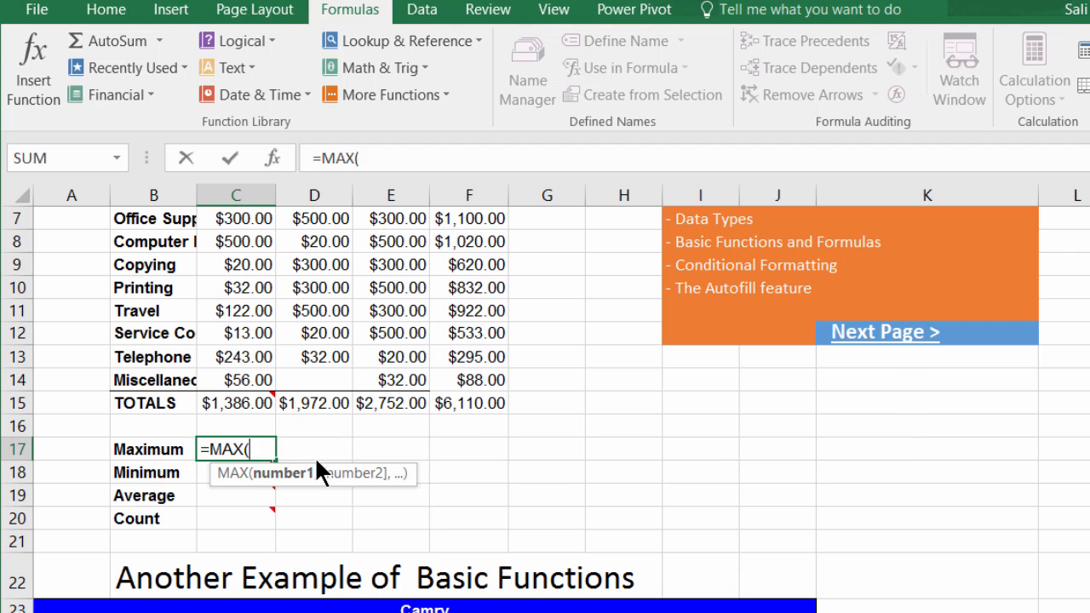
mouse_move(269, 300)
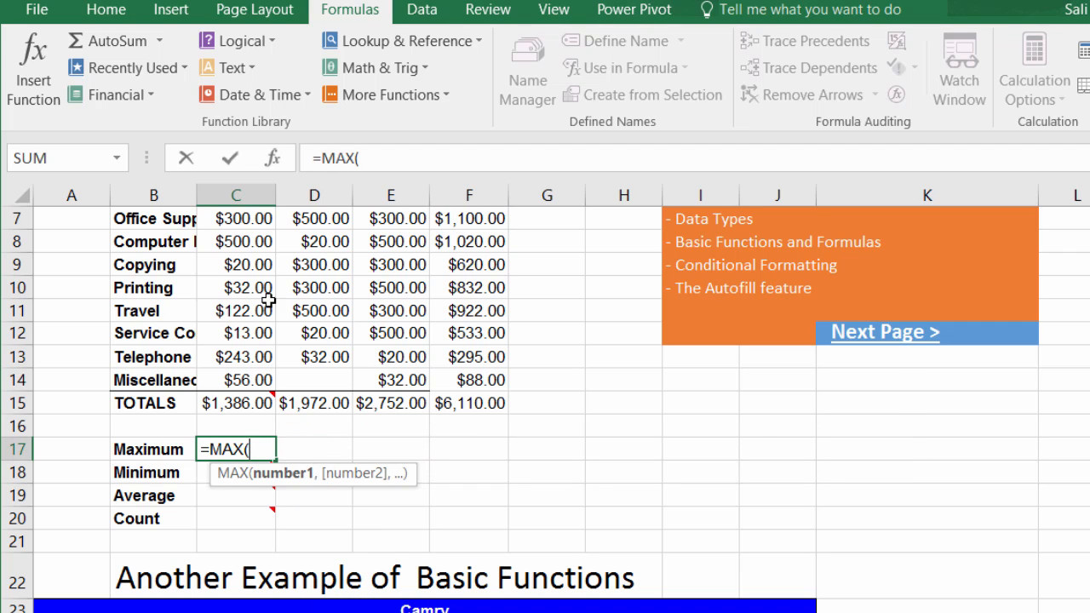
scroll("up", 3)
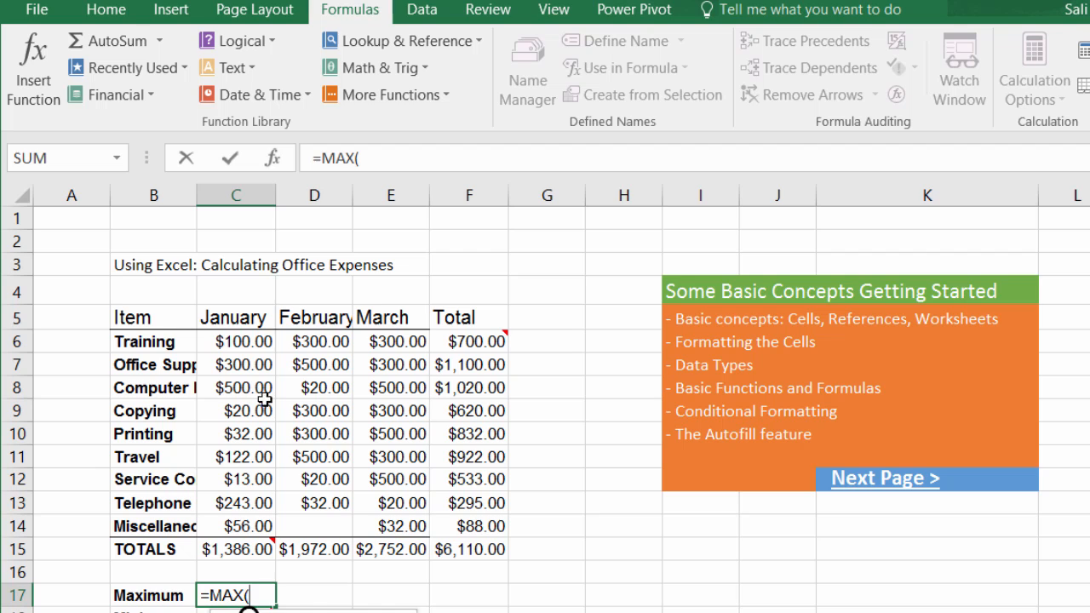
left_click_drag(235, 341, 235, 526)
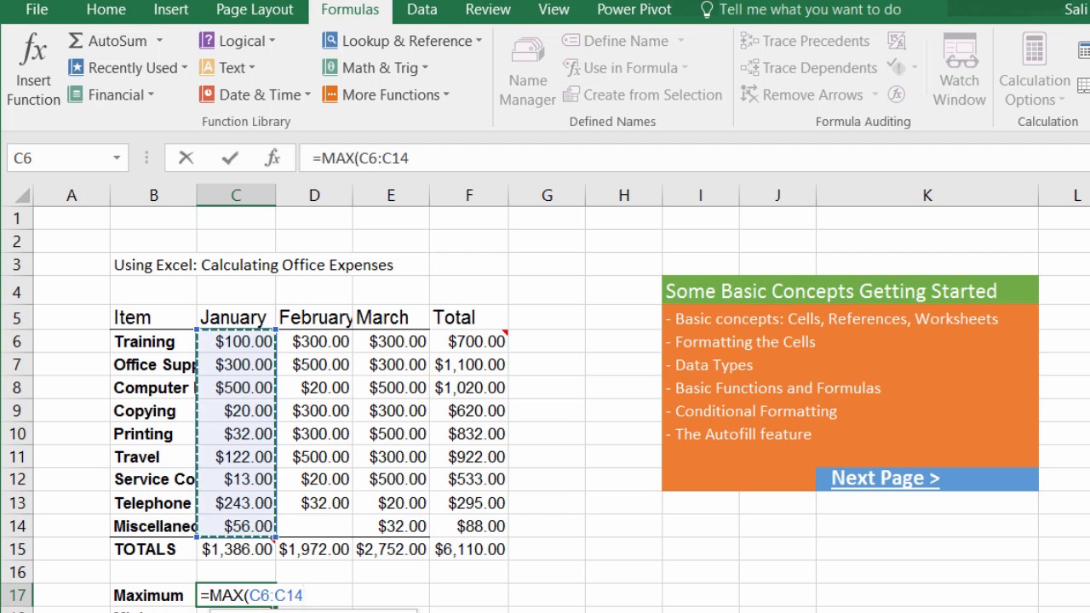
key("Return")
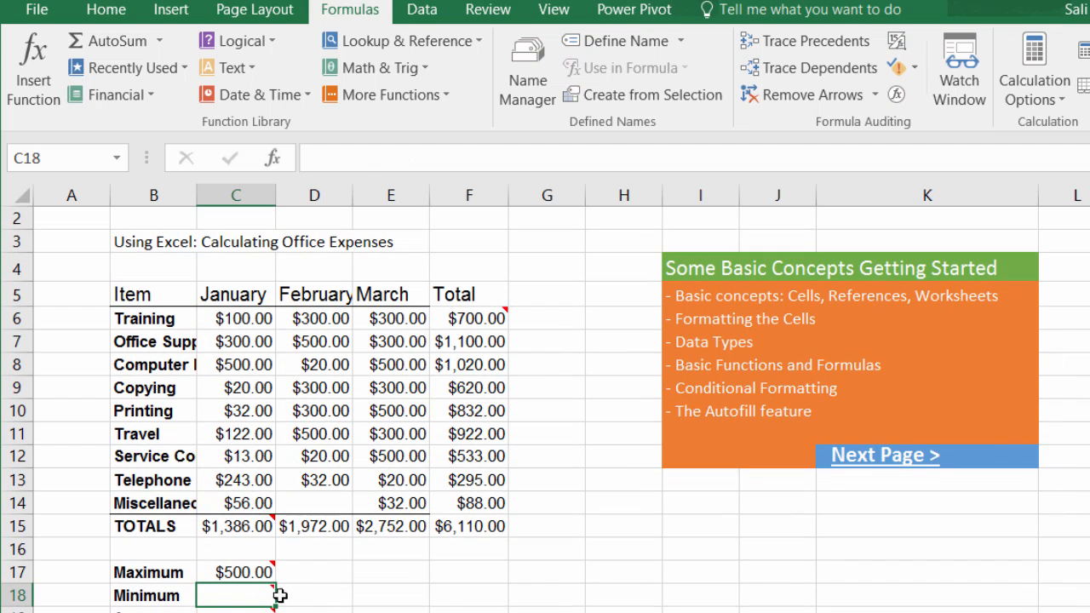
Change Office Supplies January to $678.00 so the Maximum shows $678.00.
left_click(235, 340)
type("678")
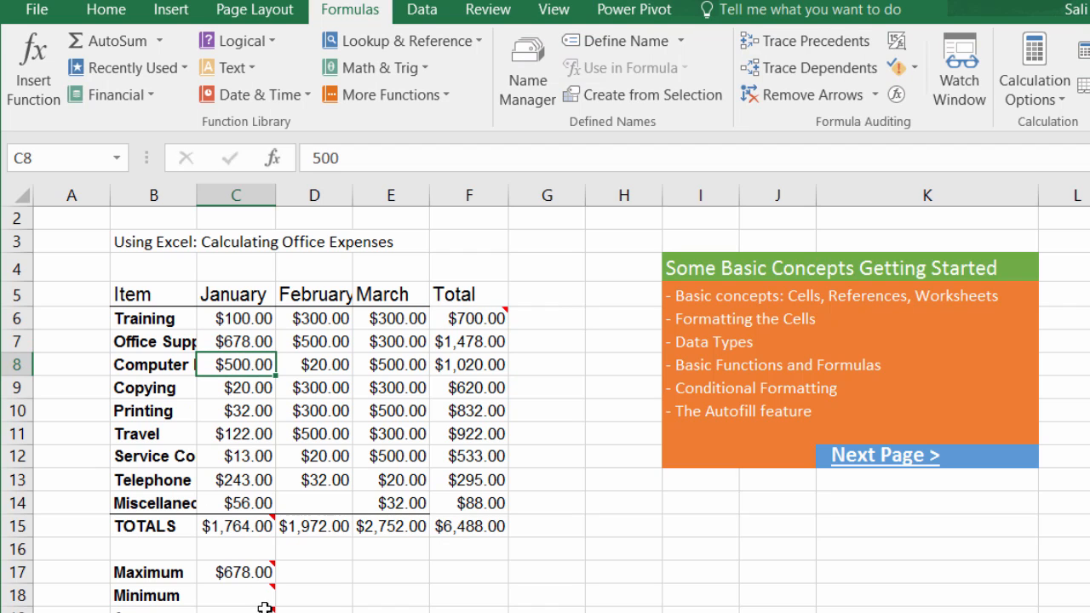
mouse_move(348, 535)
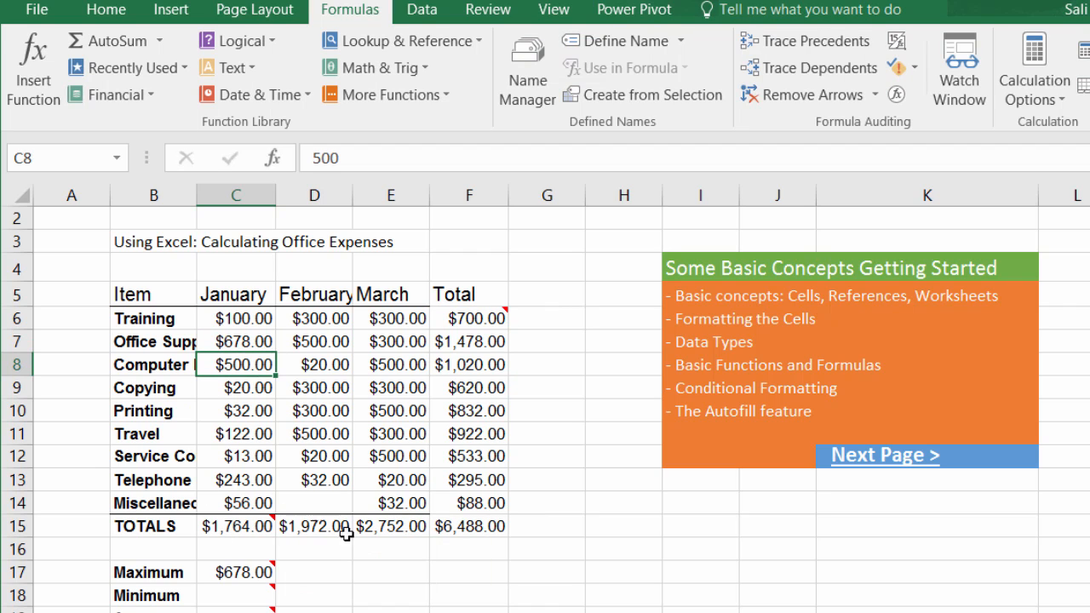
scroll("down", 3)
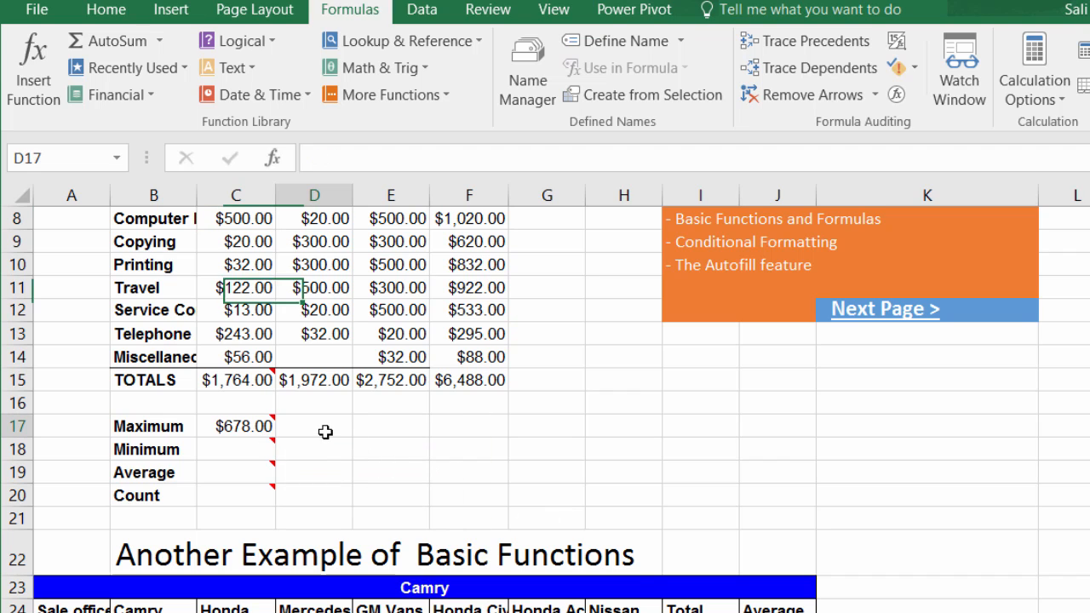
Autofill the MAX formula from C17 to F17: $500.00, $500.00 and $1,478.00.
left_click(314, 426)
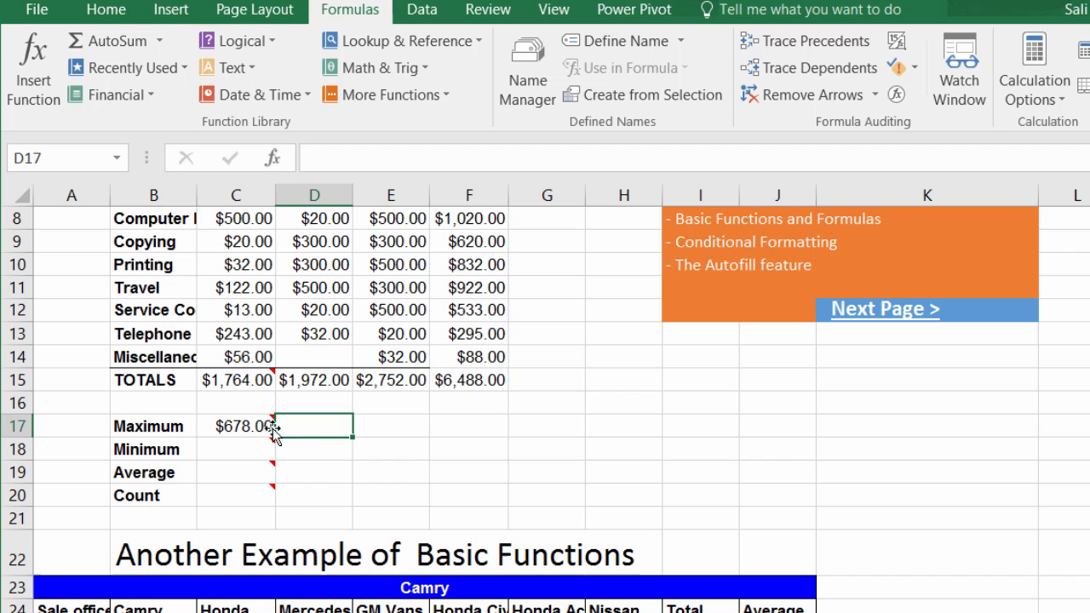
left_click(235, 426)
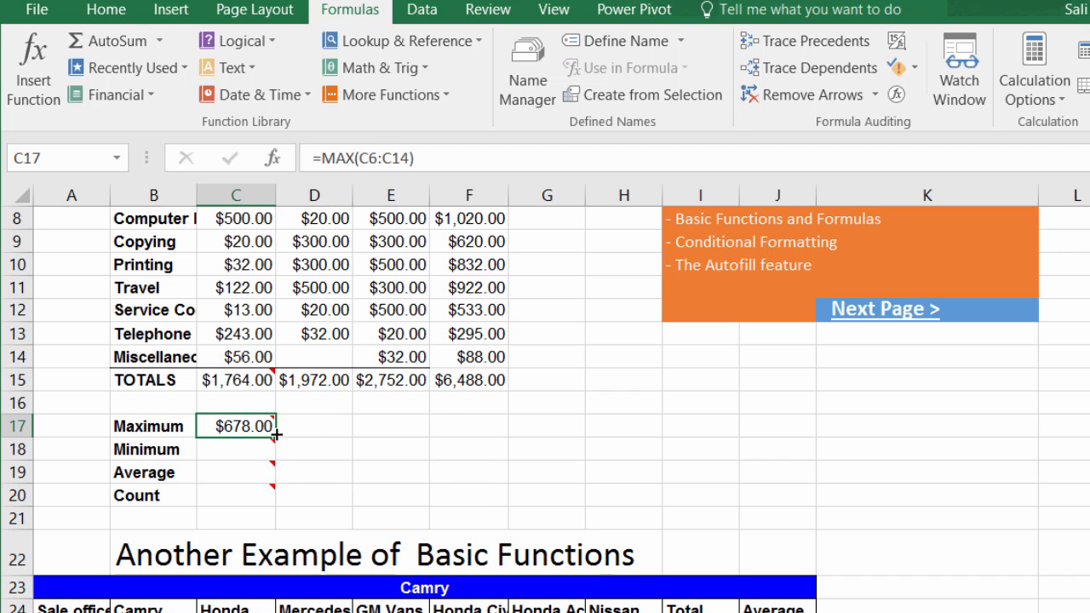
left_click_drag(256, 426, 490, 426)
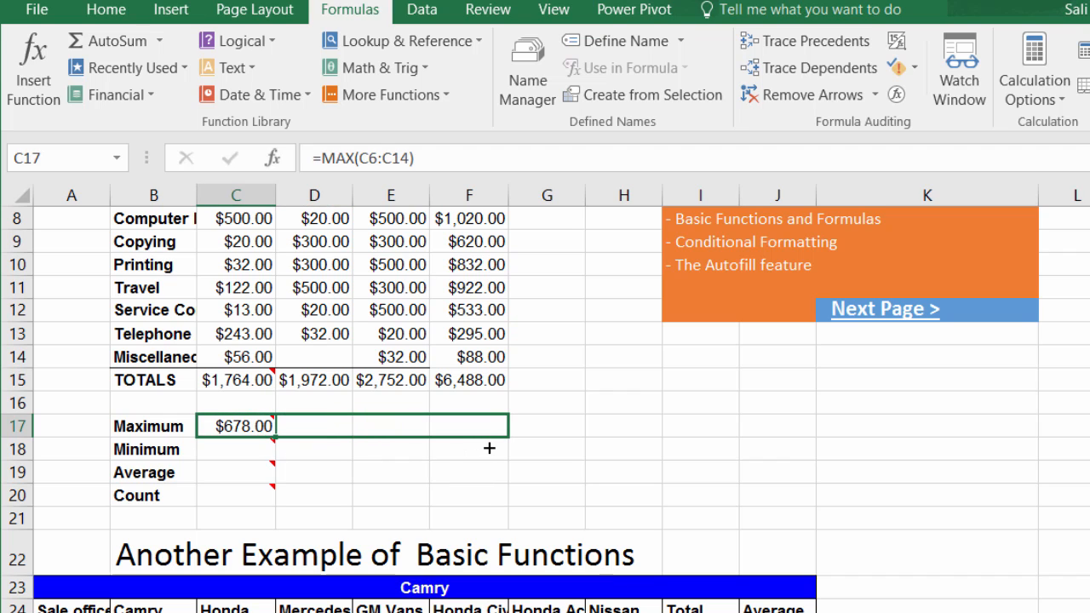
left_click_drag(273, 426, 503, 426)
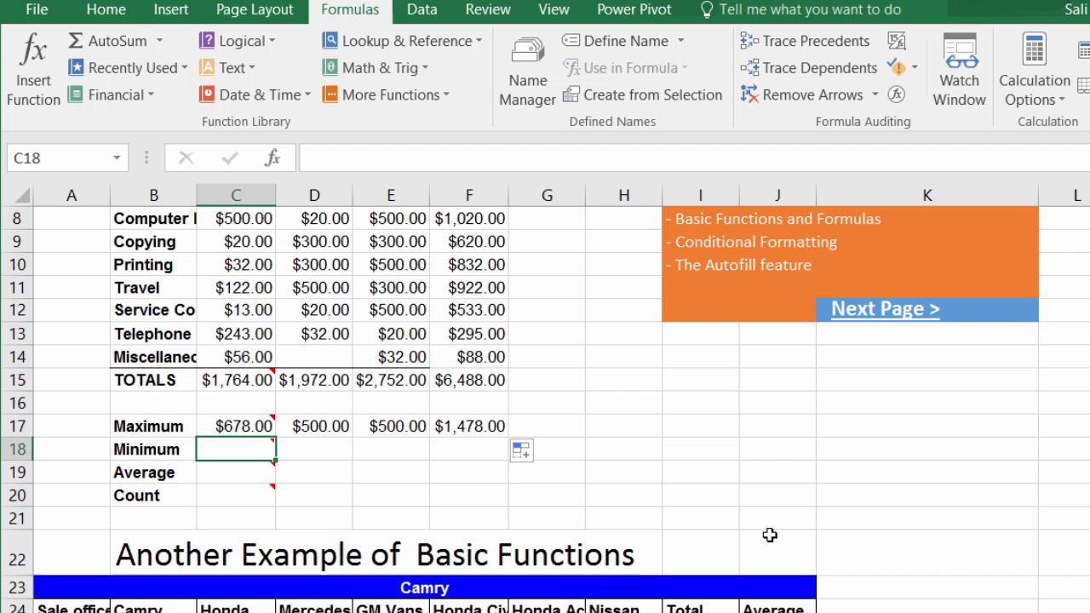
Enter =MIN(C6:C14) in C18 and fill to F18: $13.00, $20.00, $20.00, $88.00.
type("=")
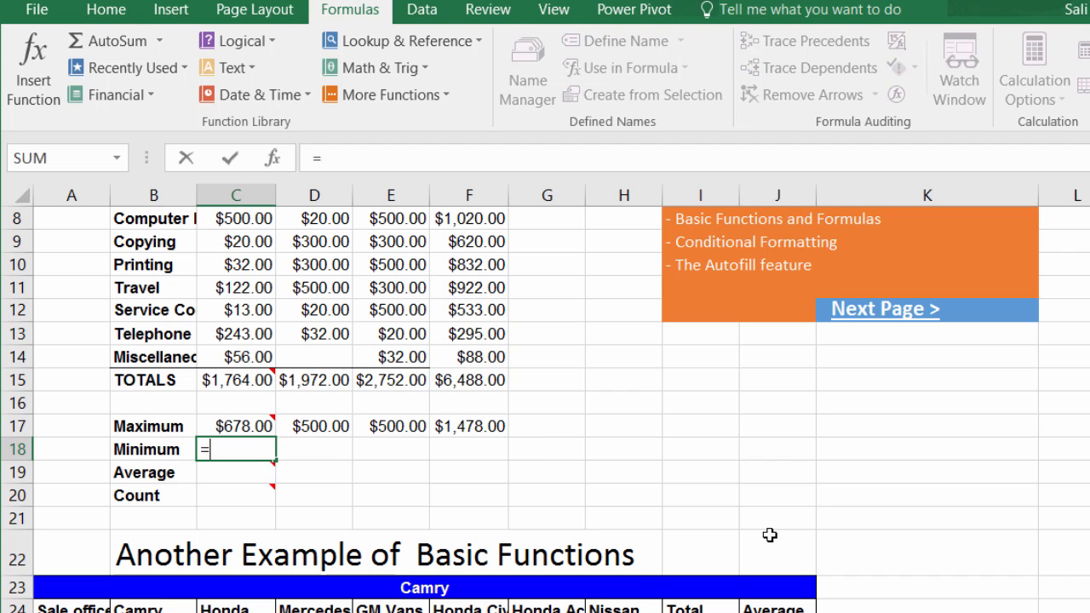
type("min(C6:C14")
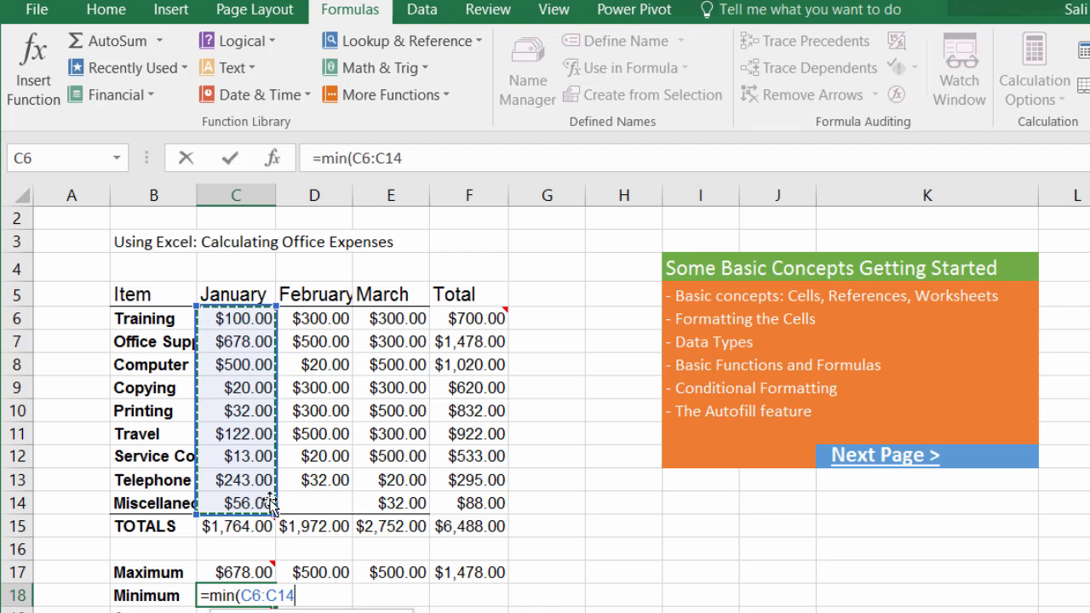
key("Return")
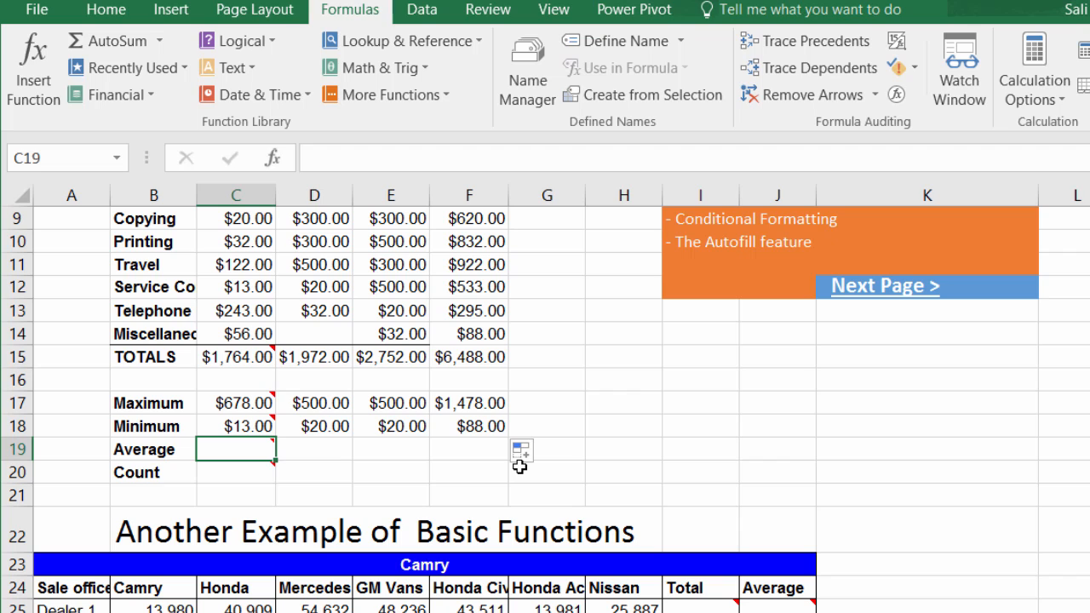
Abandon a half-typed =aver formula in the January Average cell.
type("=av")
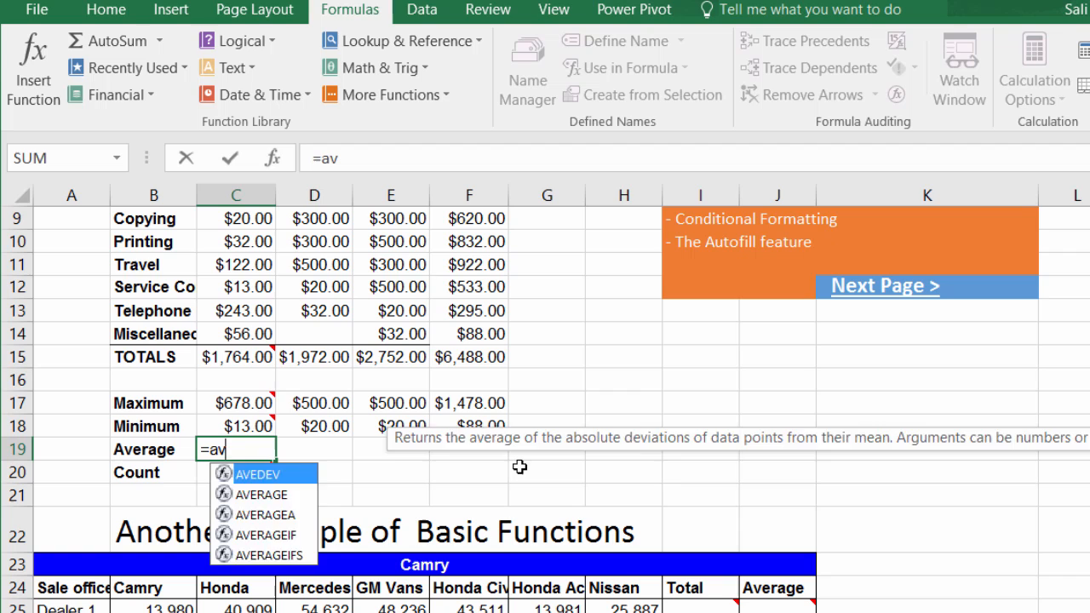
type("er")
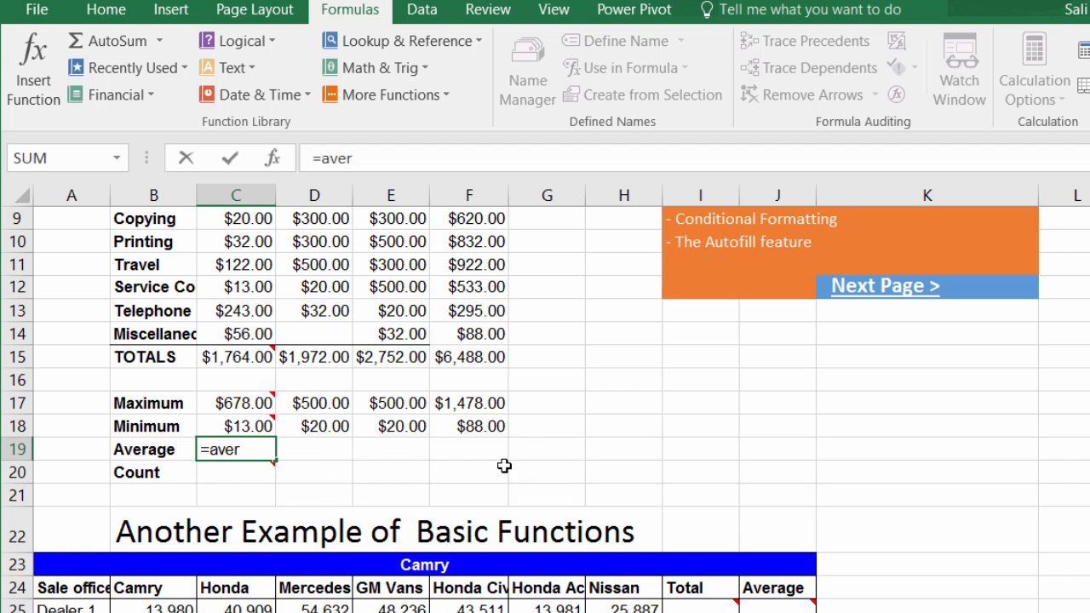
key("Escape")
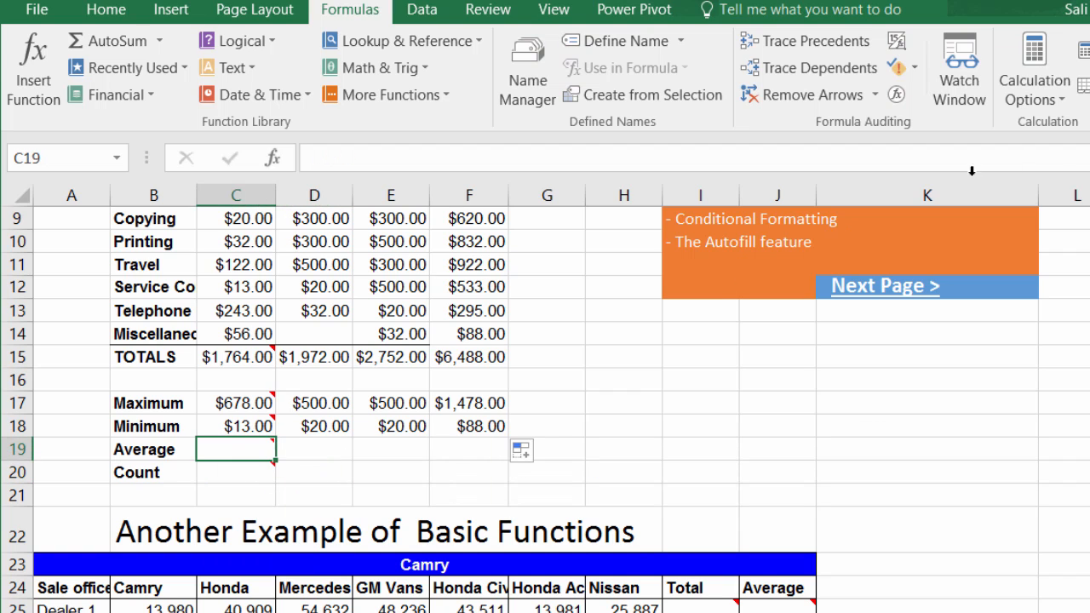
Insert AutoSum Average over C6:C14 and fill to F19: $196.00, $246.50, $305.78, $720.89.
left_click(105, 10)
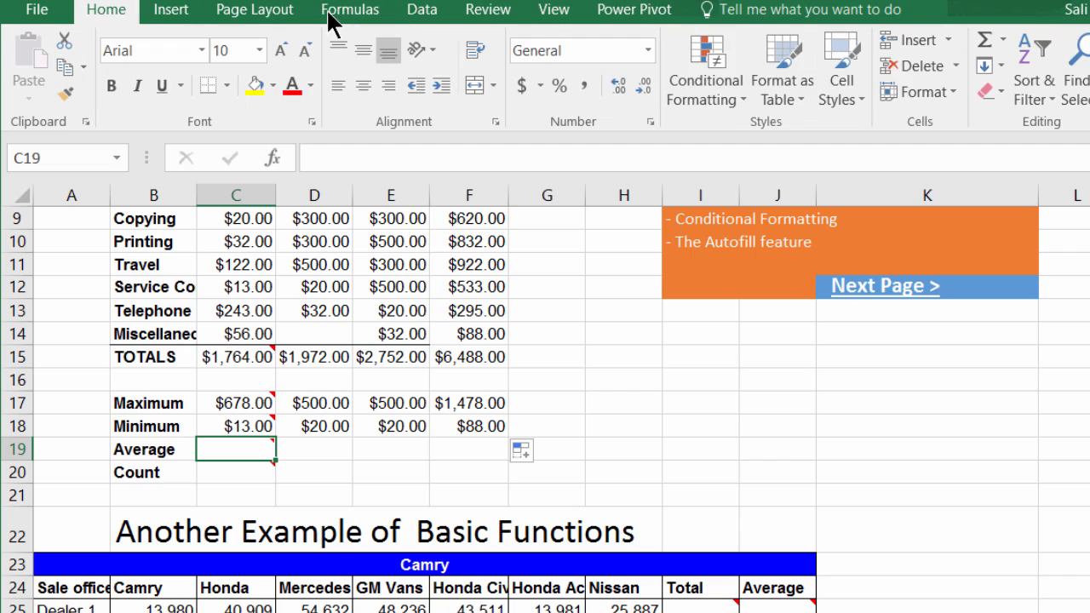
left_click(984, 40)
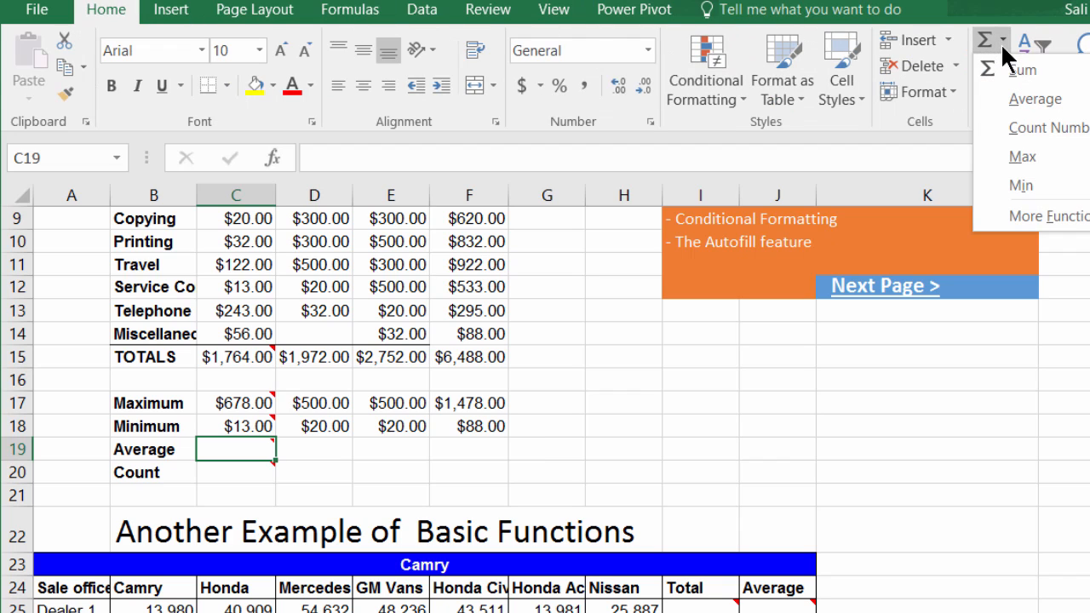
left_click(1036, 99)
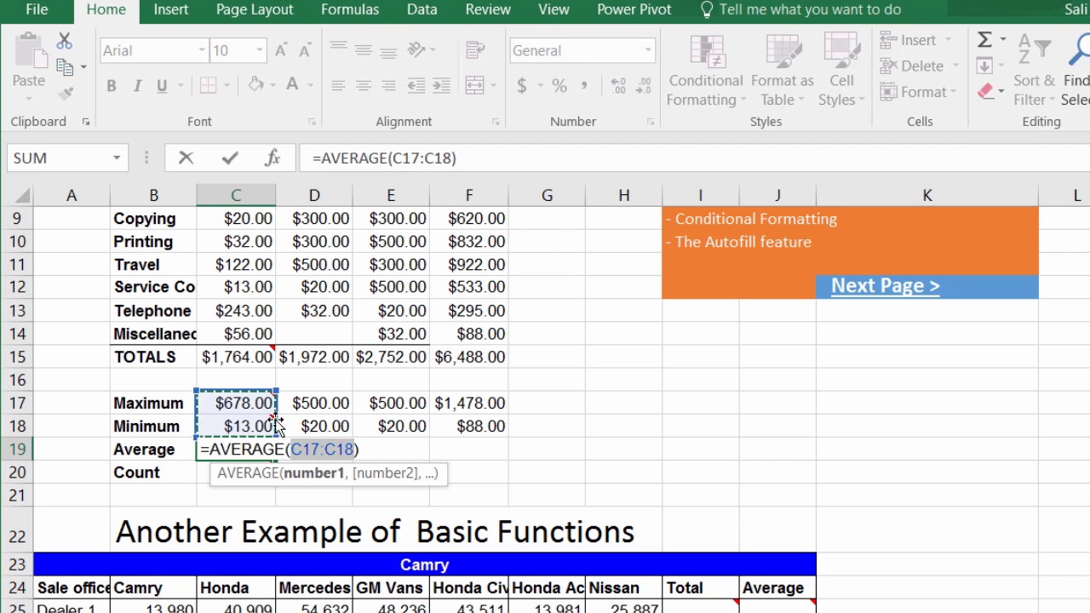
mouse_move(247, 402)
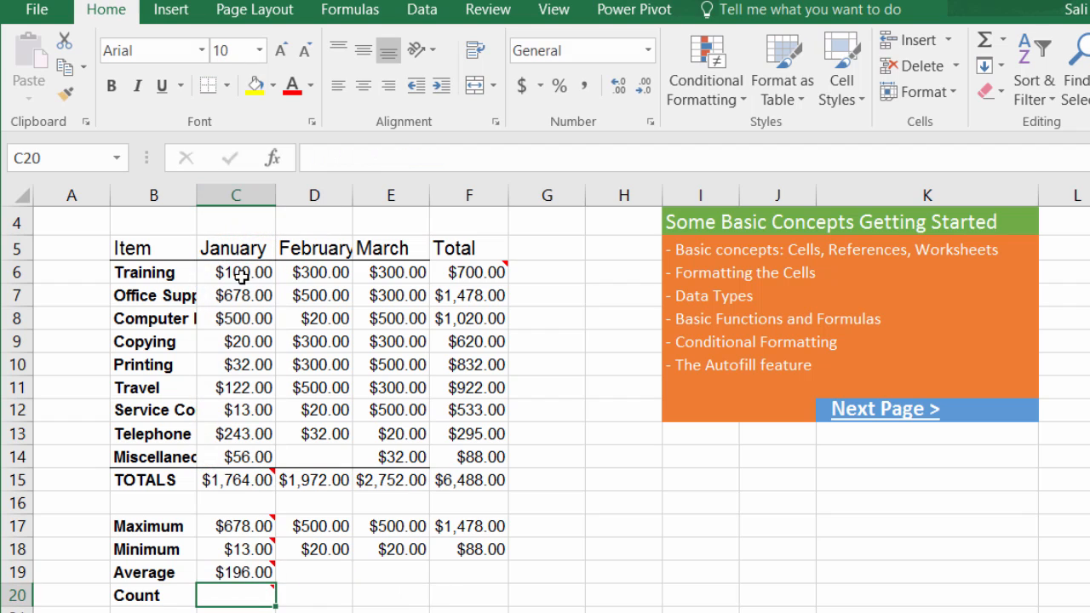
left_click(235, 572)
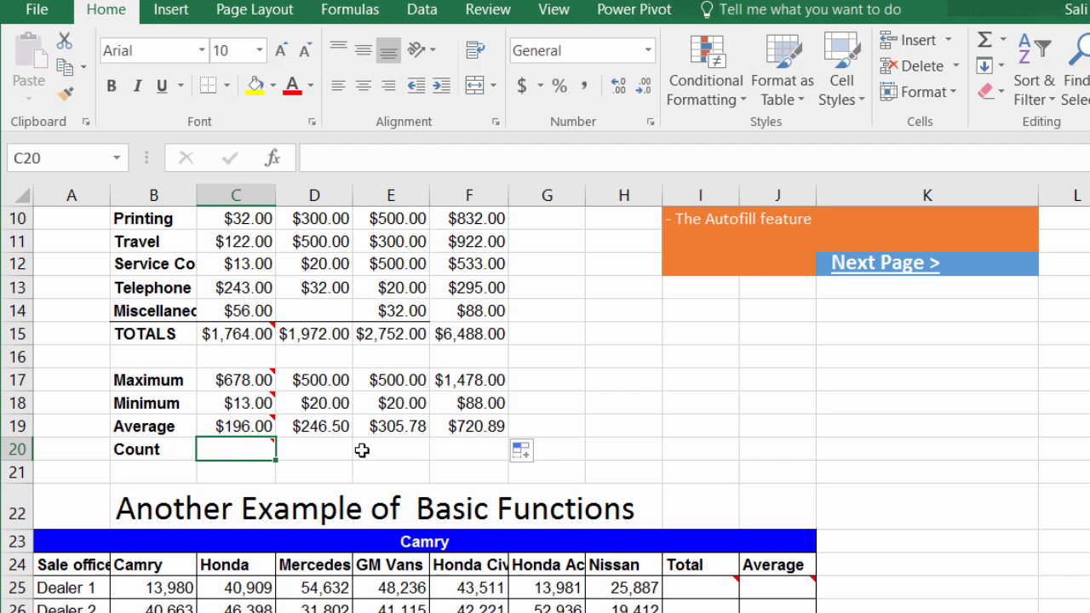
Enter =COUNT(C6:C14) in C20, counting 9 January expenses.
scroll("up", 3)
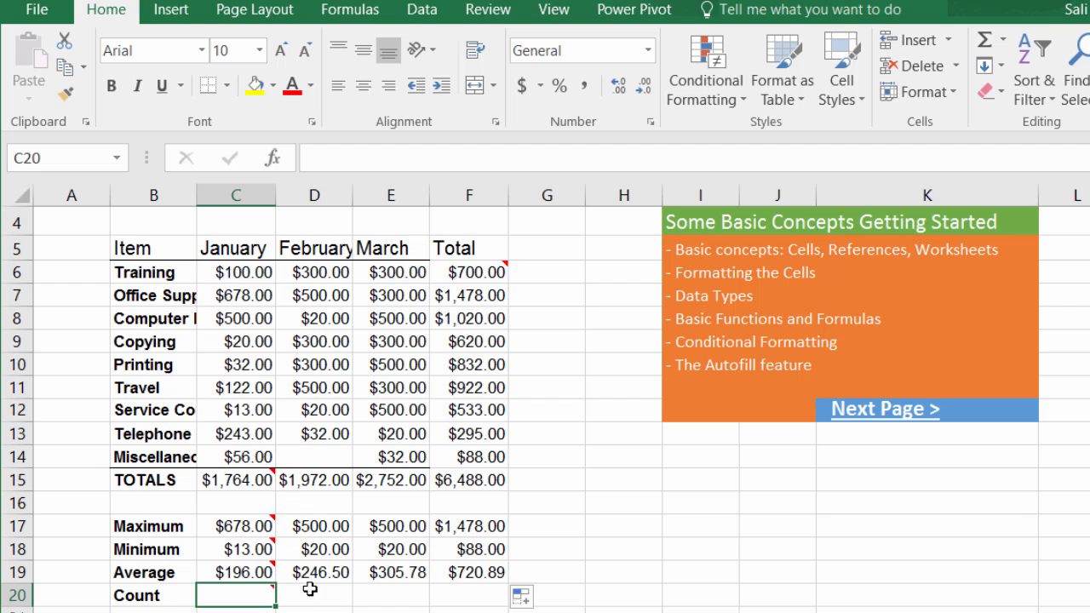
type("=c")
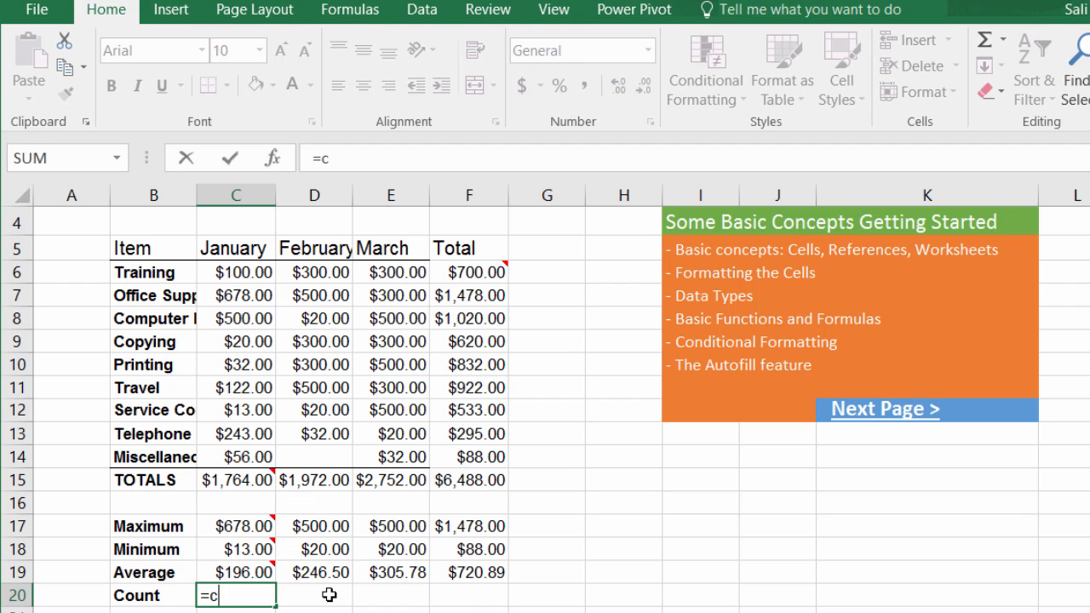
type("ount(")
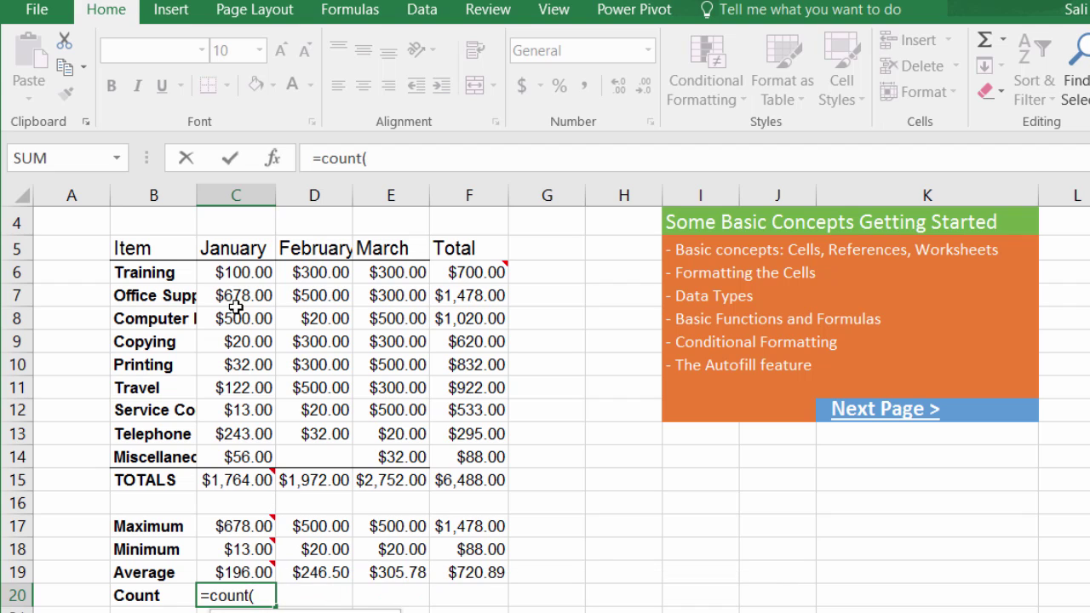
left_click_drag(235, 273, 235, 456)
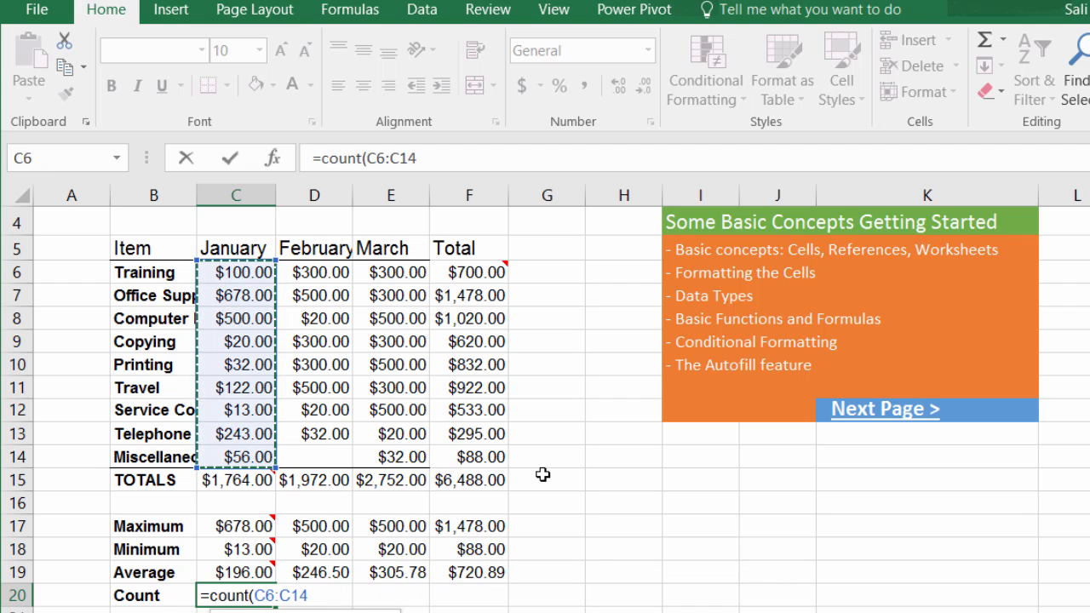
key("Return")
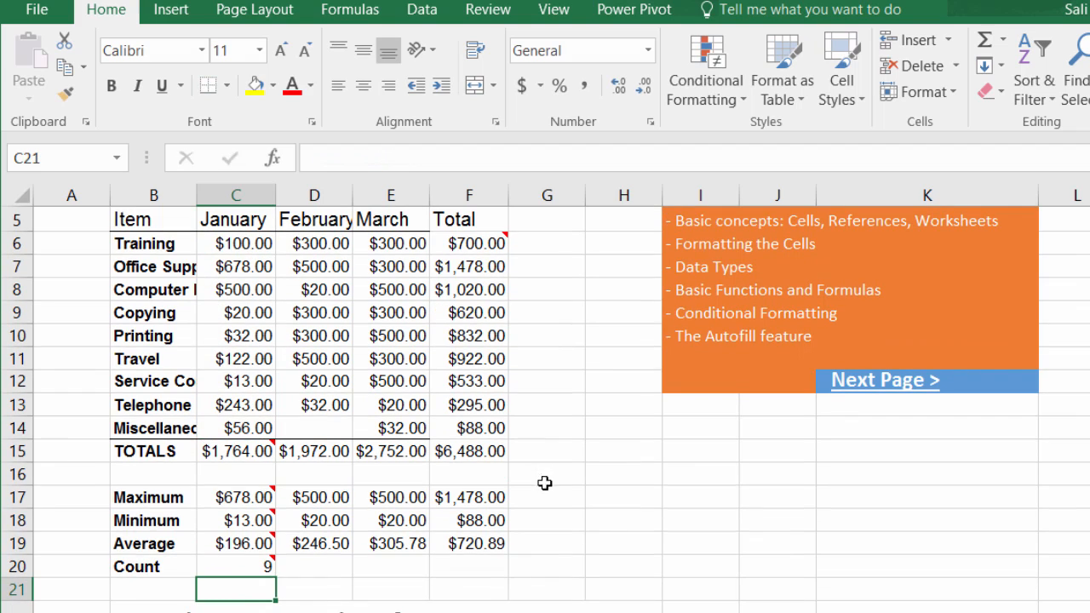
mouse_move(235, 405)
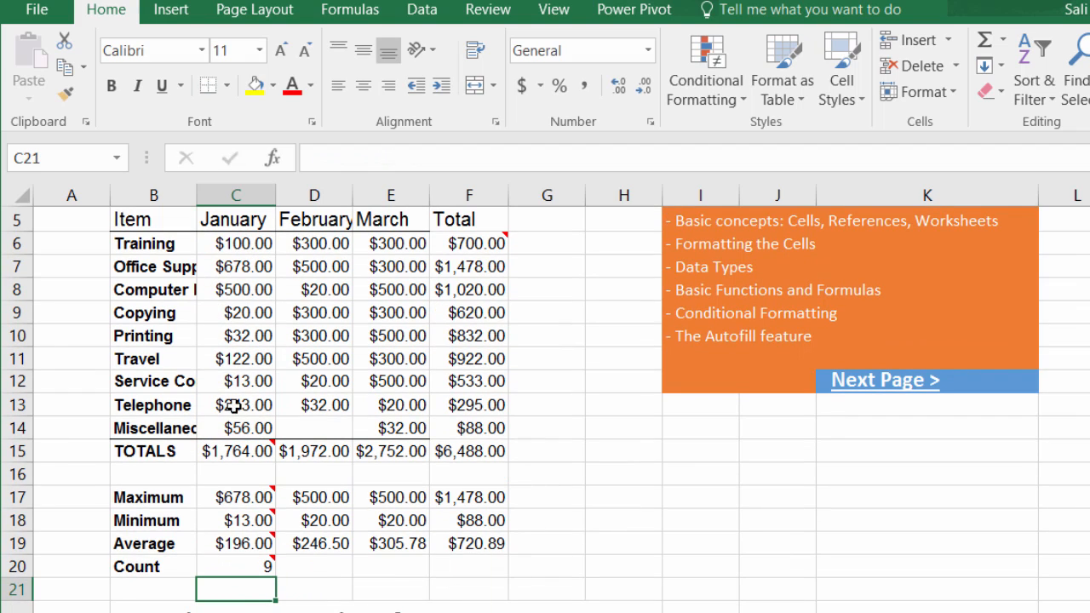
Fill the COUNT formula across to F20, giving 8, 9 and 9.
left_click_drag(235, 565, 468, 565)
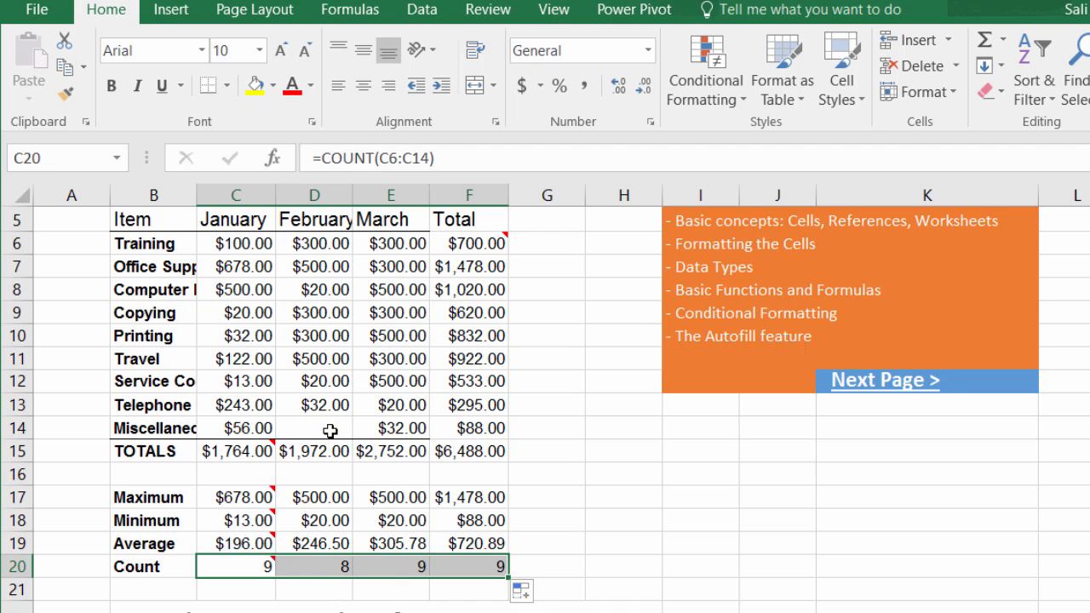
left_click(623, 449)
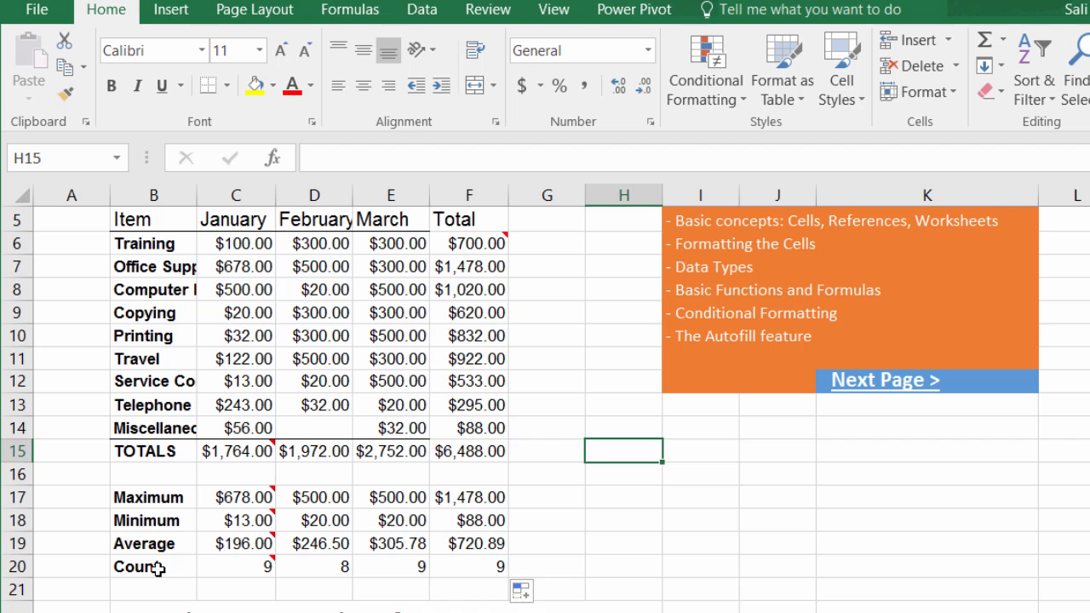
scroll("down", 3)
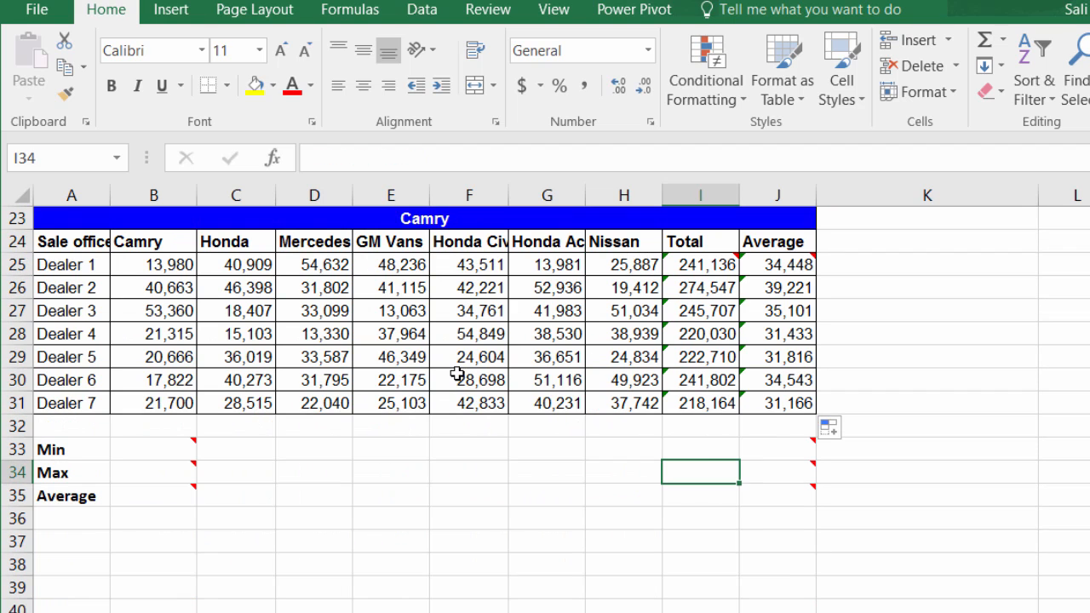
scroll("up", 3)
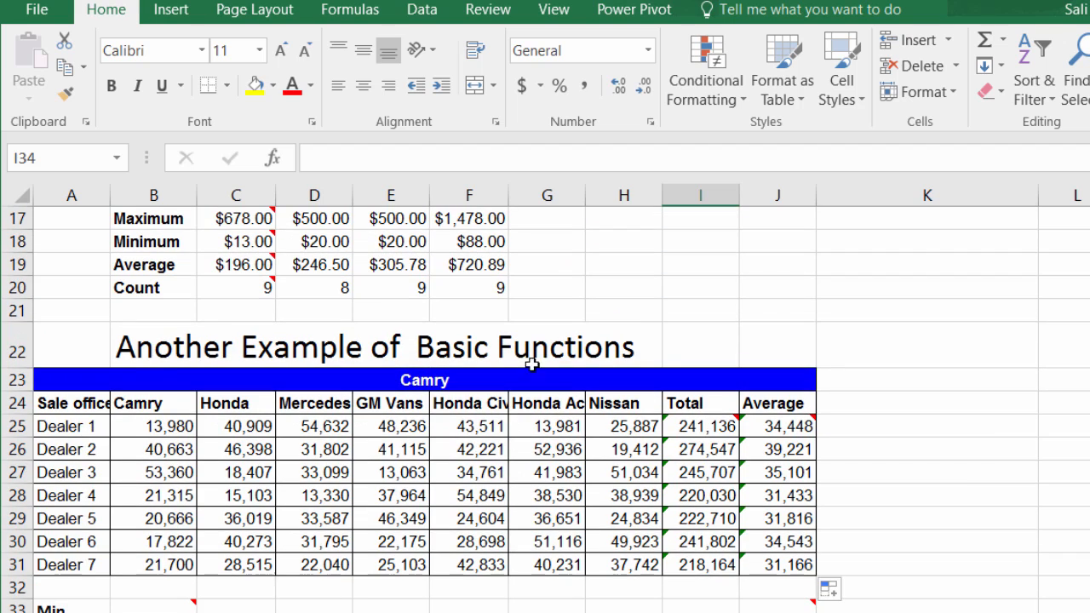